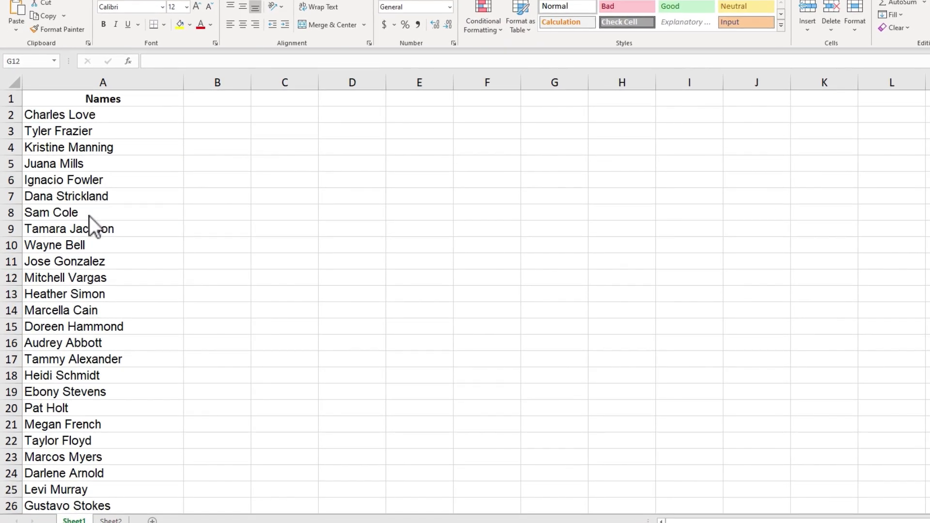
mouse_move(85, 140)
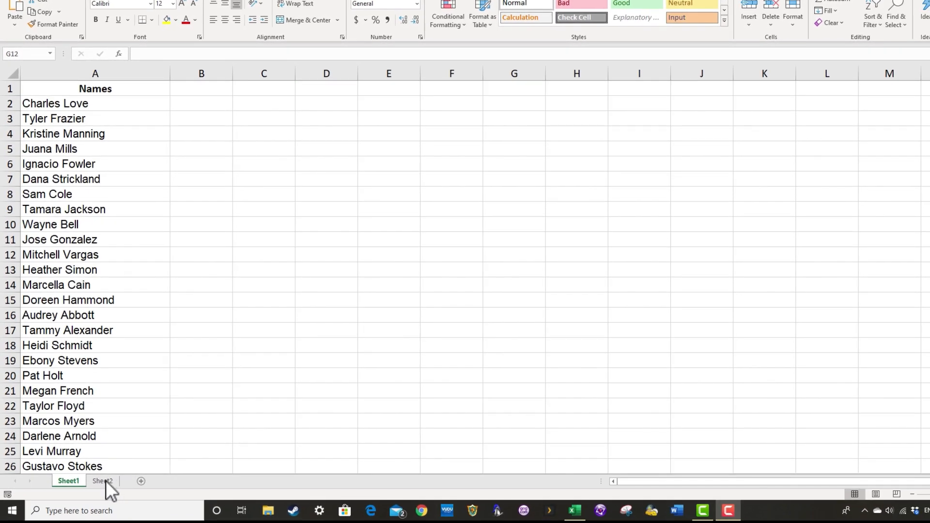
Check the USDA example chart on Sheet2, then start a SmartArt insertion from the Names sheet.
left_click(102, 480)
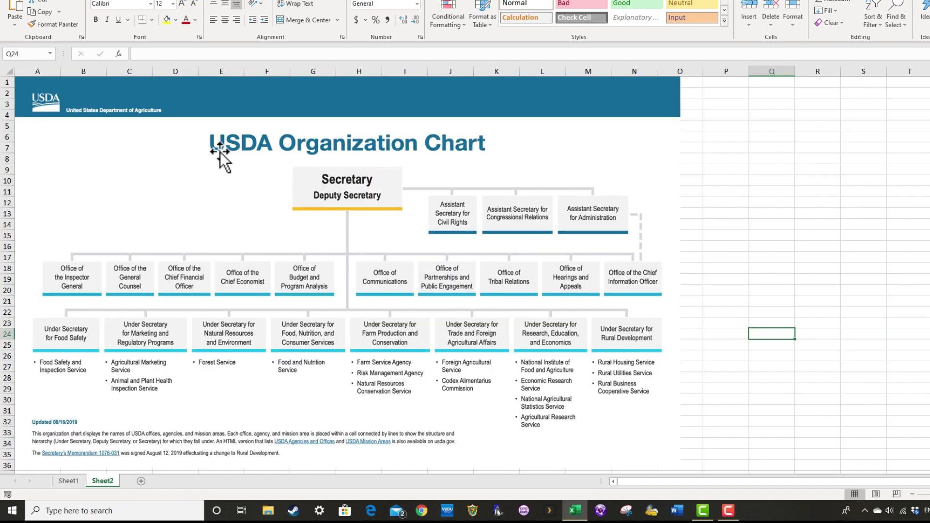
mouse_move(461, 179)
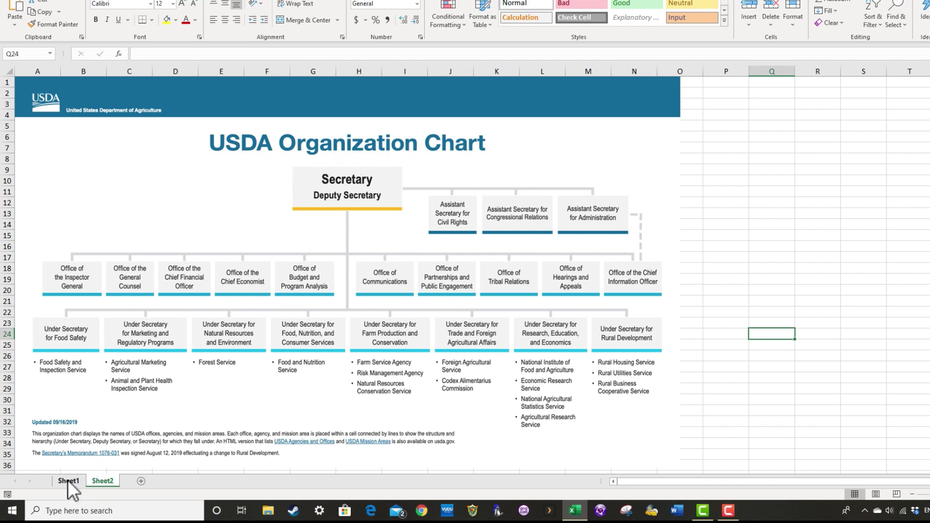
mouse_move(74, 490)
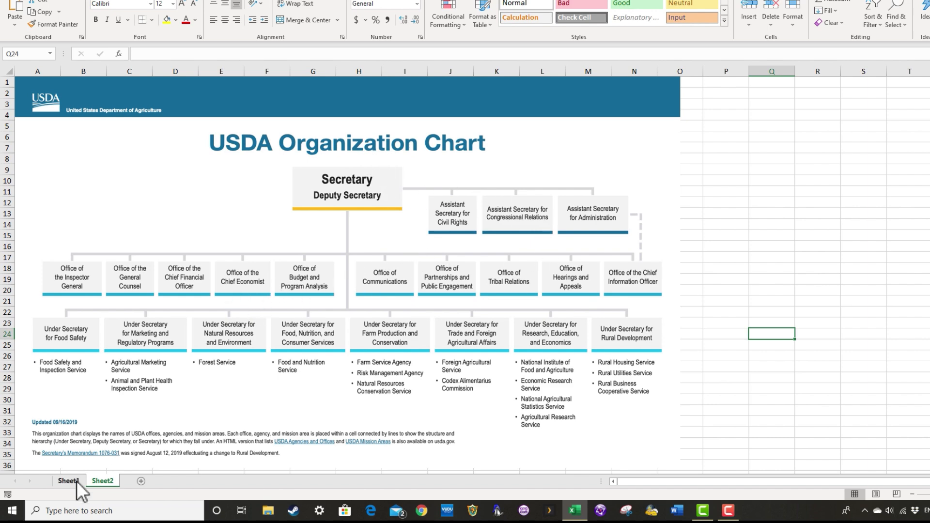
left_click(70, 481)
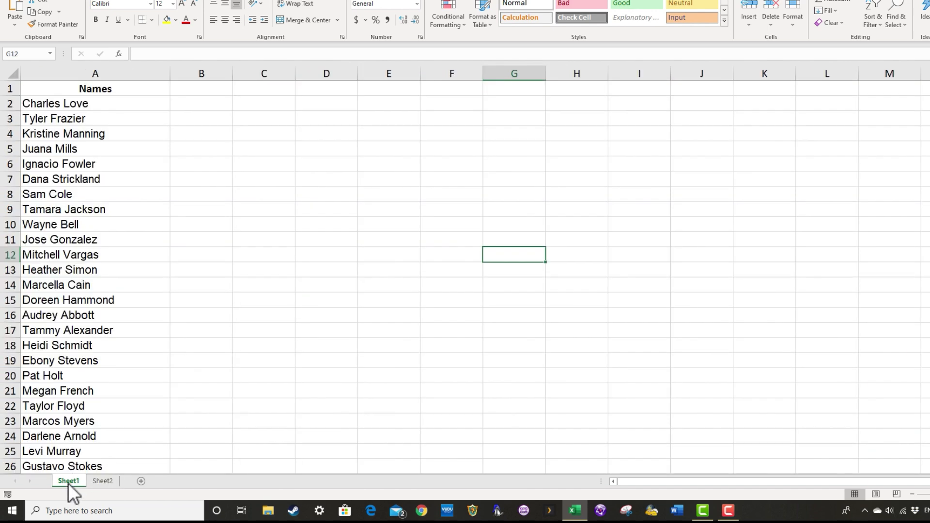
mouse_move(172, 211)
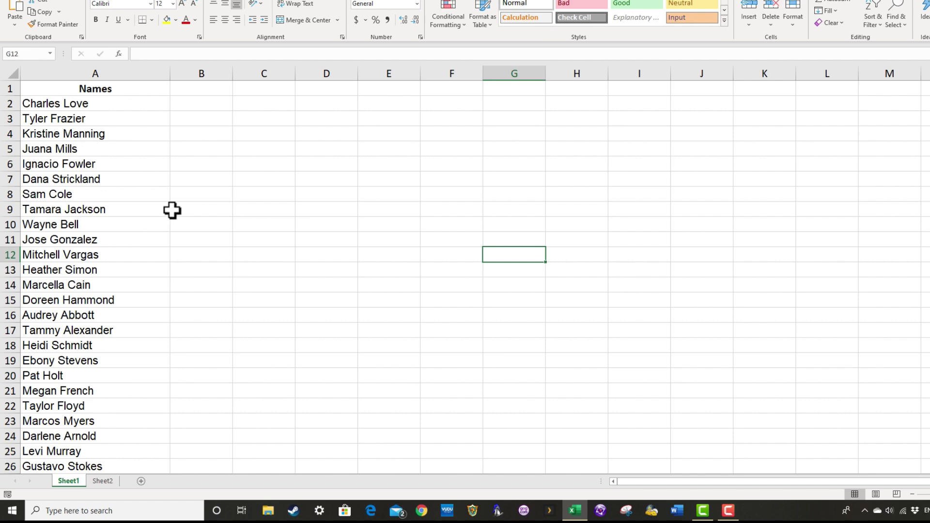
mouse_move(388, 326)
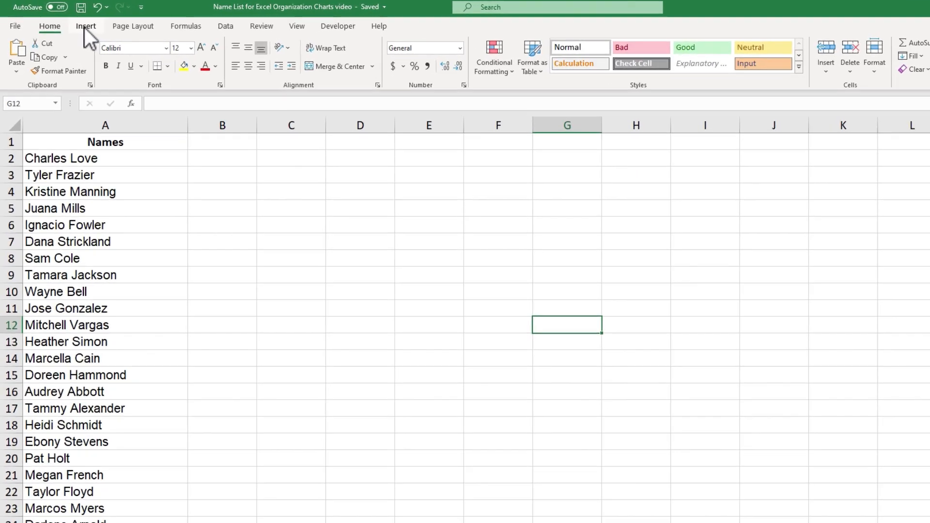
left_click(88, 26)
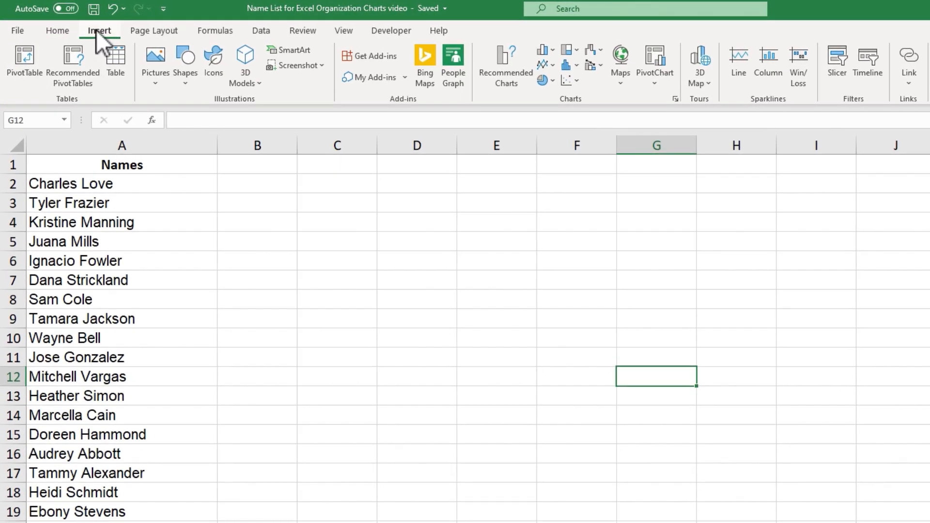
mouse_move(184, 63)
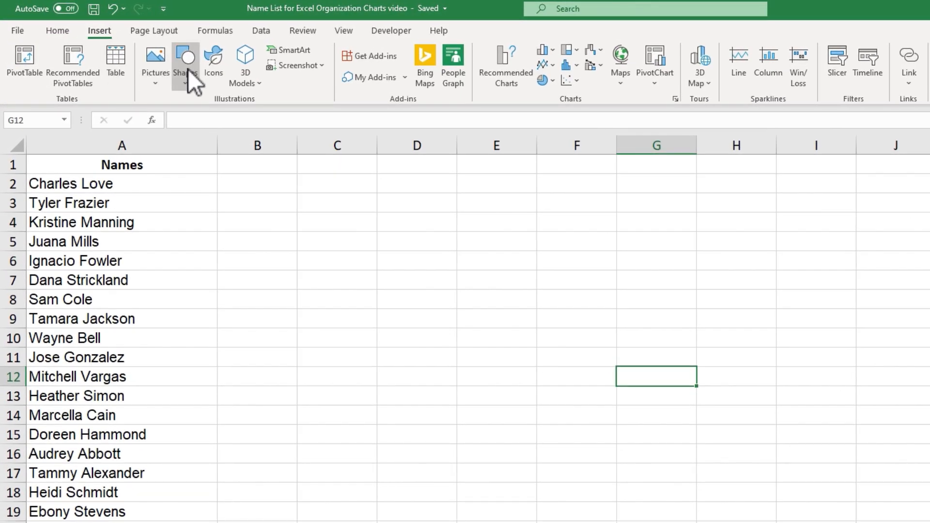
mouse_move(296, 66)
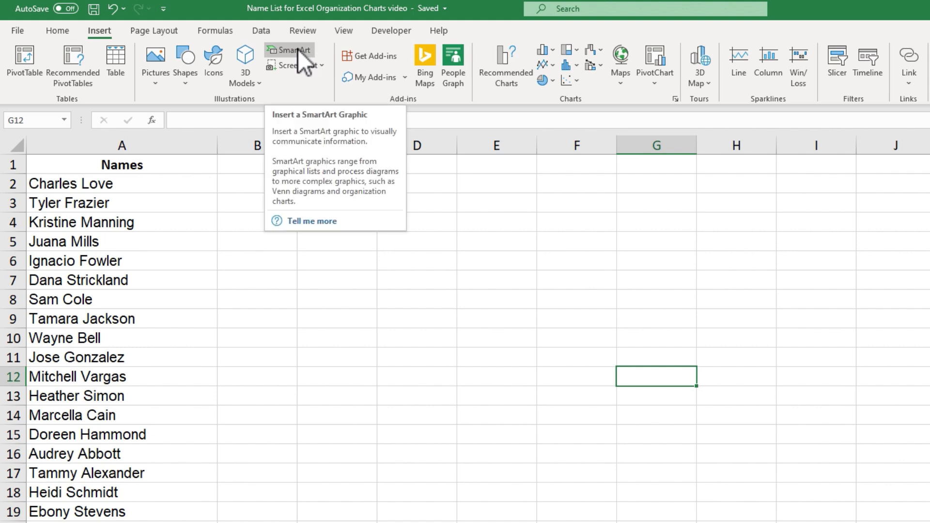
left_click(291, 50)
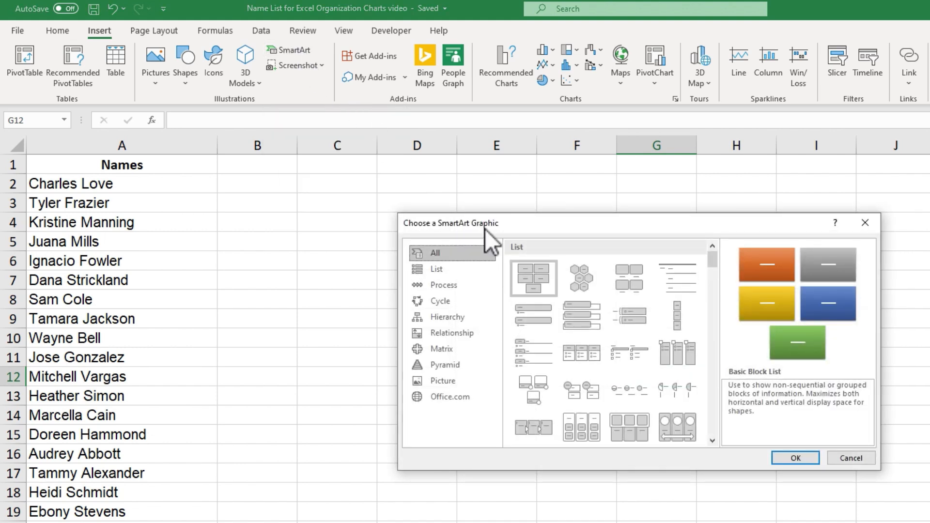
mouse_move(461, 304)
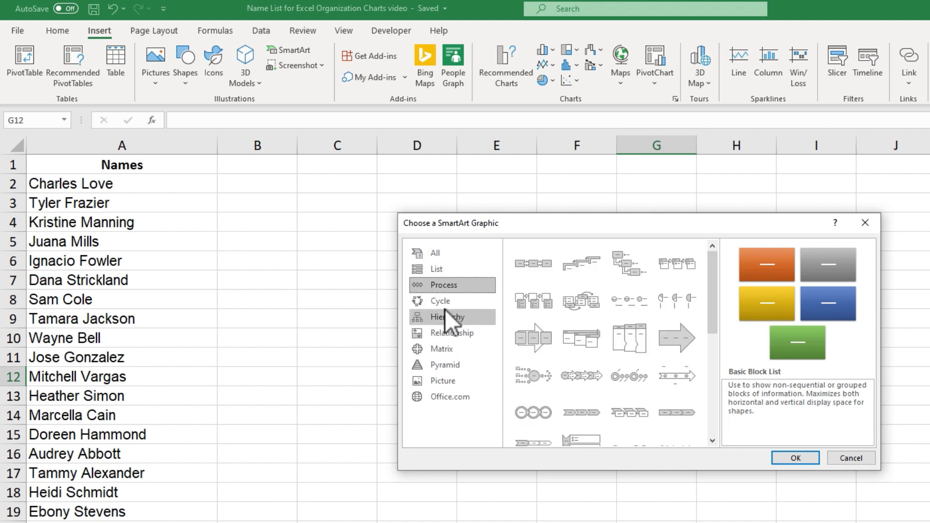
Browse the Cycle, Hierarchy, Matrix, Pyramid, Process and List SmartArt categories.
left_click(440, 300)
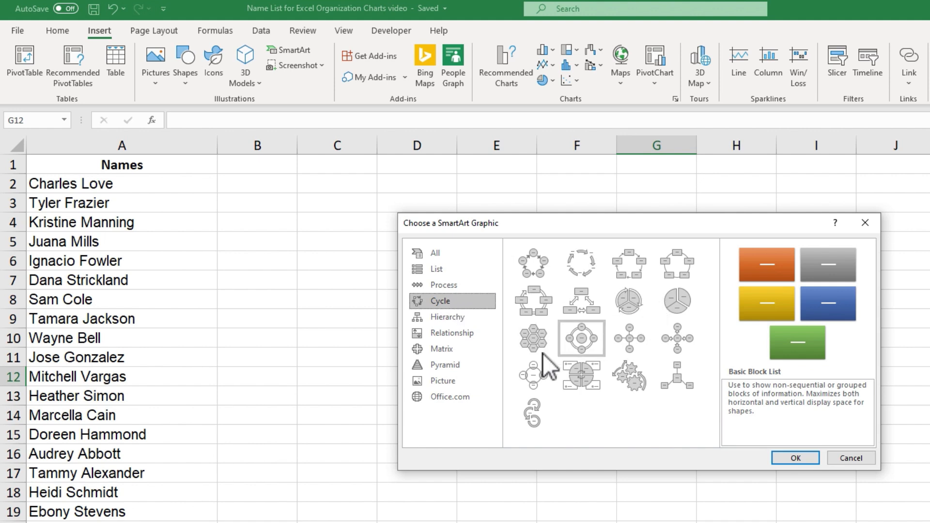
mouse_move(676, 337)
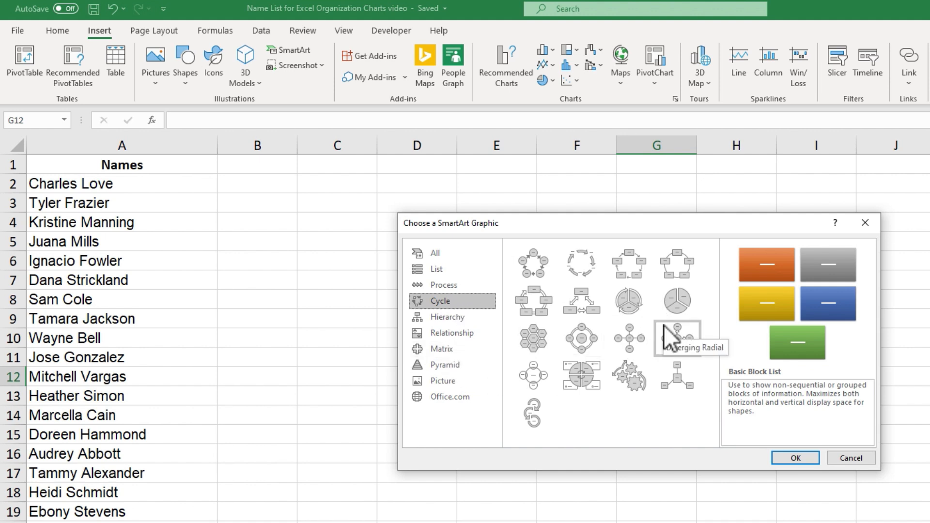
mouse_move(819, 319)
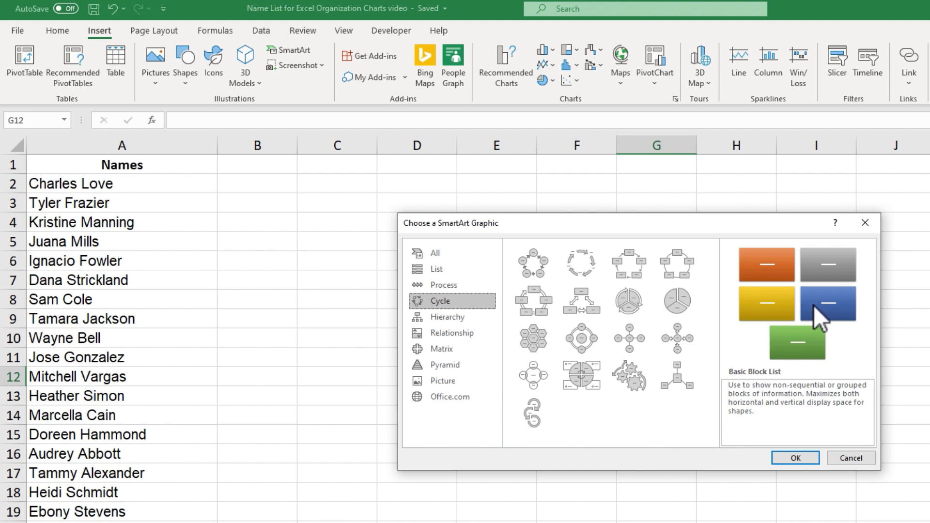
left_click(448, 316)
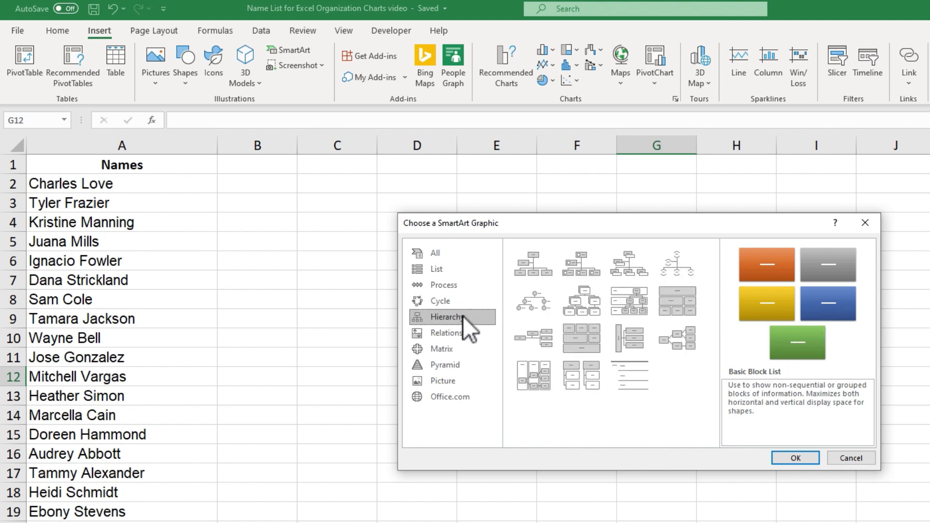
left_click(441, 349)
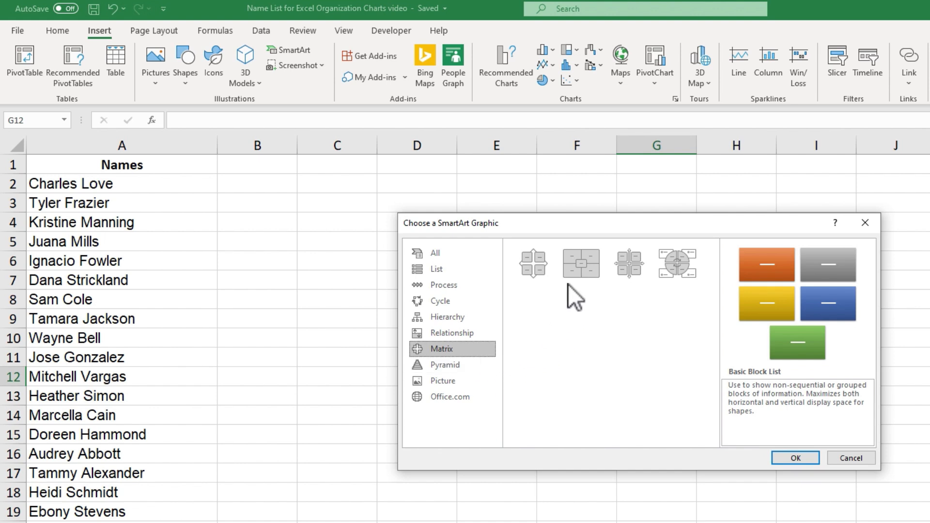
left_click(446, 364)
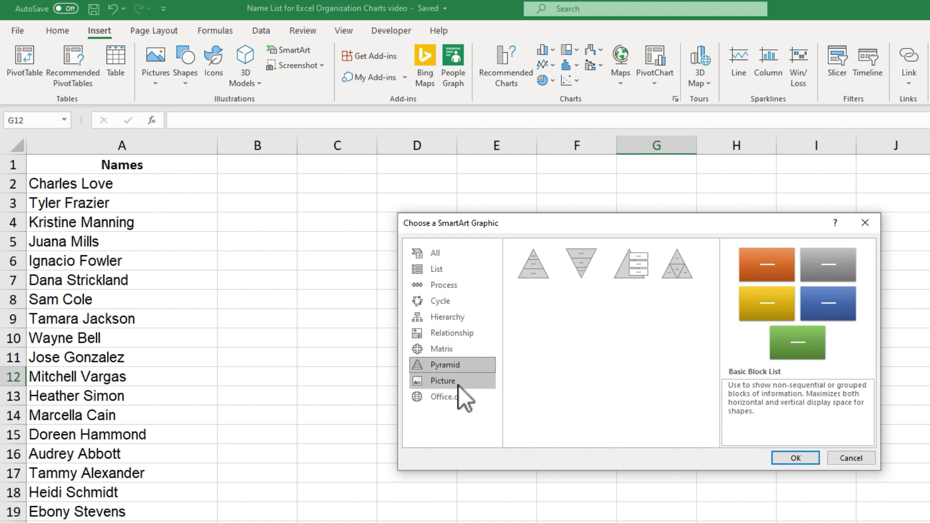
left_click(442, 381)
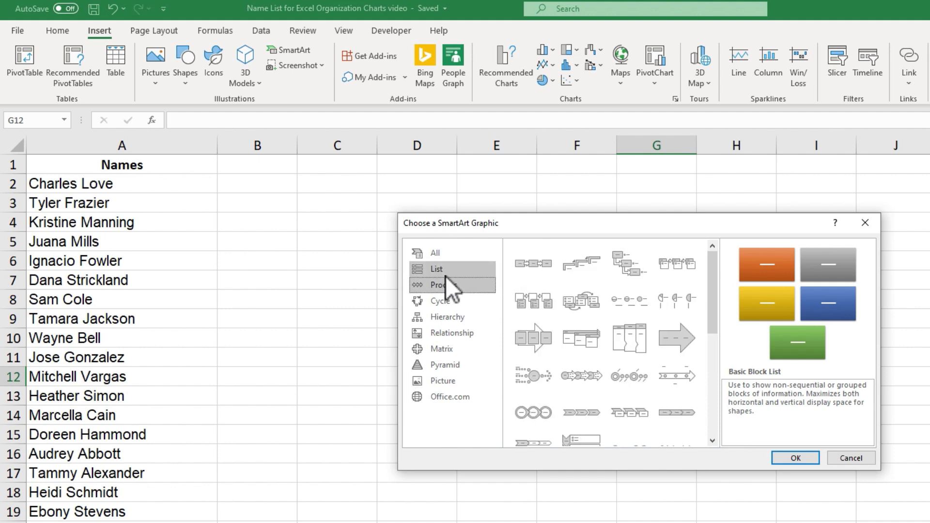
left_click(436, 269)
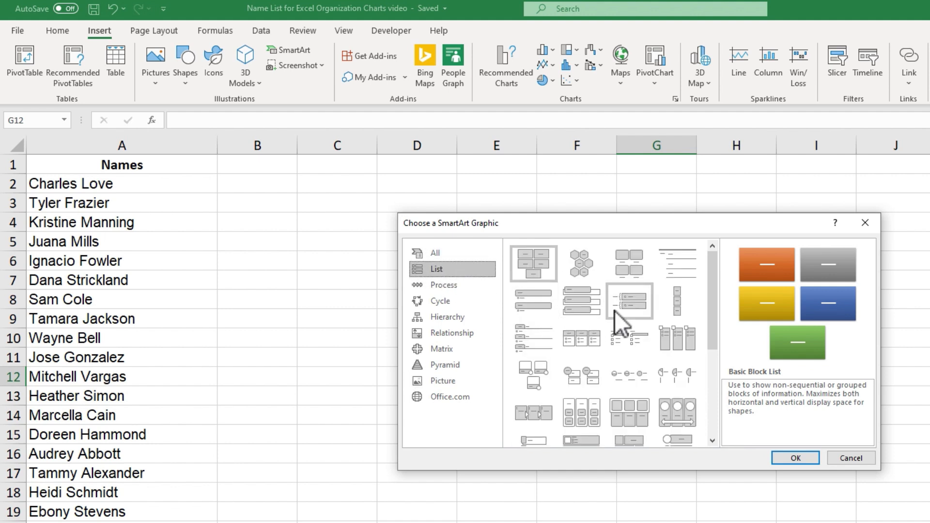
mouse_move(461, 315)
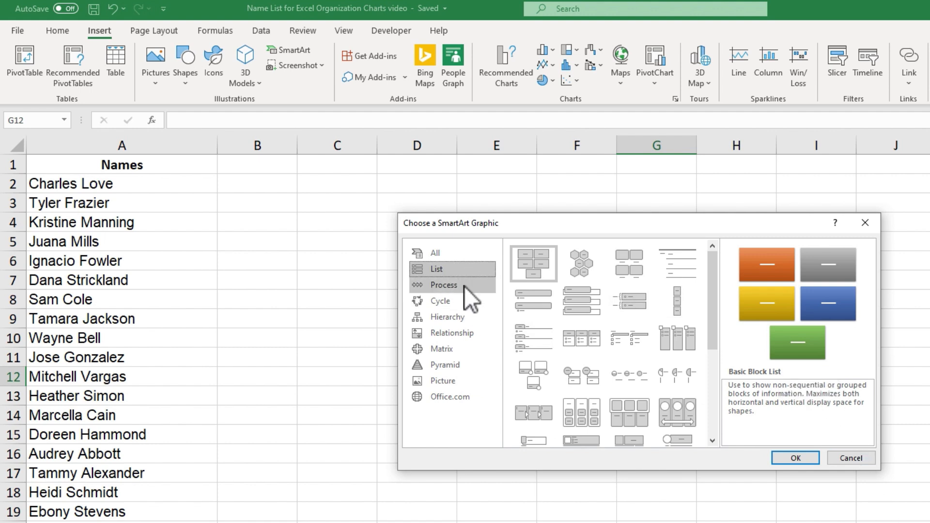
mouse_move(432, 327)
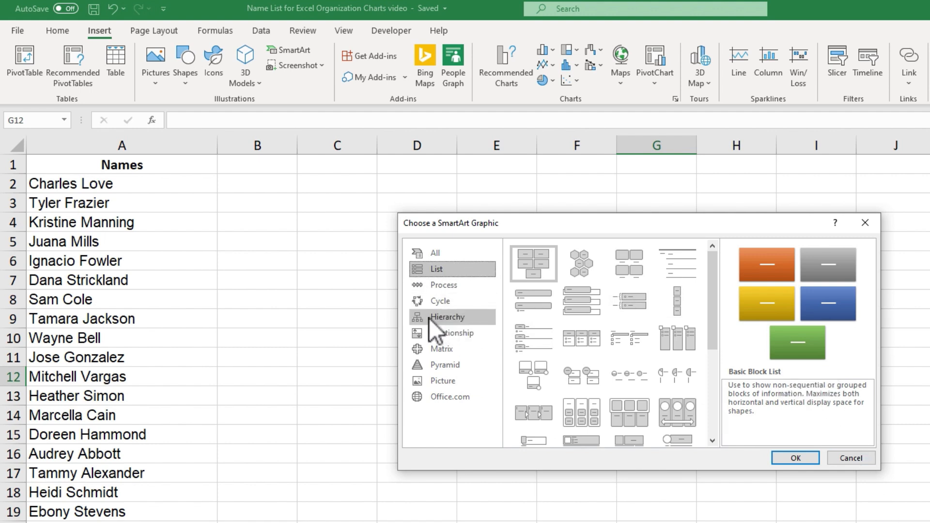
Preview Hierarchy, Horizontal Hierarchy and Lined List, then choose the Organization Chart layout.
left_click(447, 316)
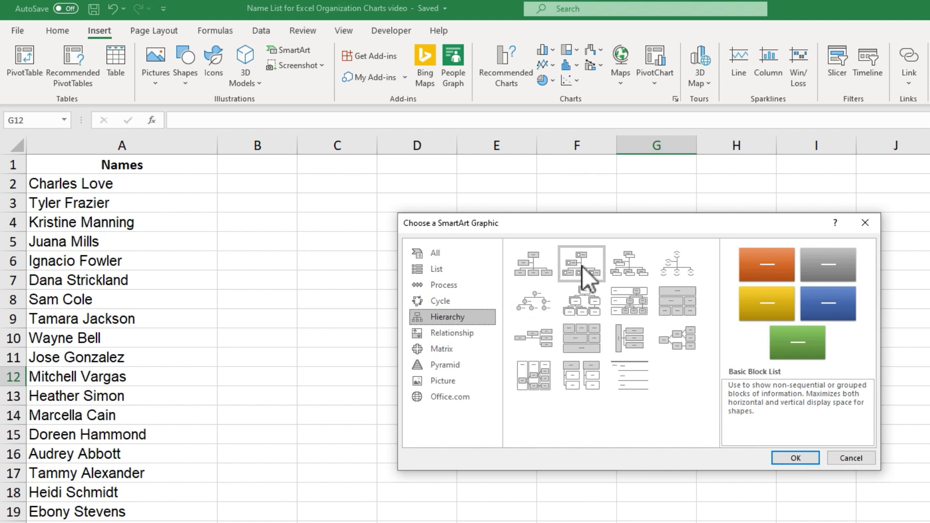
left_click(630, 263)
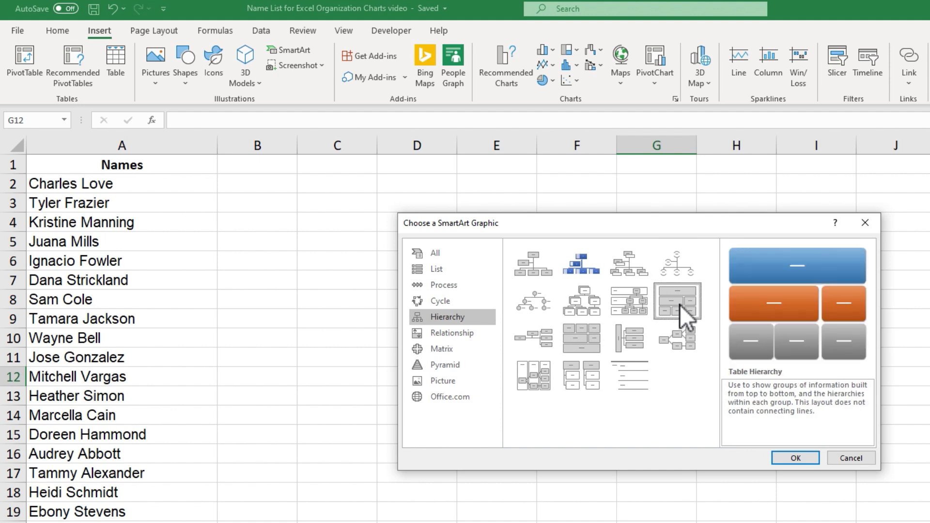
left_click(581, 300)
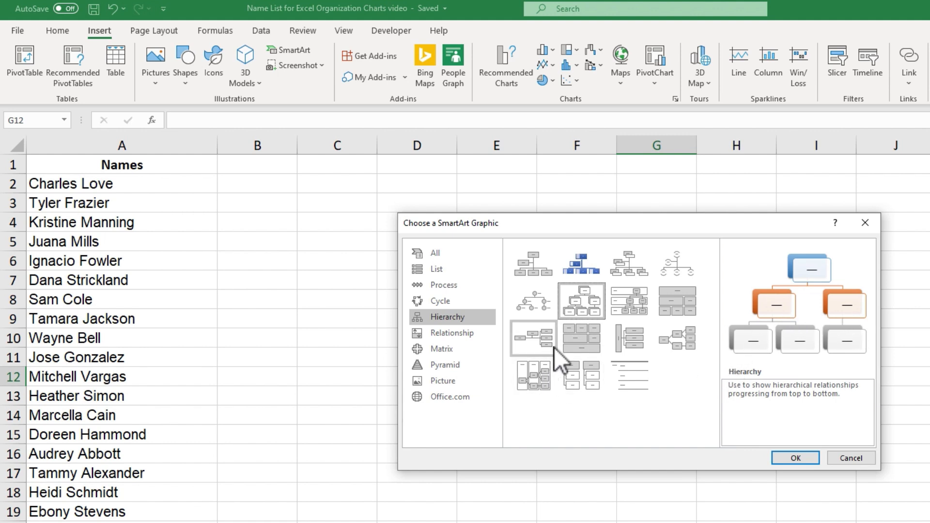
left_click(676, 339)
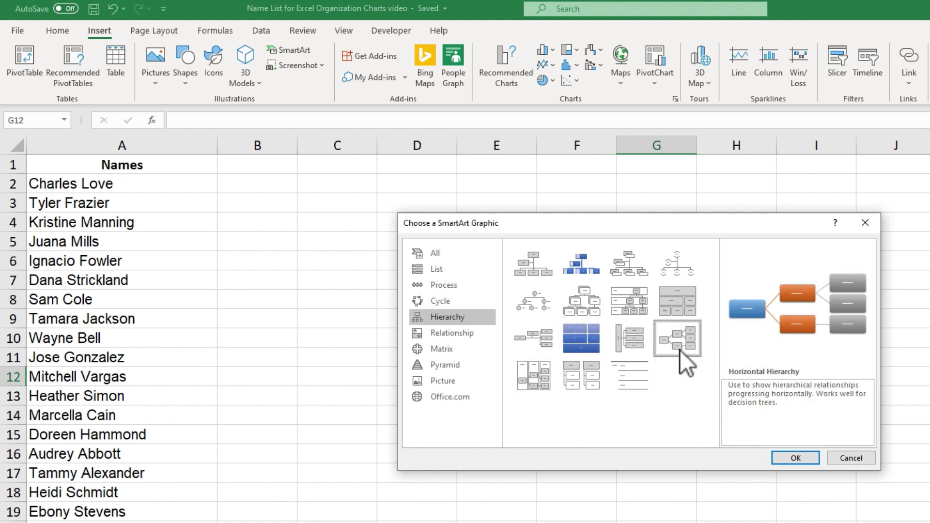
left_click(533, 375)
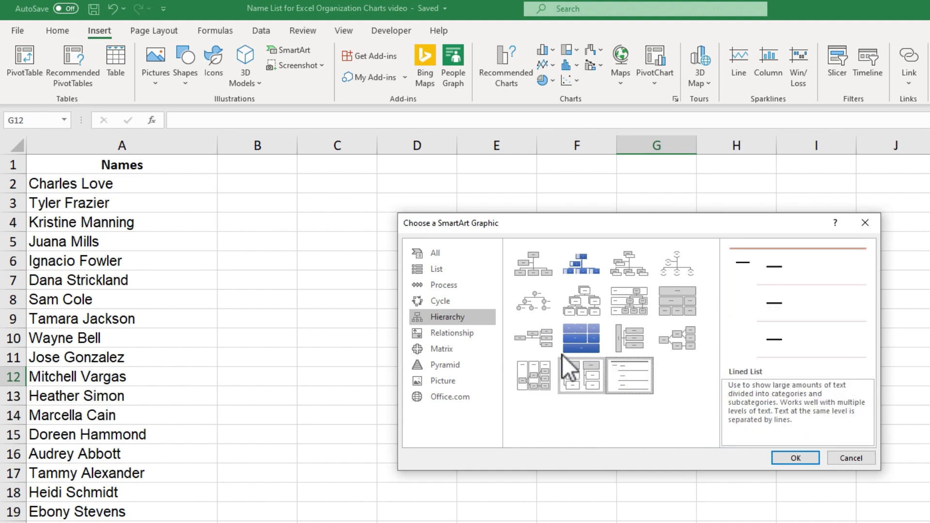
left_click(533, 272)
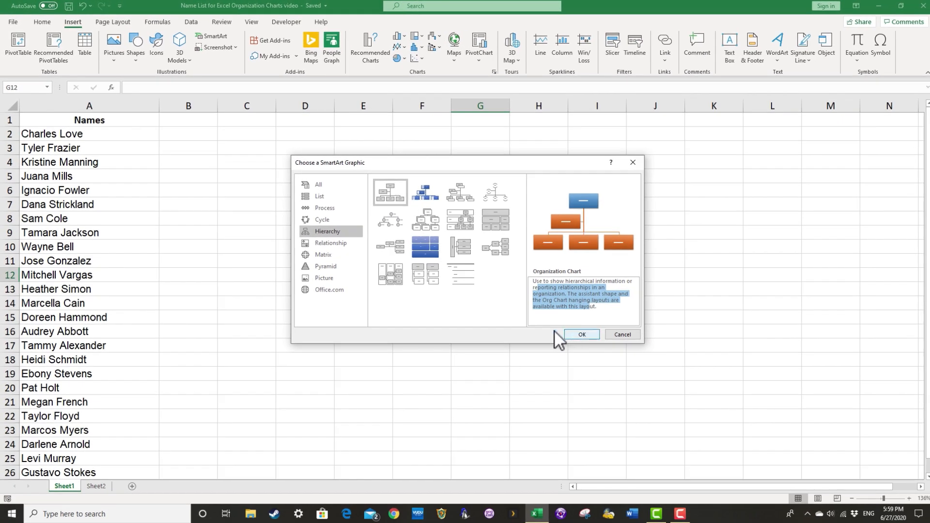
Insert the Organization Chart on Sheet1 and begin enlarging it beside the Names column.
left_click(581, 334)
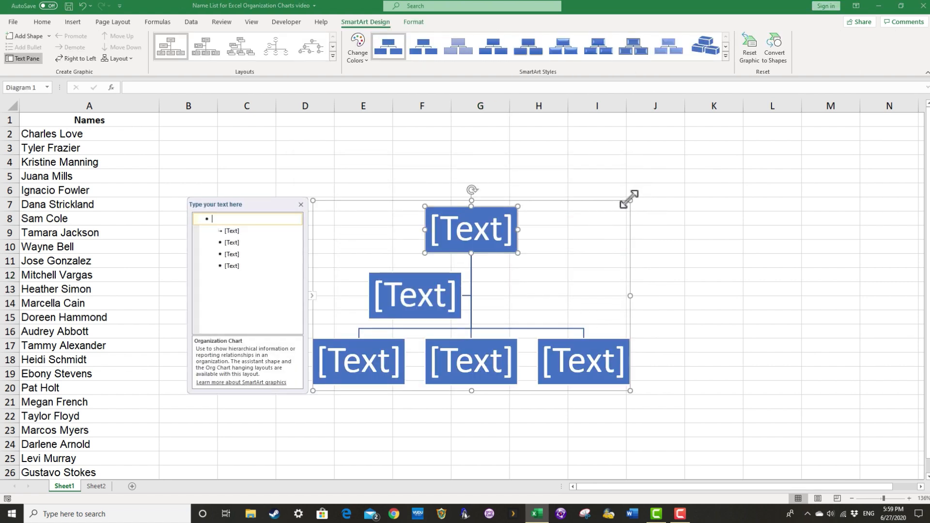
mouse_move(628, 223)
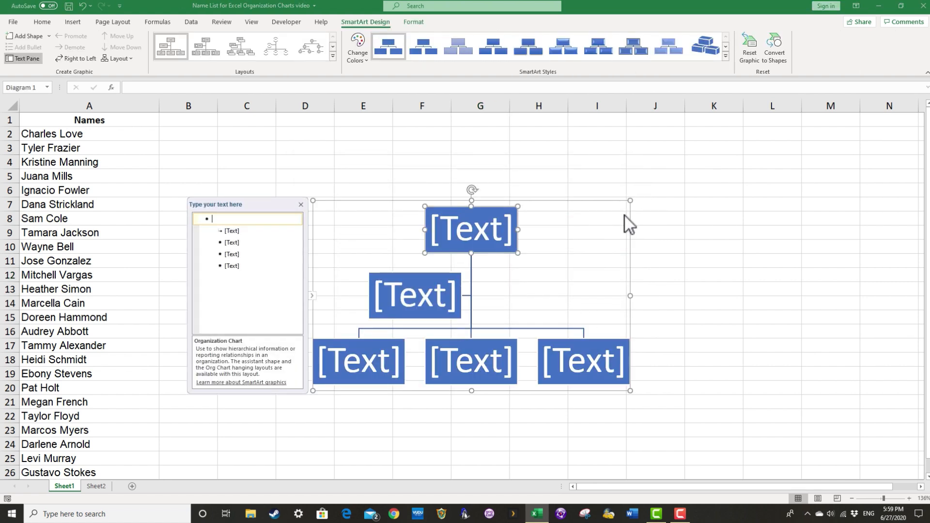
mouse_move(629, 199)
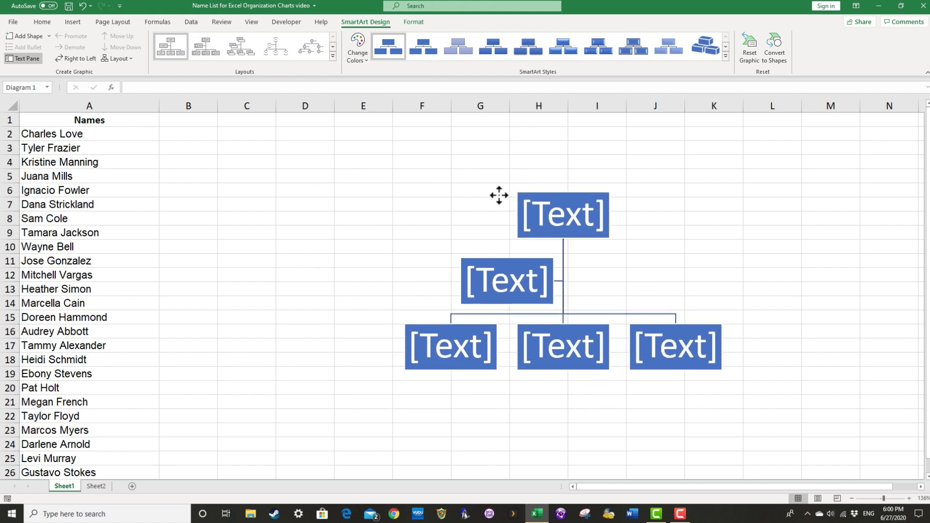
left_click(21, 60)
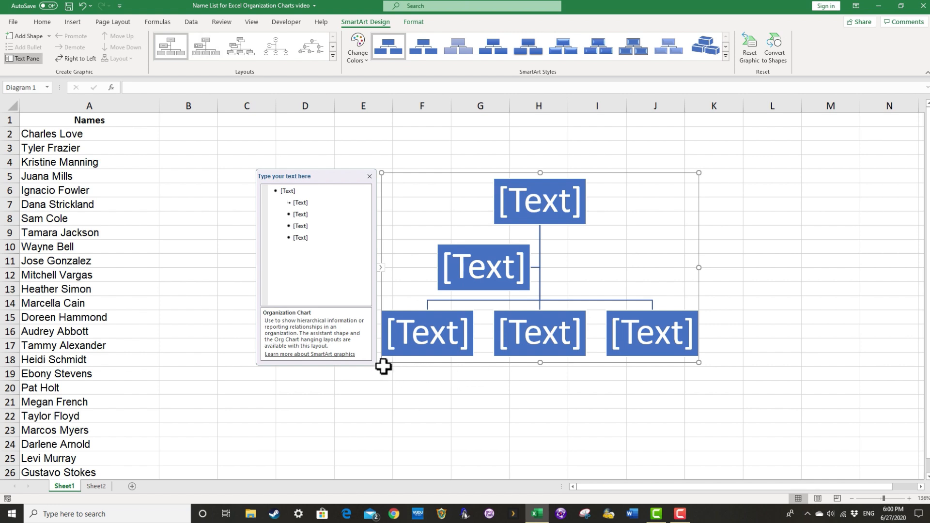
left_click(369, 176)
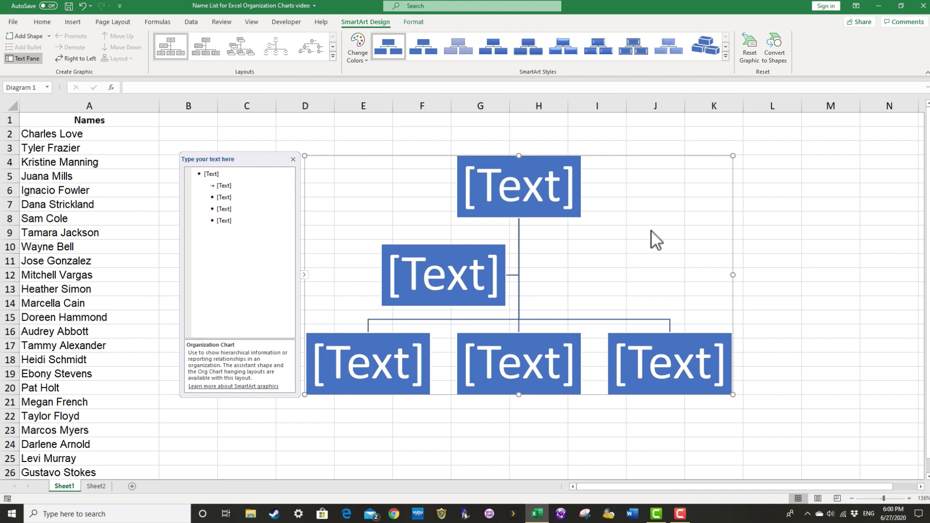
mouse_move(115, 493)
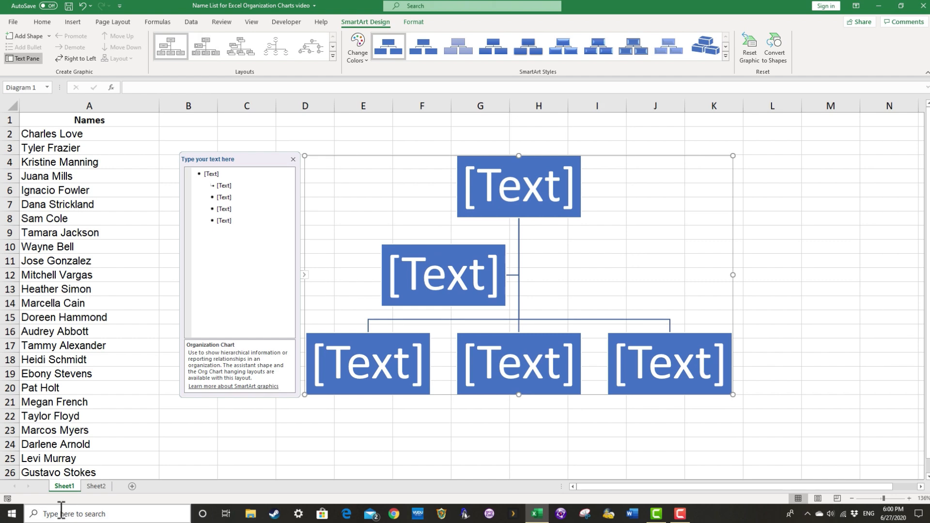
left_click(95, 486)
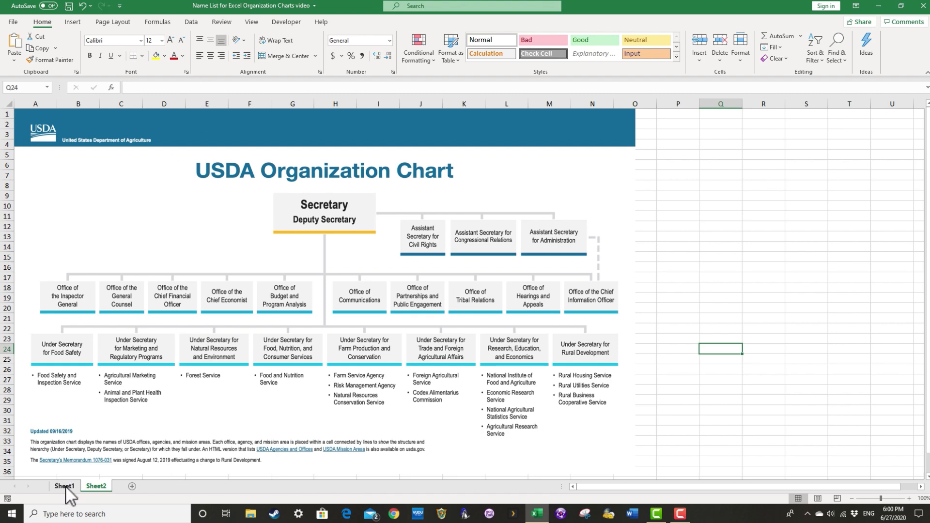
left_click(64, 486)
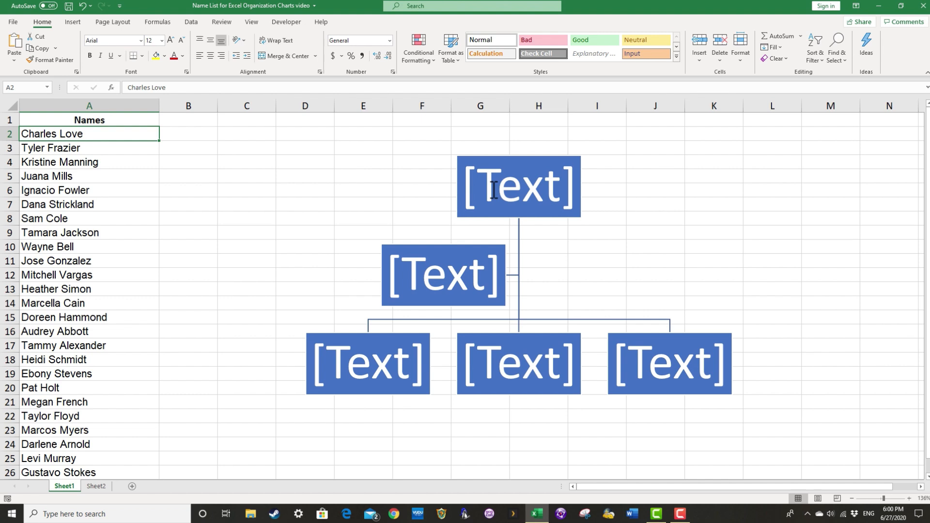
mouse_move(500, 187)
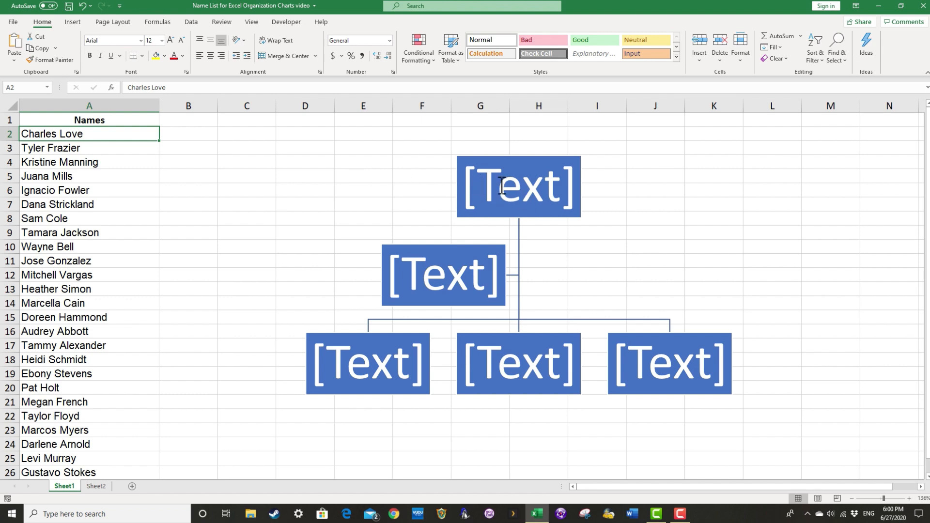
left_click(518, 186)
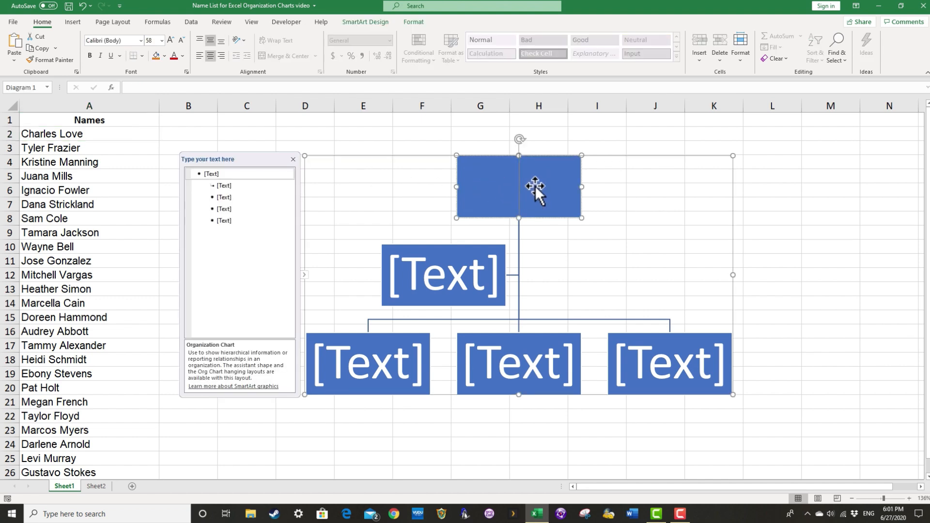
type("Charles Love")
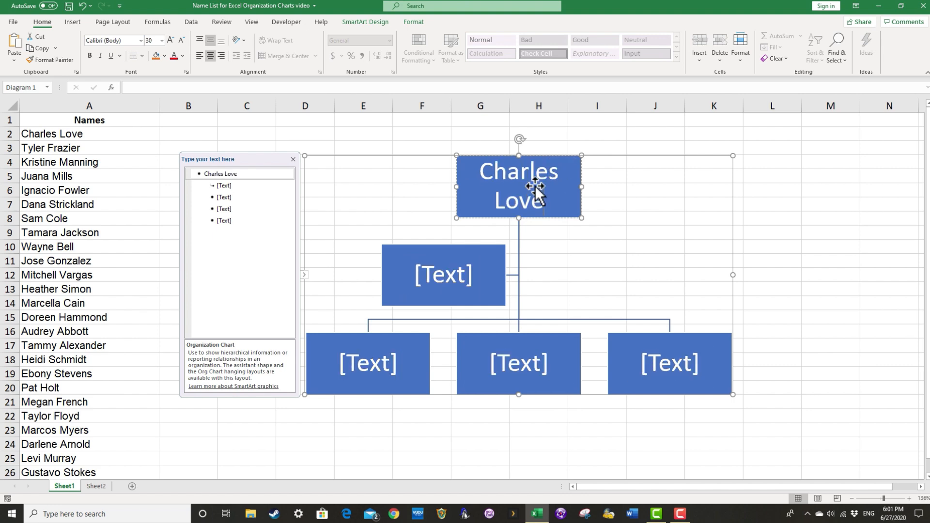
mouse_move(542, 213)
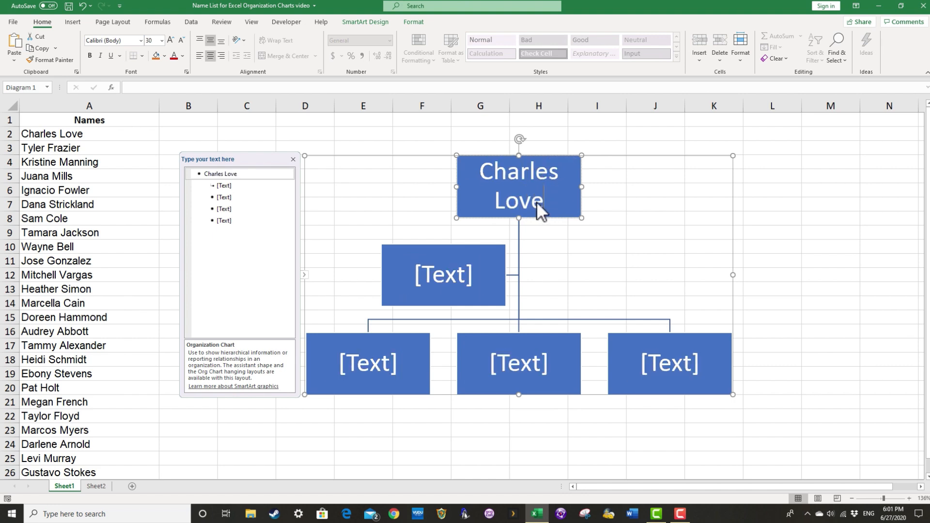
mouse_move(591, 205)
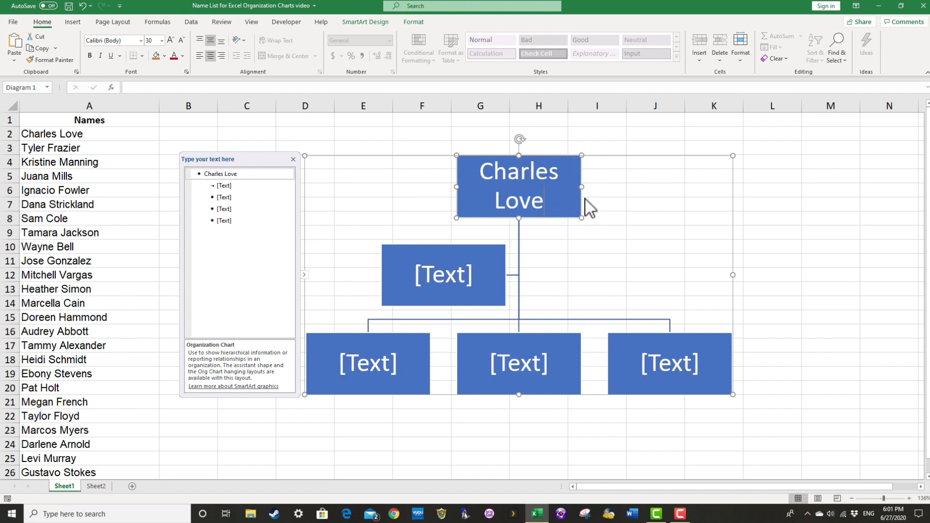
left_click(168, 41)
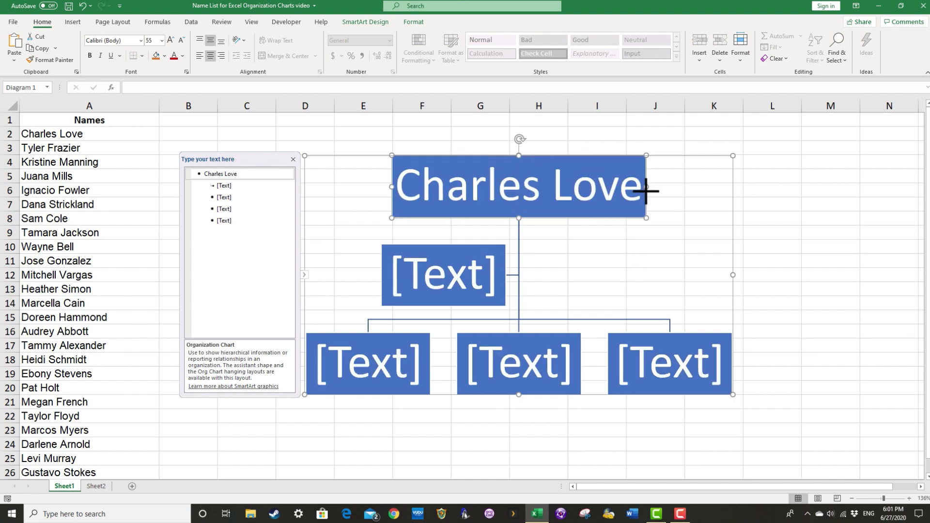
mouse_move(658, 215)
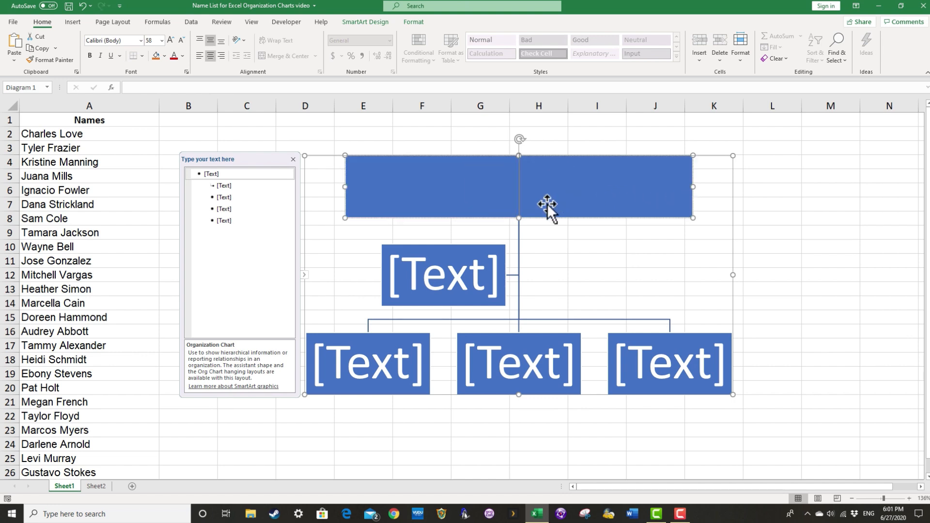
type("Charles L")
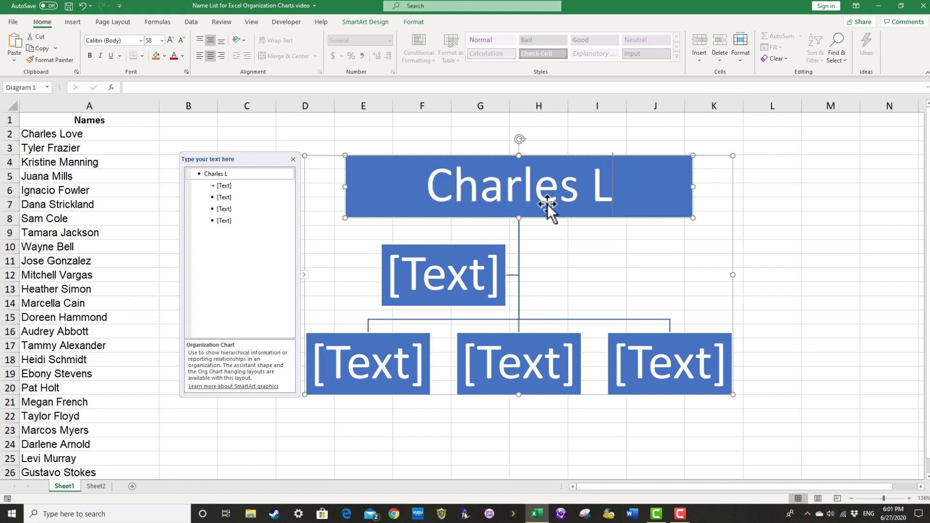
type("ove")
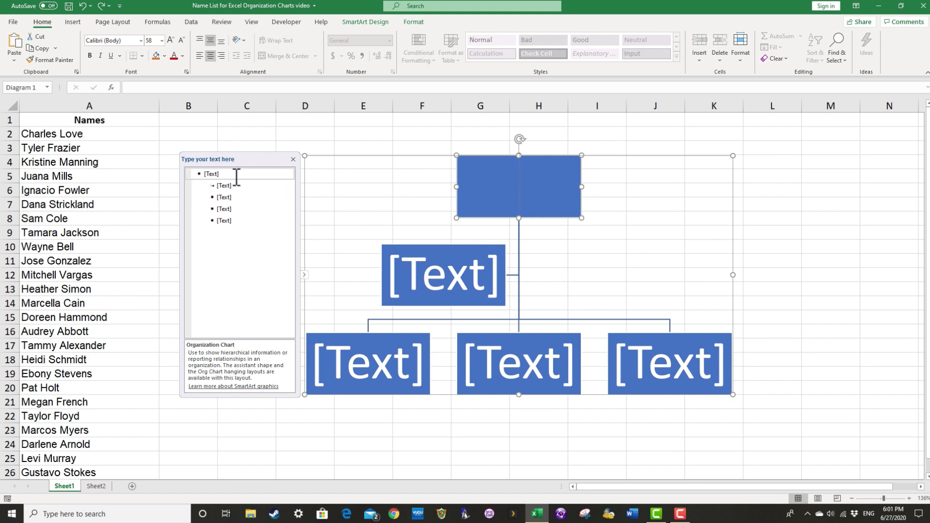
mouse_move(489, 182)
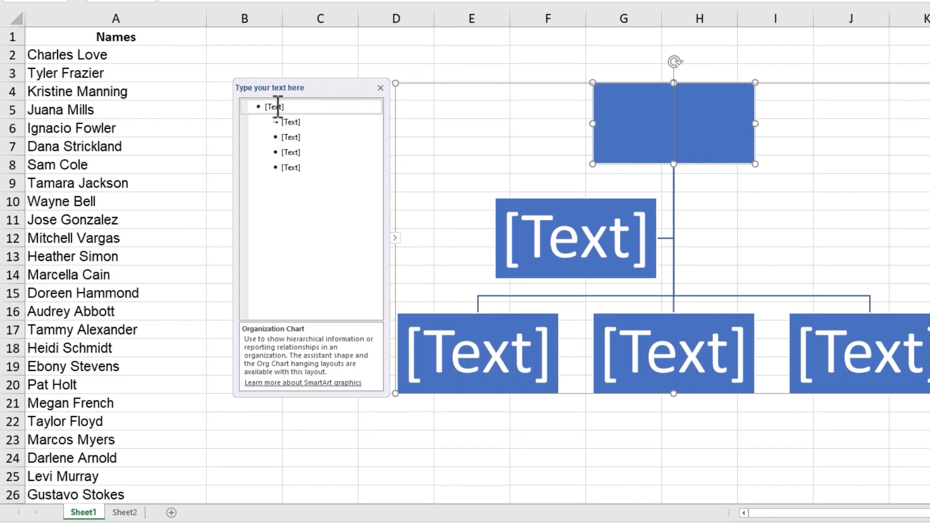
mouse_move(312, 159)
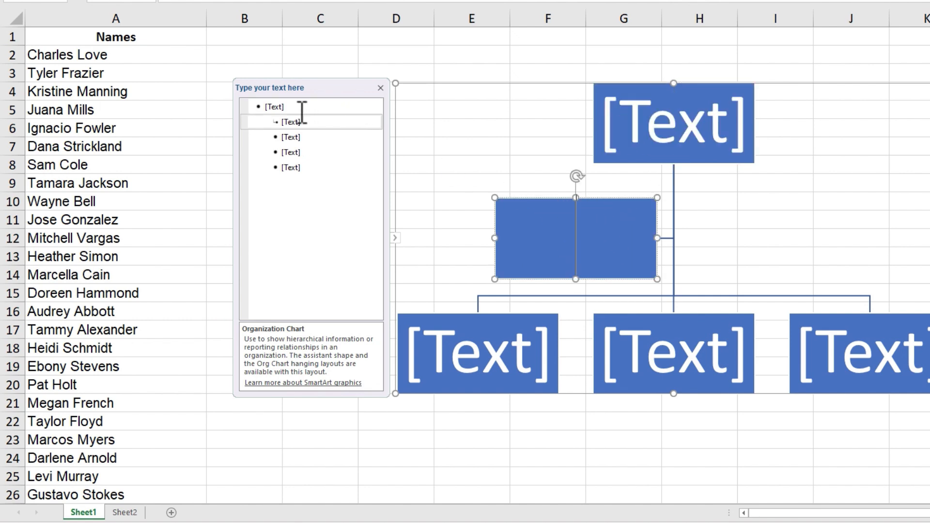
type("Cha")
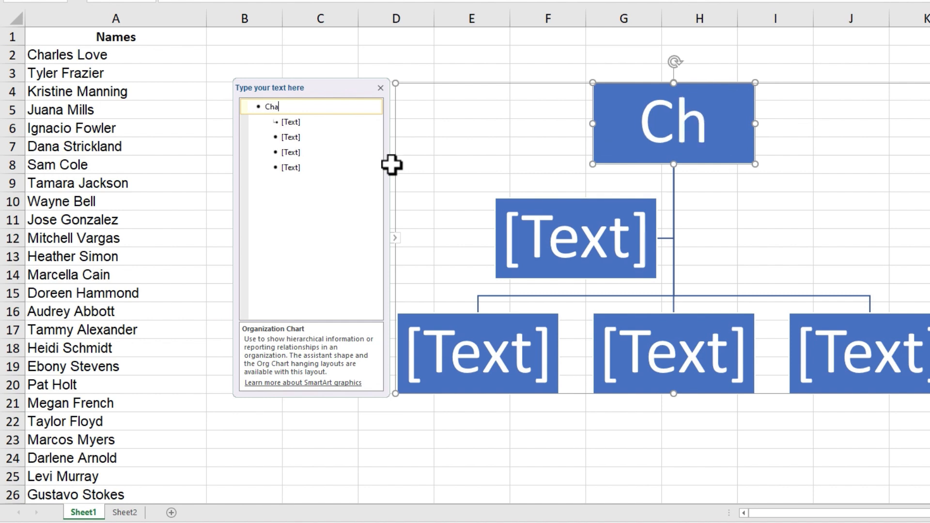
type("Charles Love")
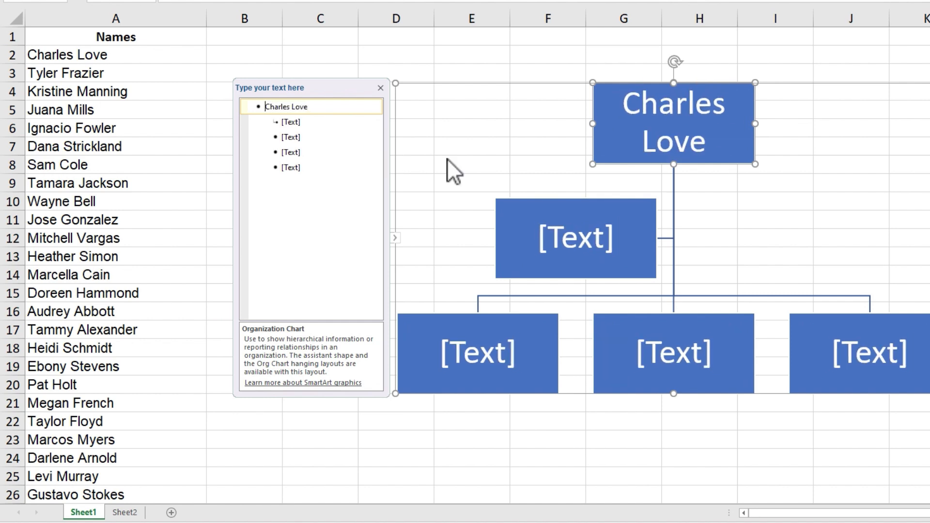
type("Deputy Secretary")
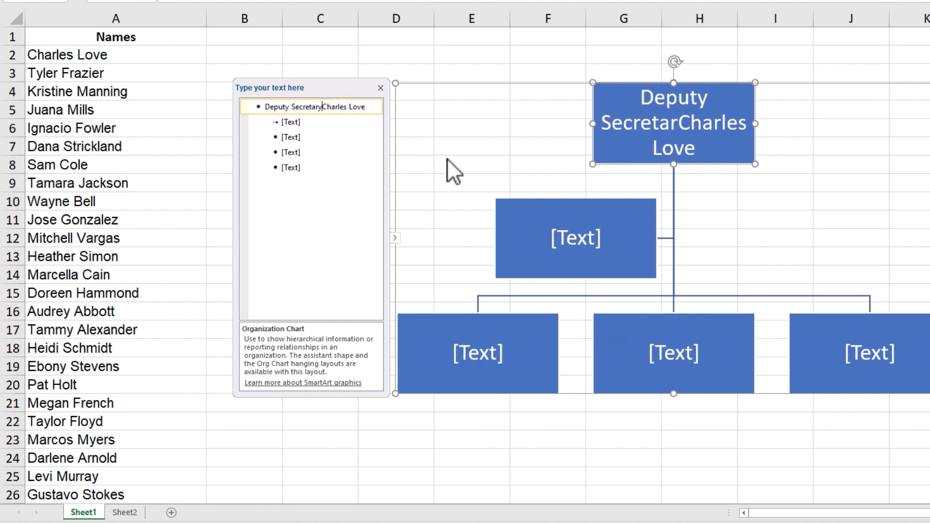
type("\" \"")
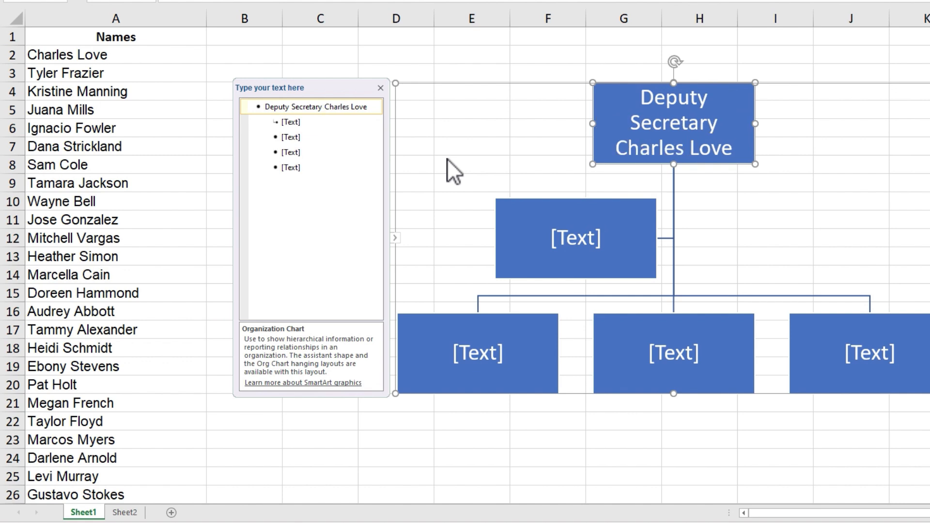
type("Charles Love")
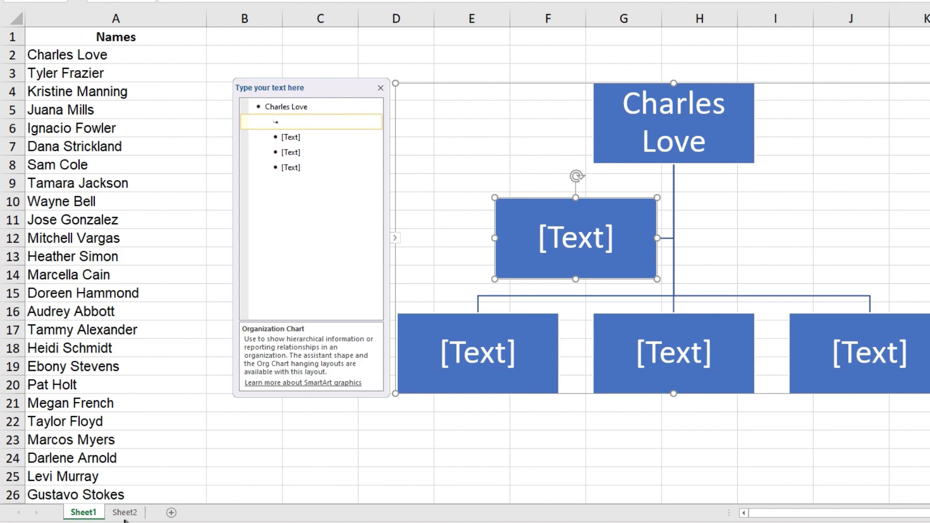
left_click(125, 511)
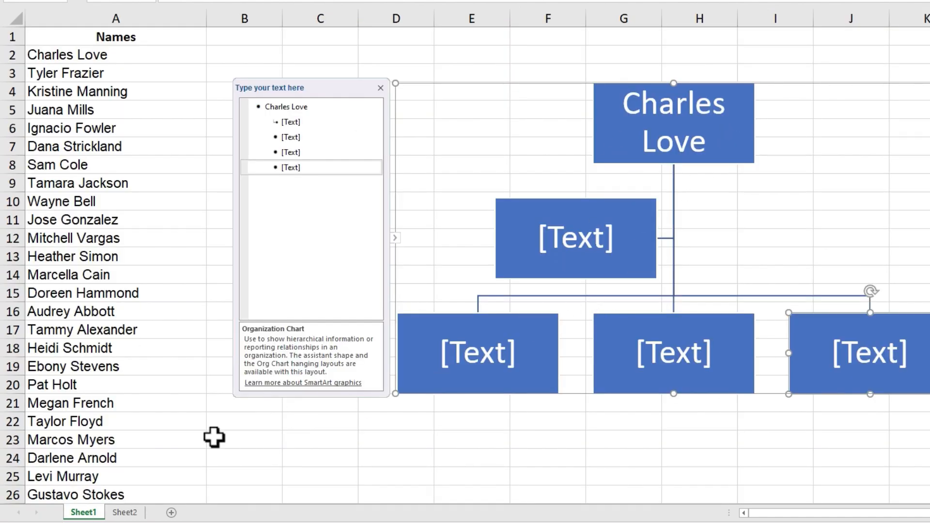
left_click(124, 513)
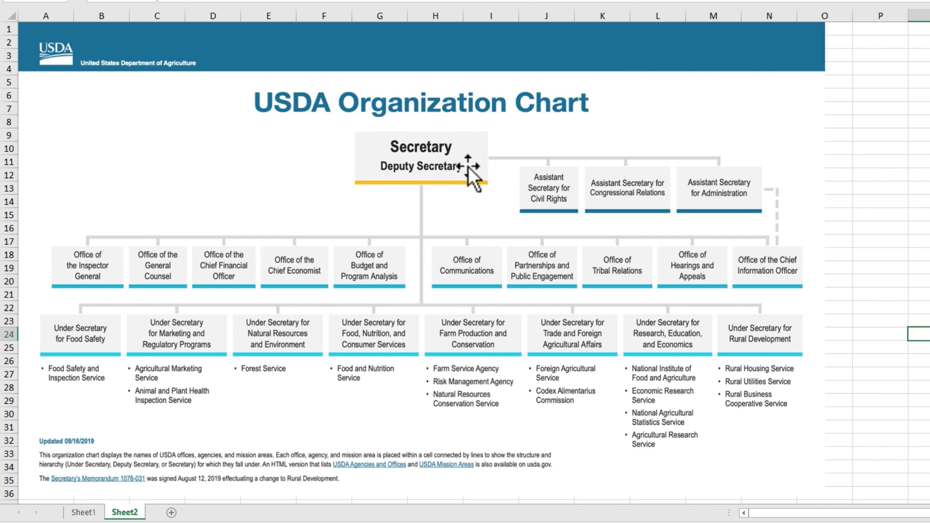
mouse_move(532, 201)
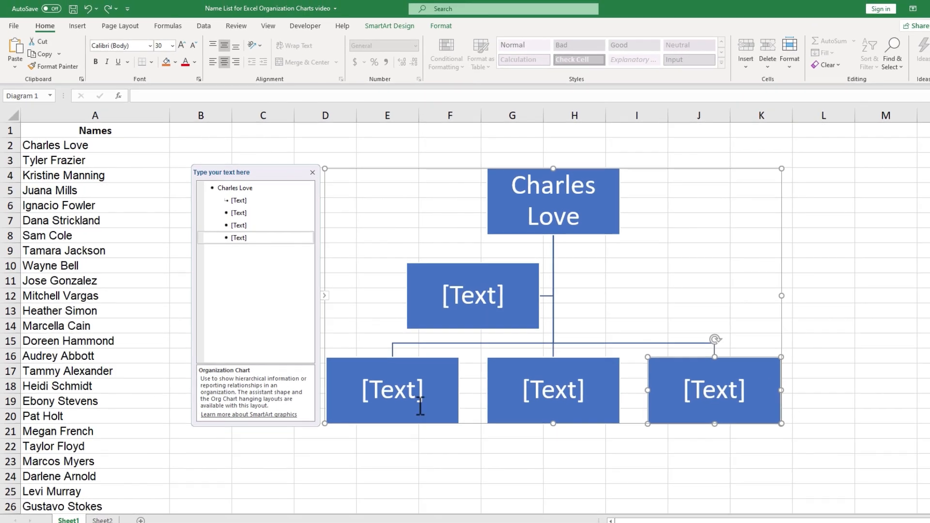
left_click(553, 202)
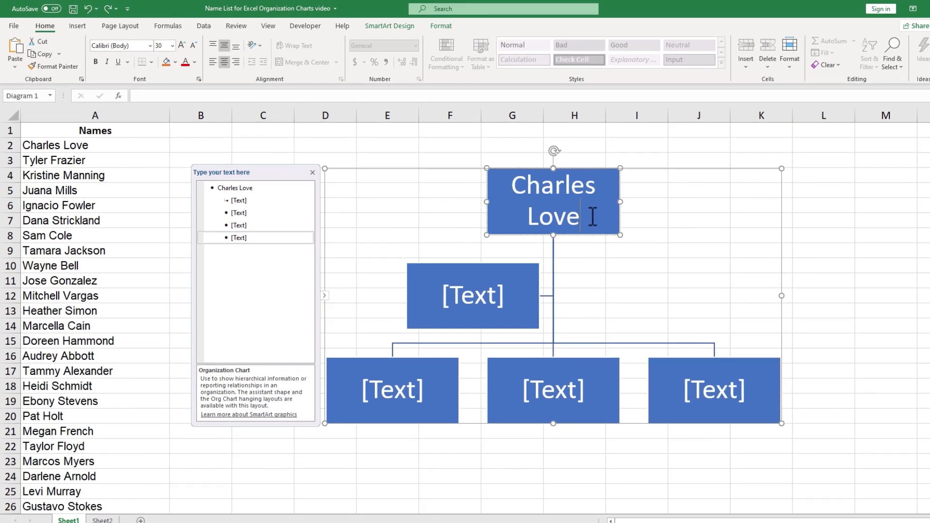
right_click(531, 202)
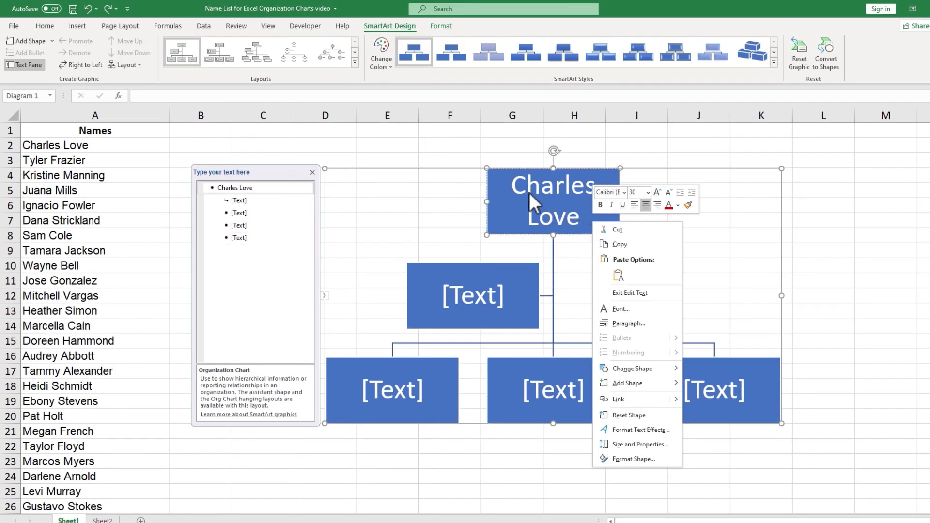
mouse_move(629, 337)
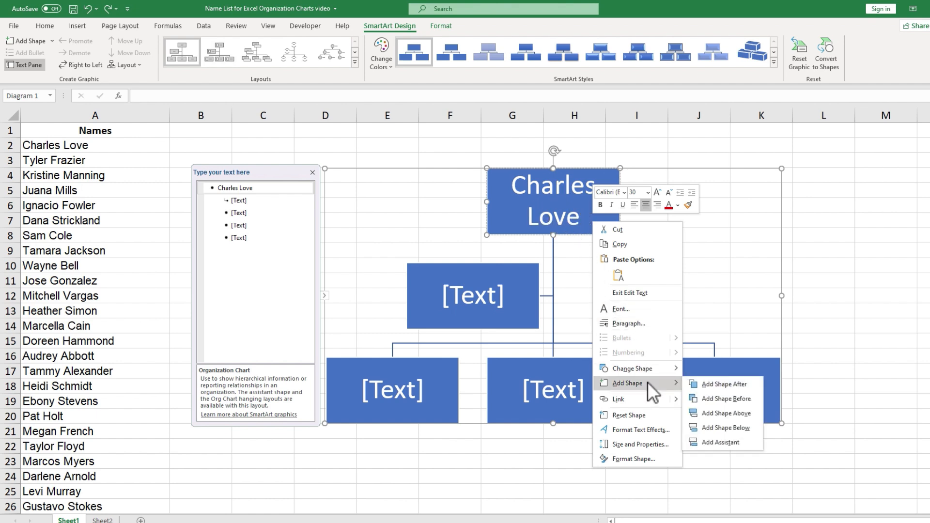
mouse_move(722, 384)
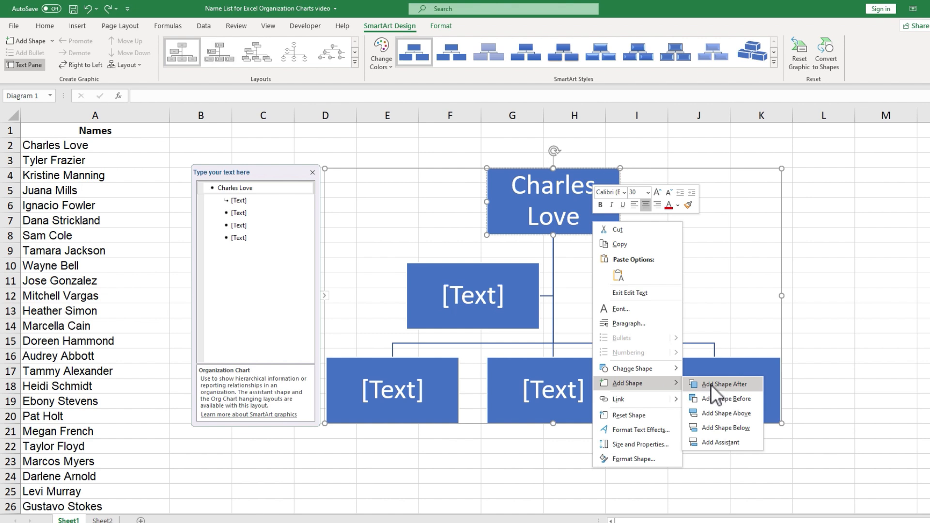
mouse_move(726, 390)
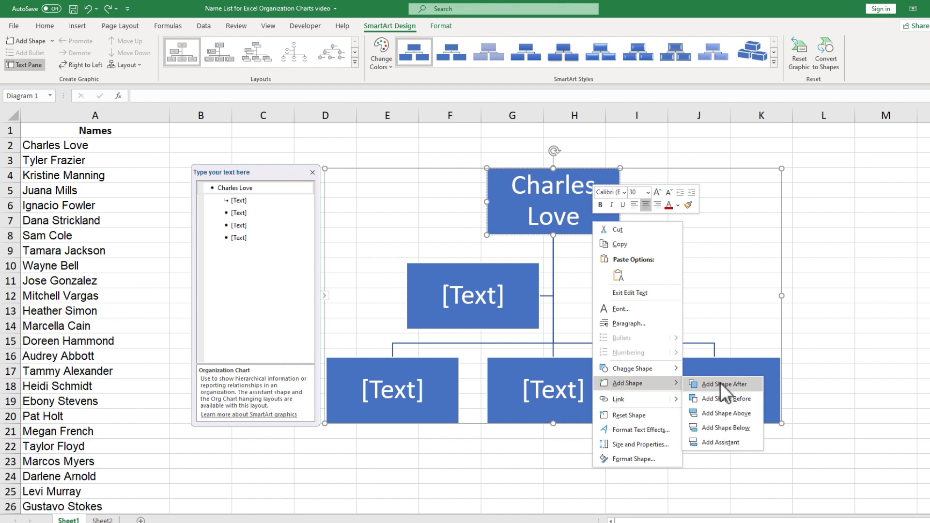
left_click(721, 383)
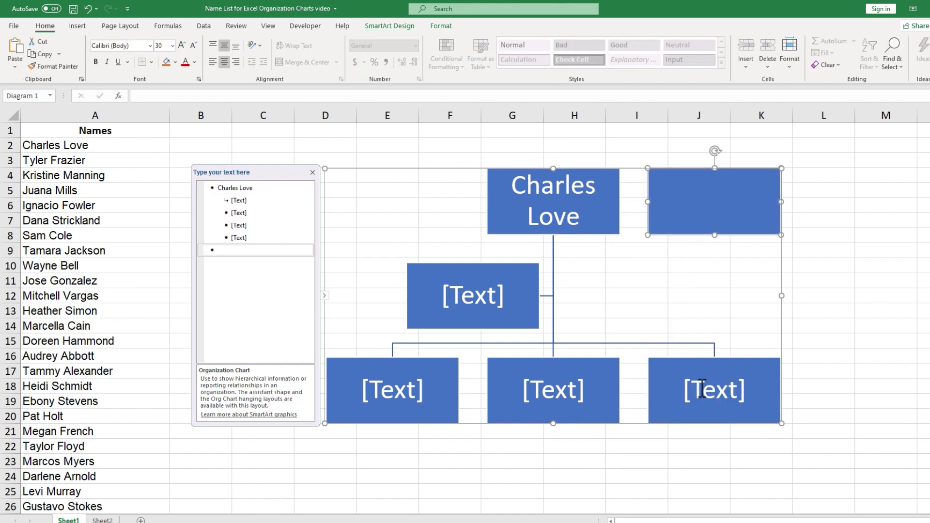
mouse_move(692, 242)
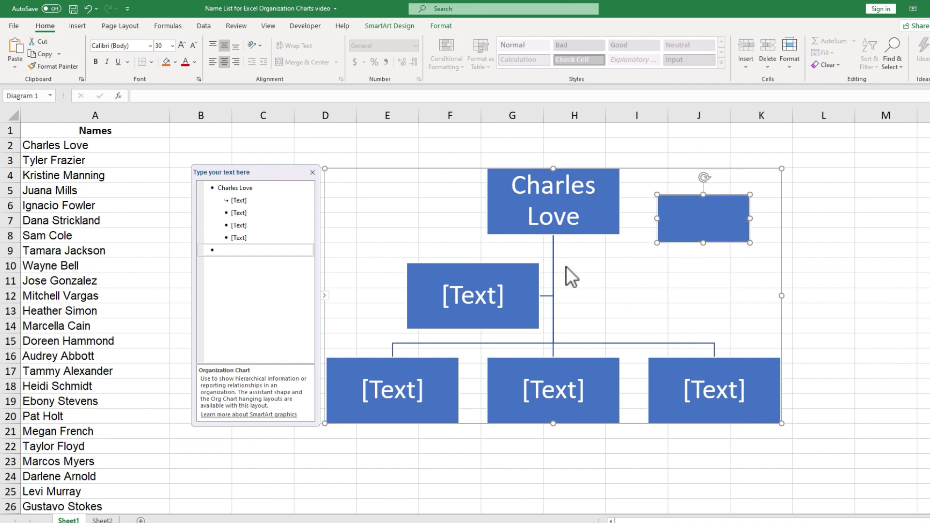
mouse_move(626, 341)
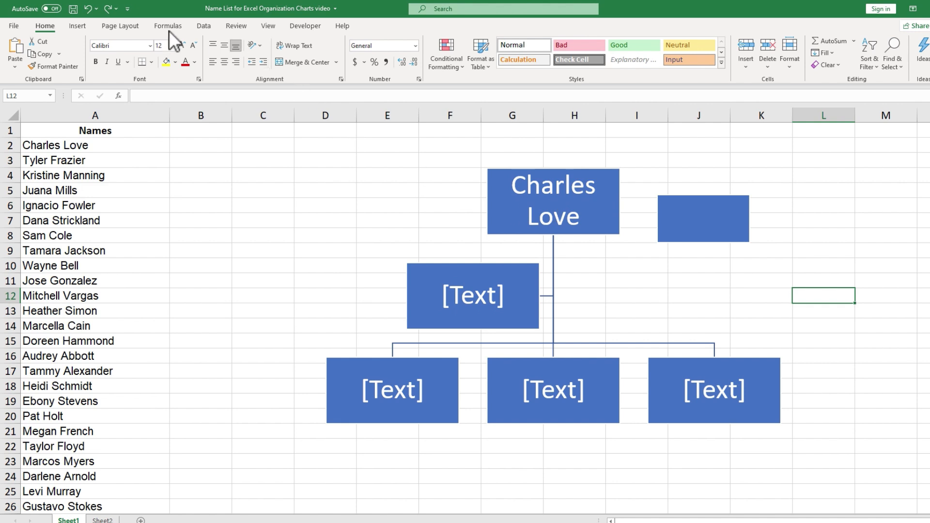
left_click(77, 26)
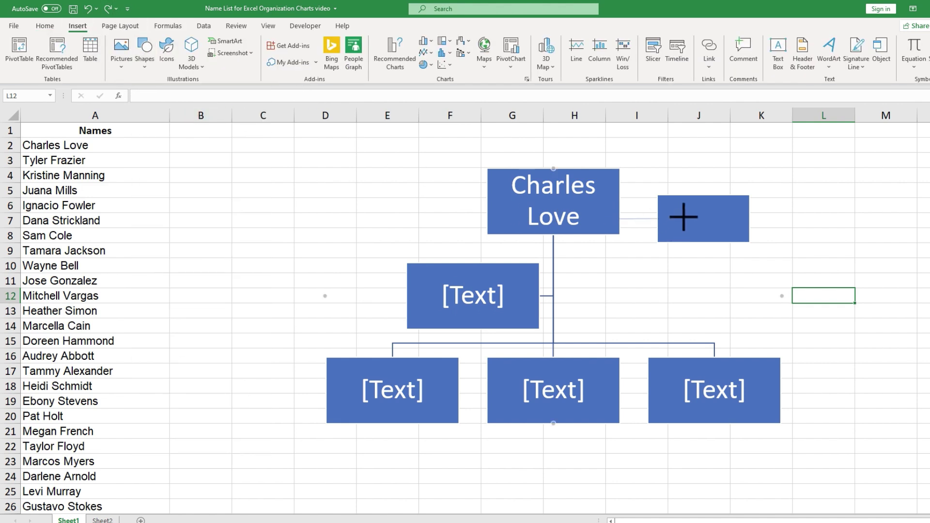
left_click(703, 218)
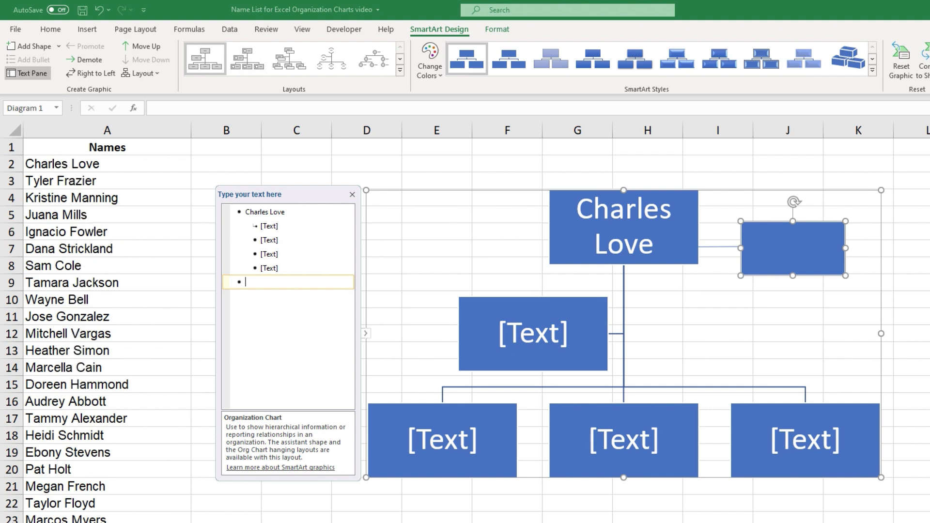
left_click(58, 180)
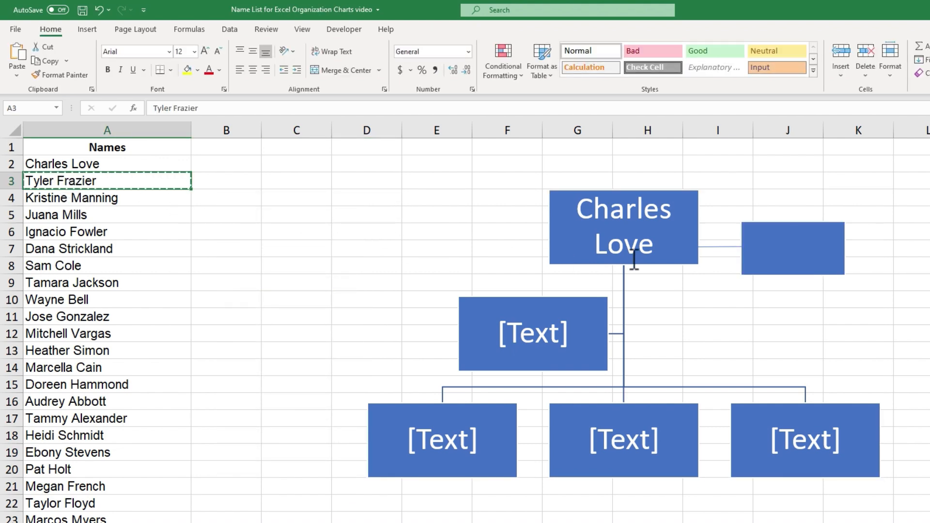
left_click(792, 248)
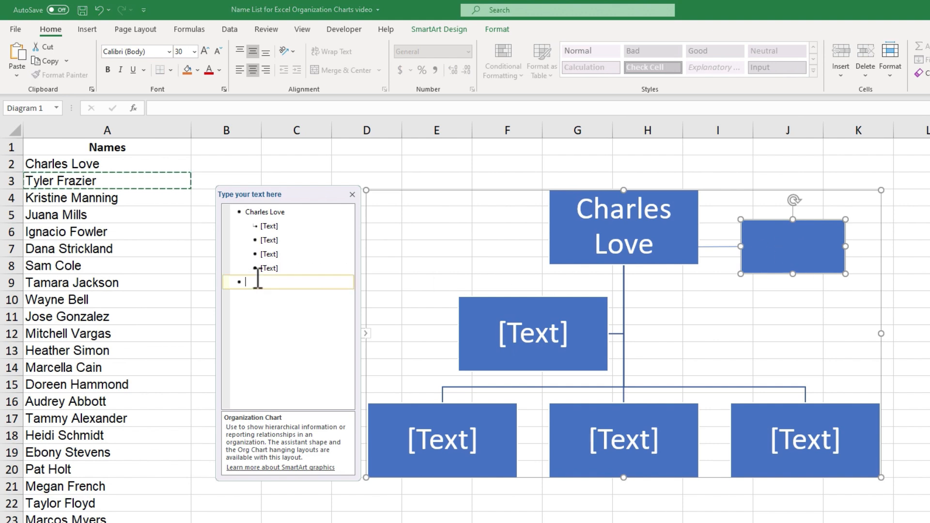
type("Tyler Frazier")
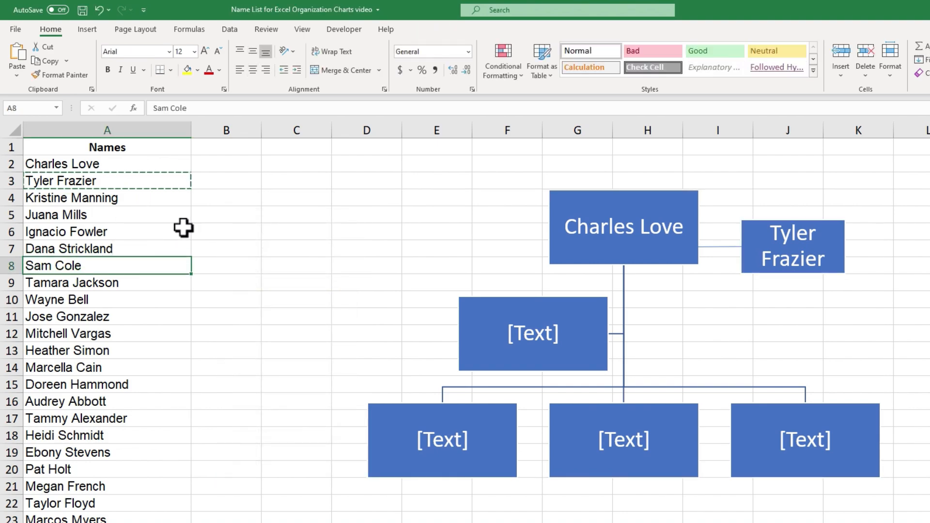
left_click(104, 508)
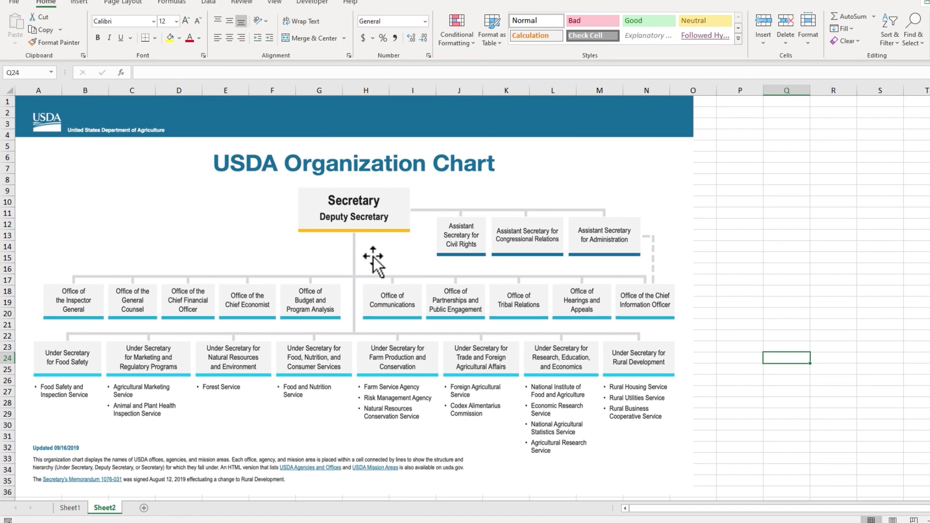
mouse_move(432, 326)
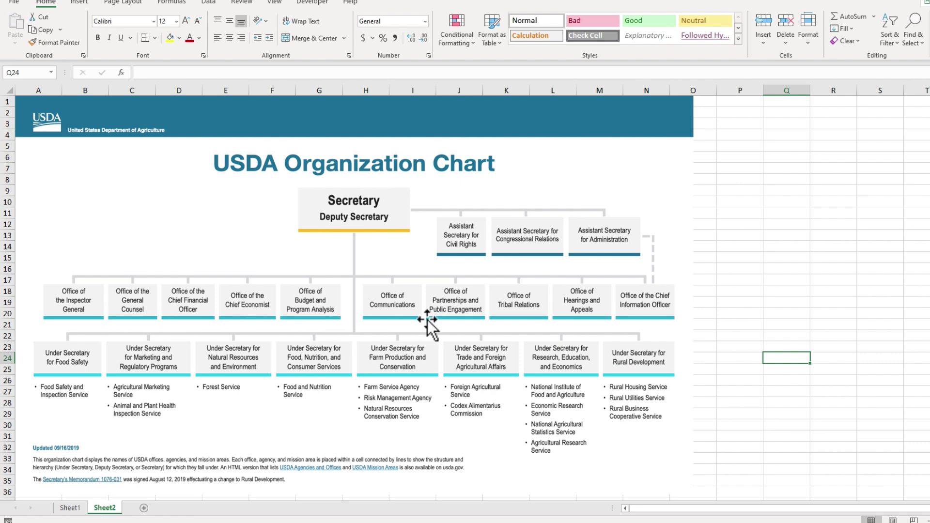
mouse_move(267, 364)
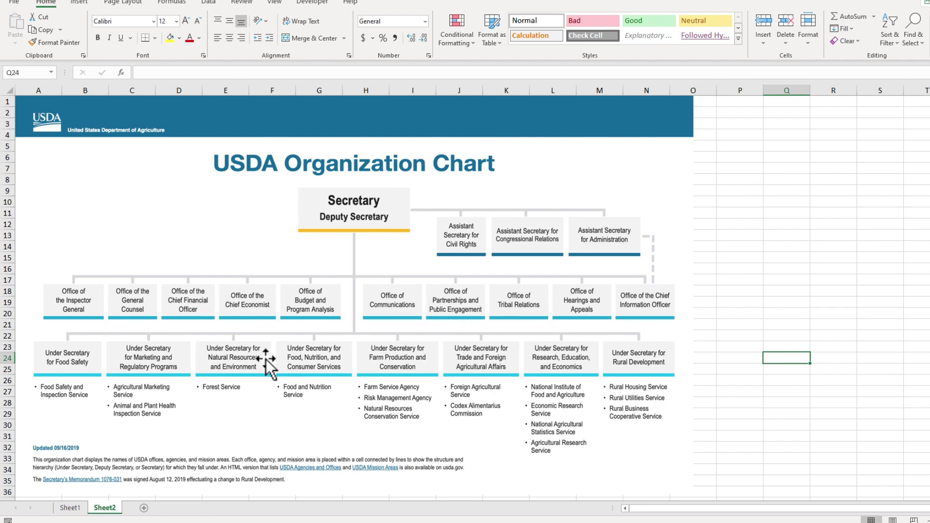
left_click(70, 507)
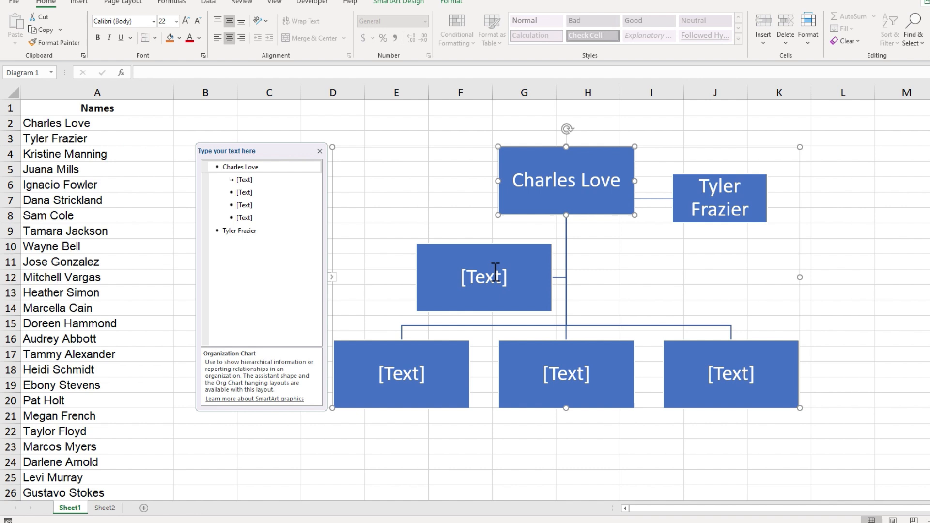
left_click(482, 277)
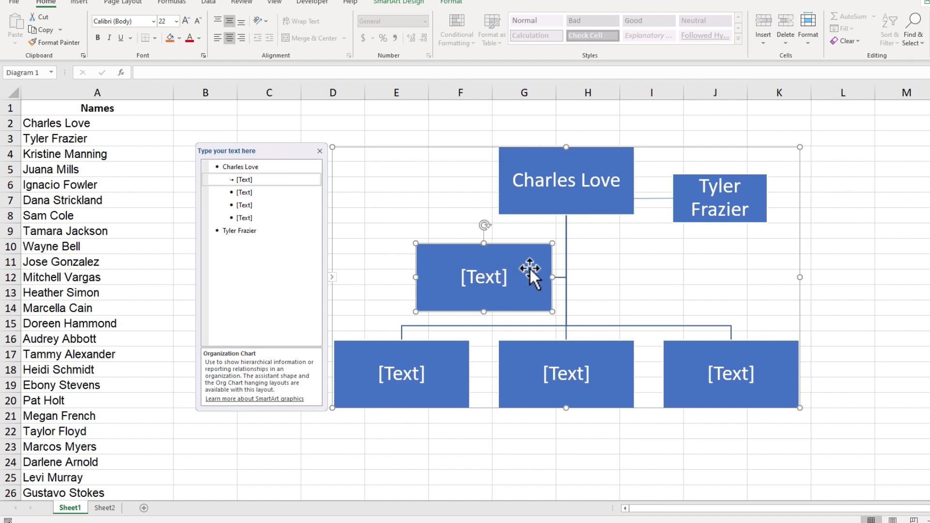
mouse_move(533, 275)
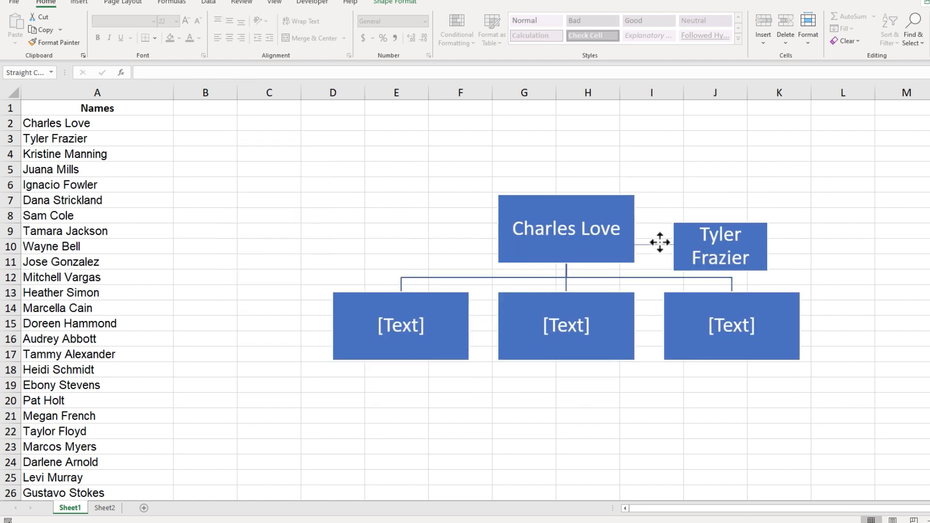
left_click(87, 154)
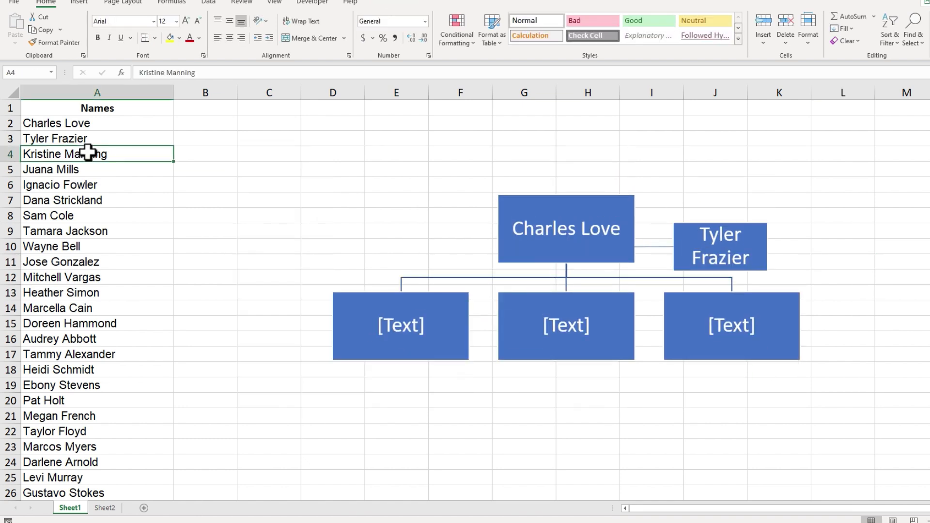
mouse_move(68, 163)
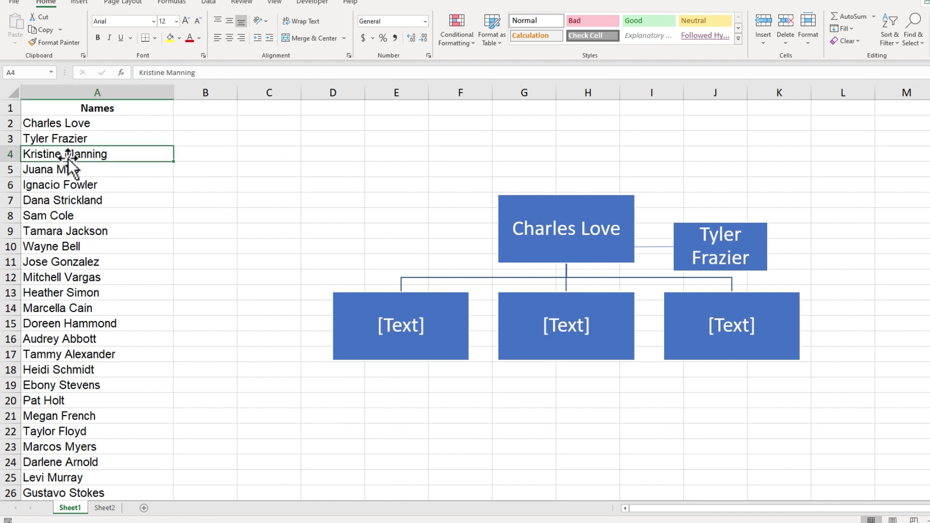
left_click(392, 325)
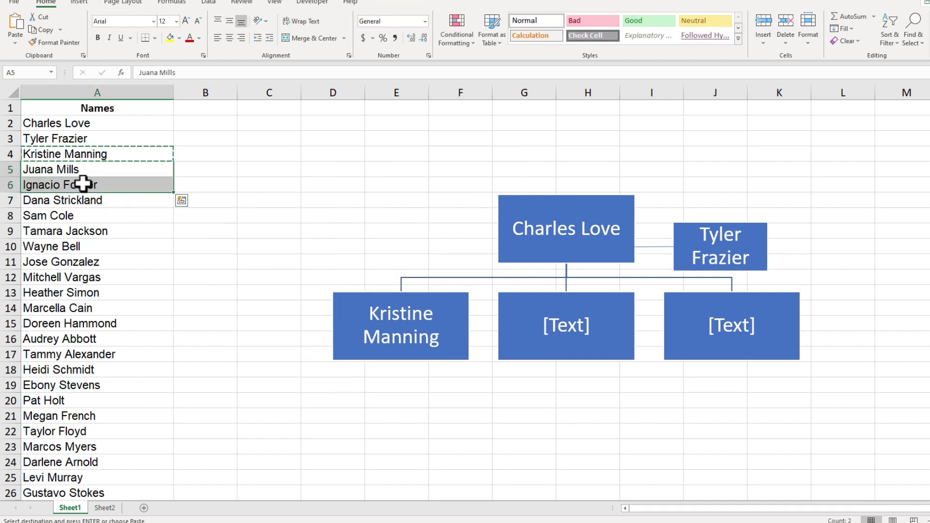
left_click(401, 325)
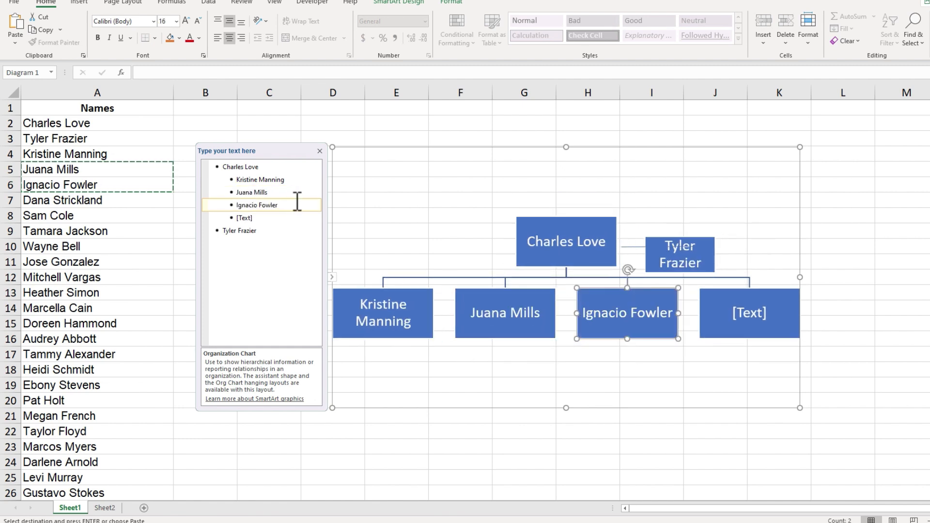
mouse_move(532, 303)
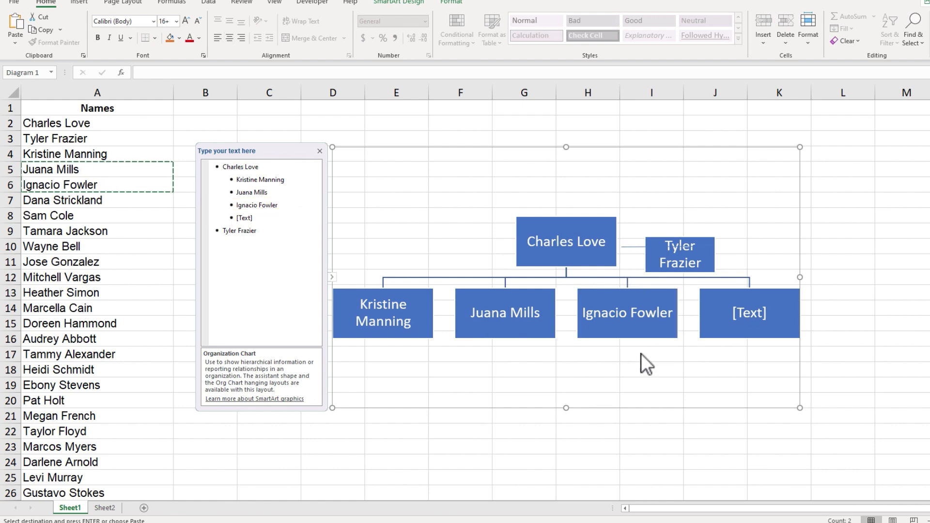
left_click(627, 314)
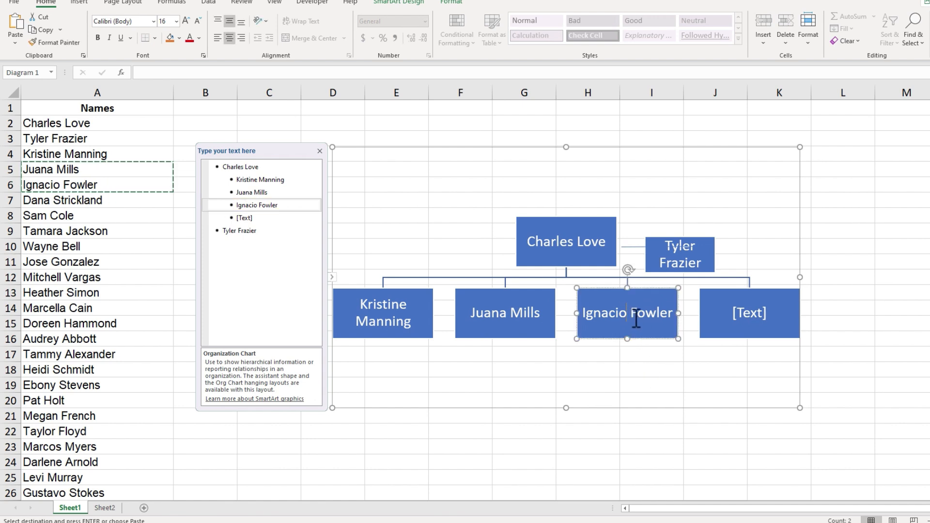
mouse_move(643, 326)
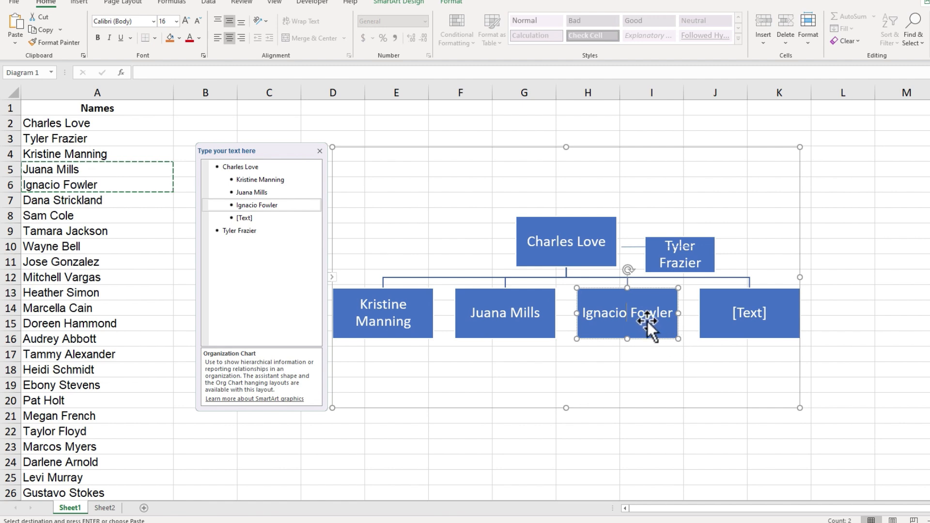
mouse_move(578, 252)
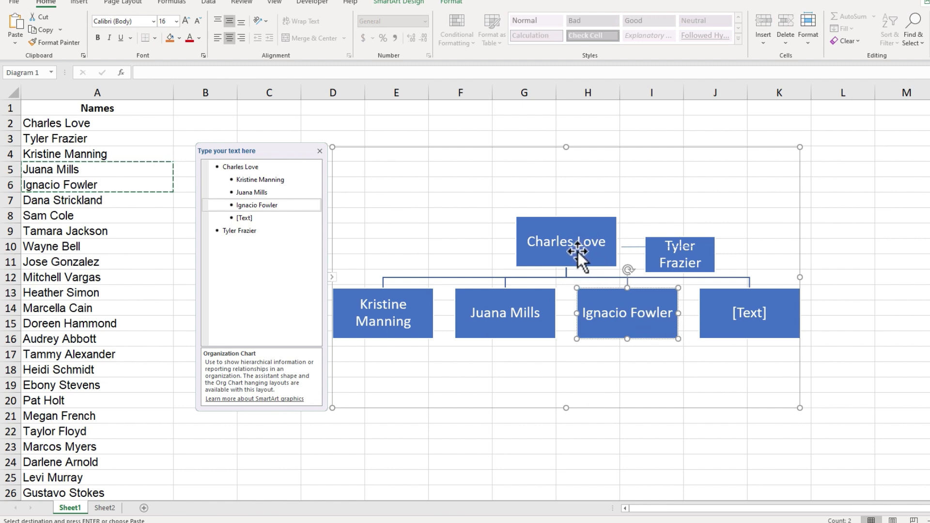
mouse_move(641, 368)
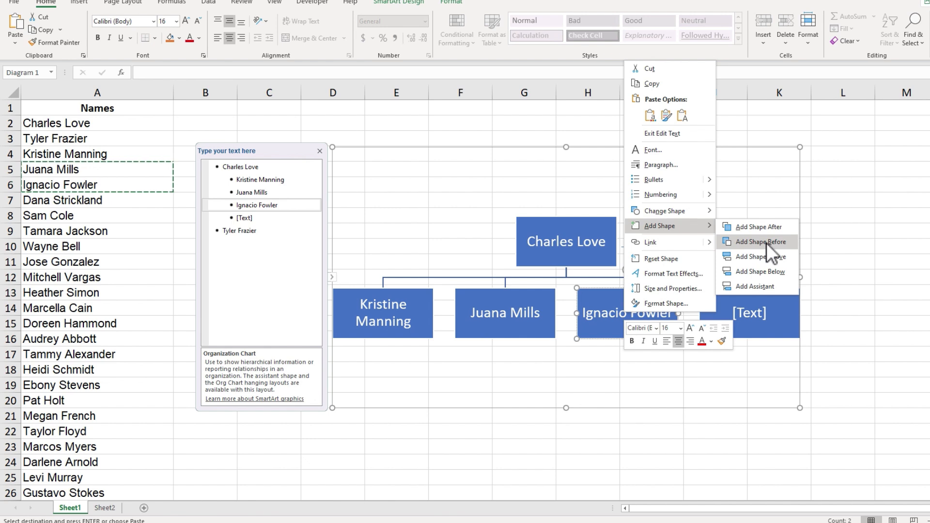
left_click(757, 242)
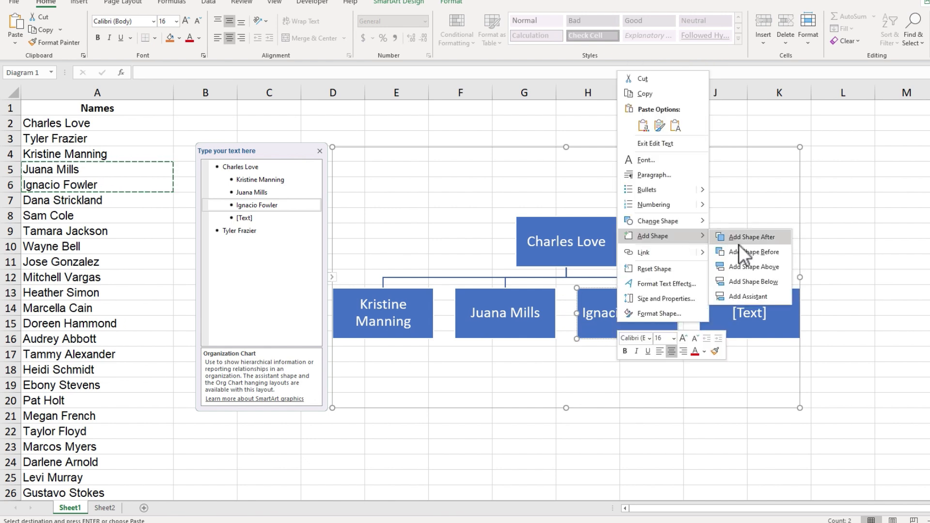
left_click(747, 236)
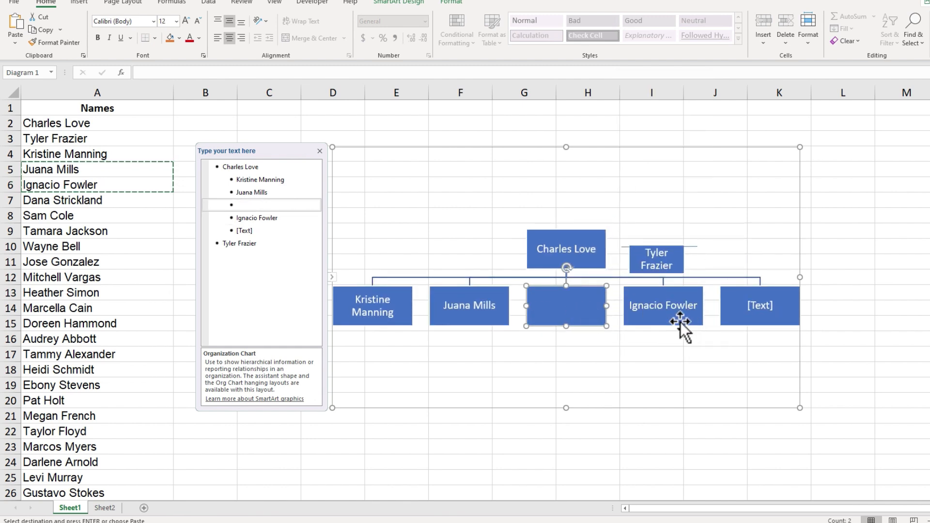
left_click(68, 206)
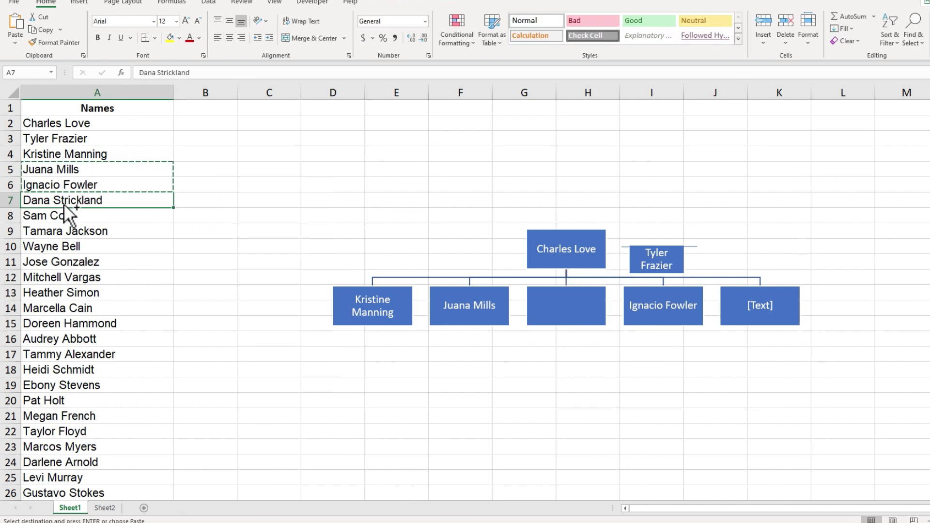
left_click(565, 306)
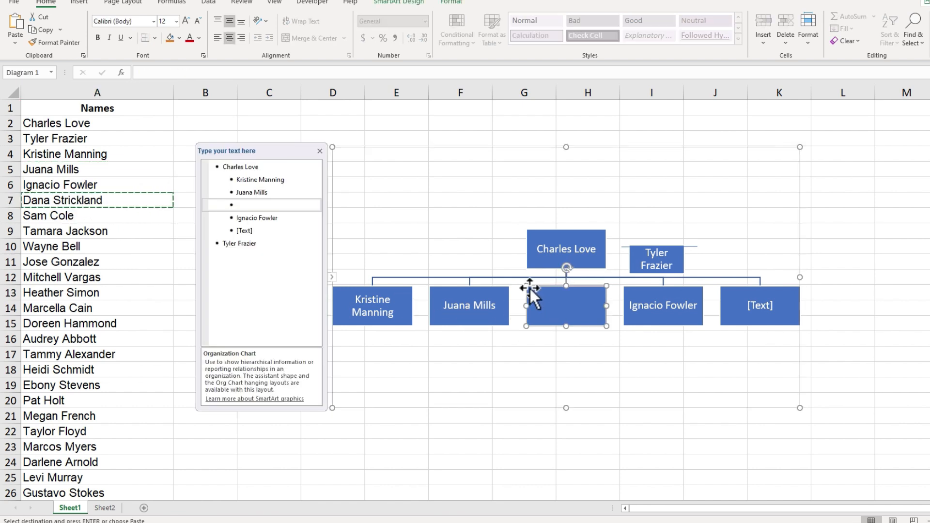
type("Dana Strickland")
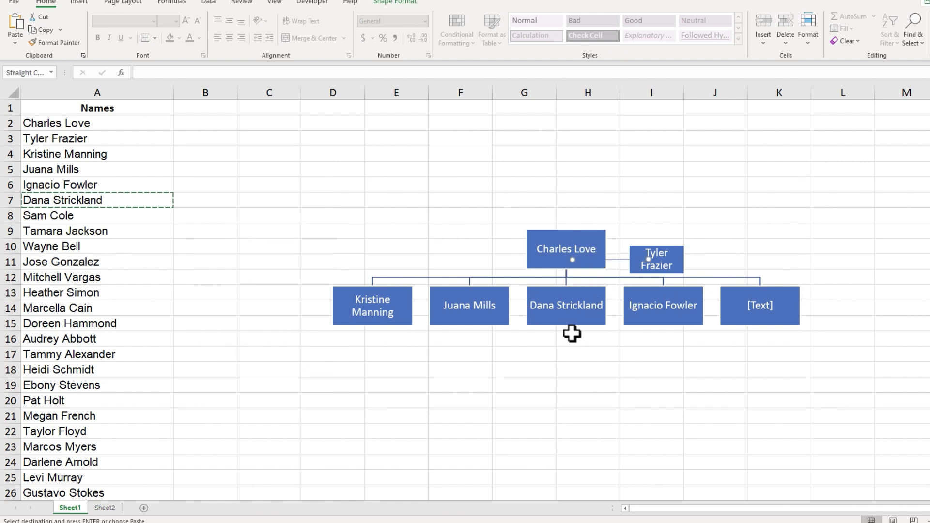
left_click(469, 305)
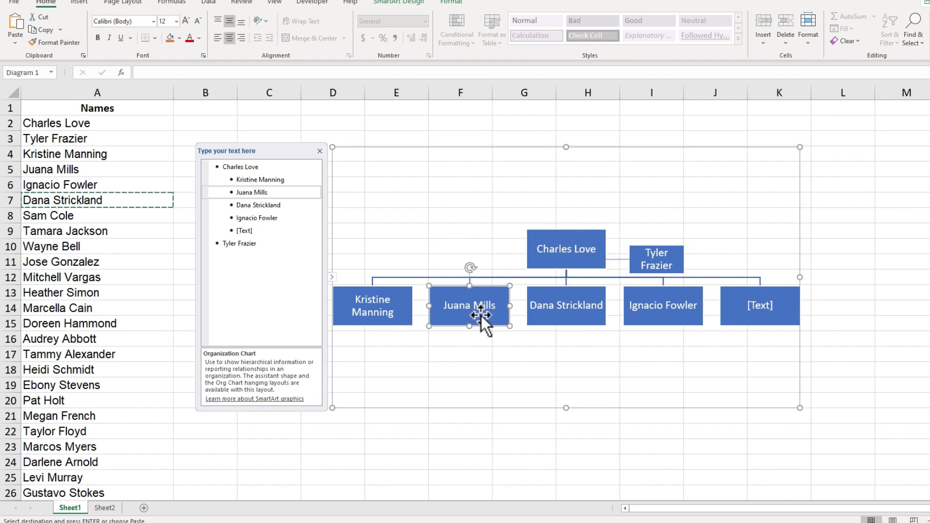
mouse_move(608, 300)
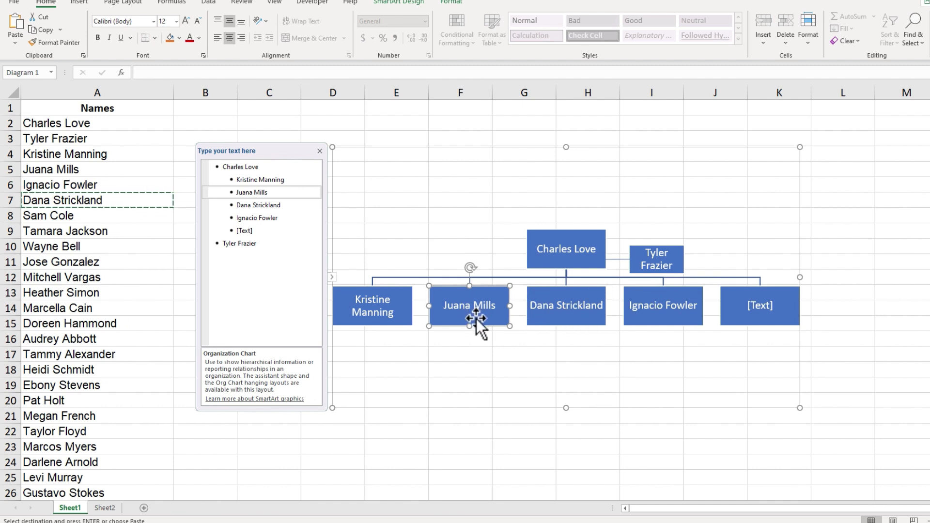
right_click(474, 317)
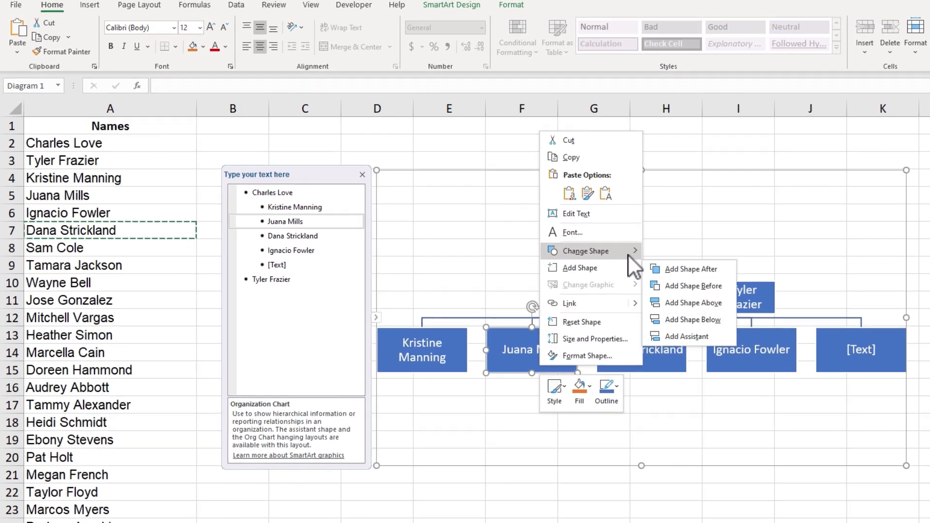
mouse_move(584, 269)
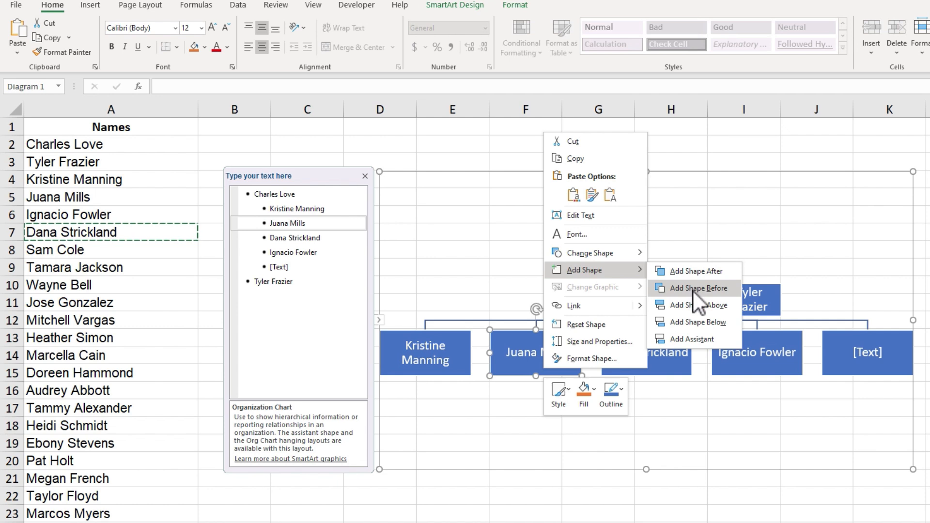
mouse_move(695, 323)
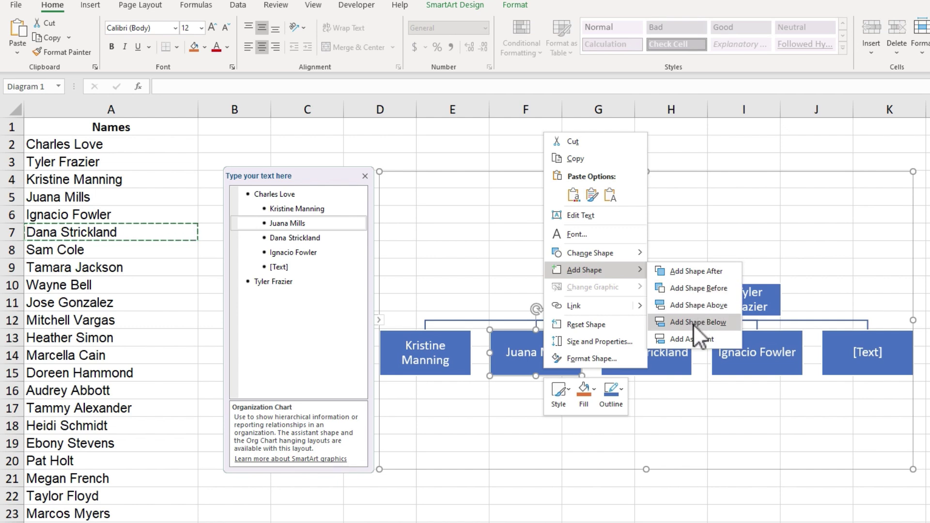
left_click(695, 323)
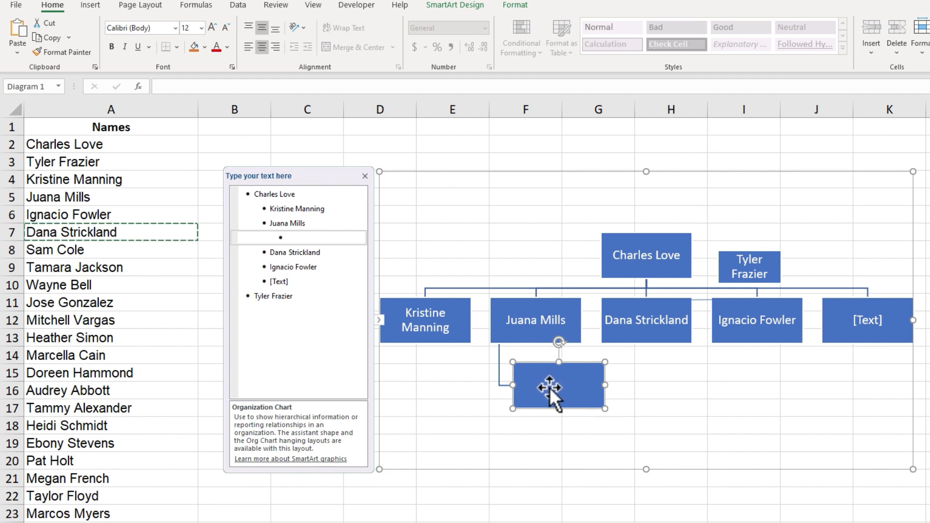
mouse_move(542, 361)
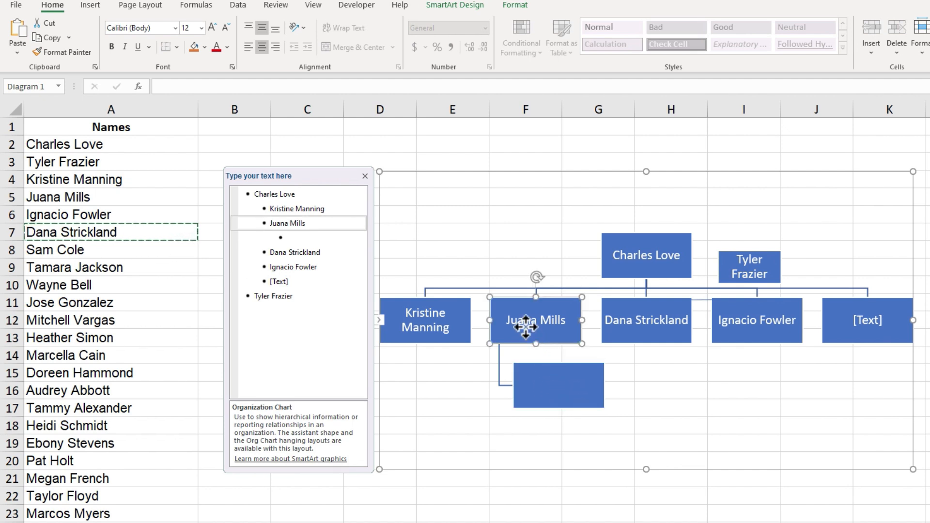
key("f4")
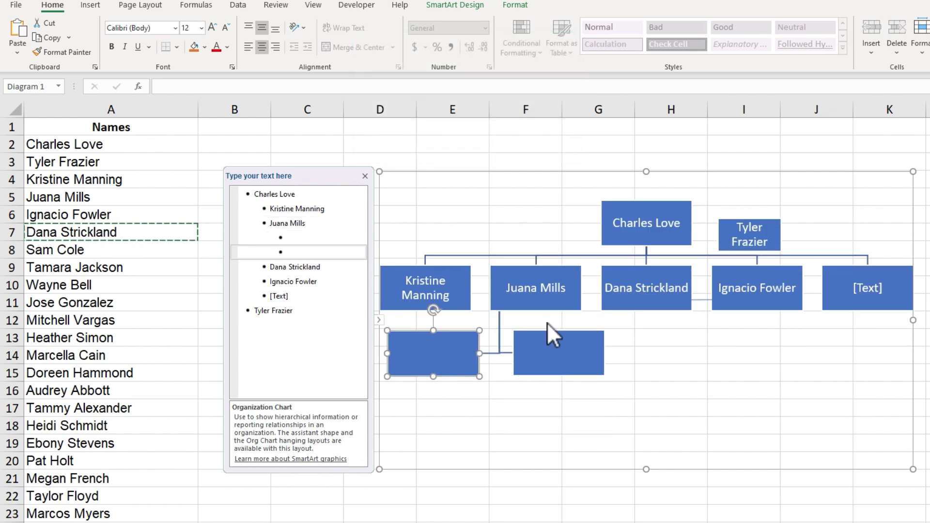
mouse_move(539, 308)
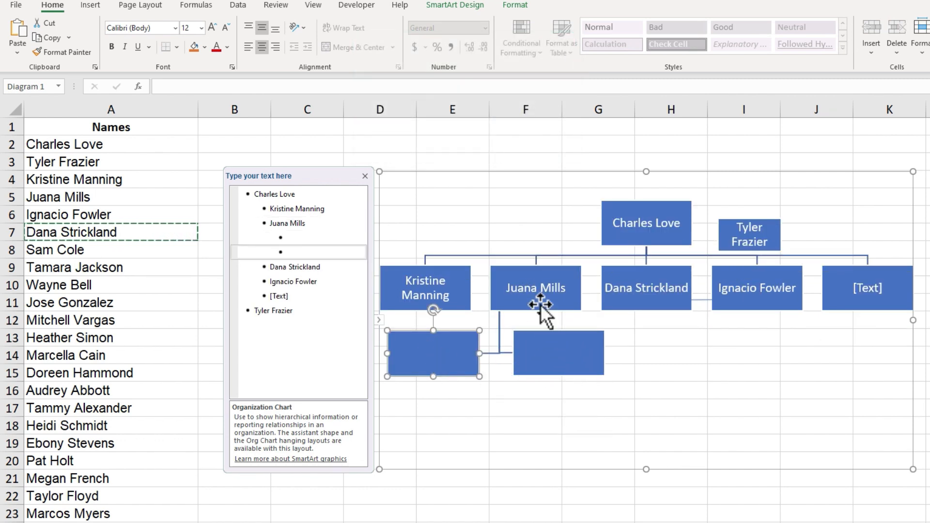
left_click_drag(542, 353, 554, 363)
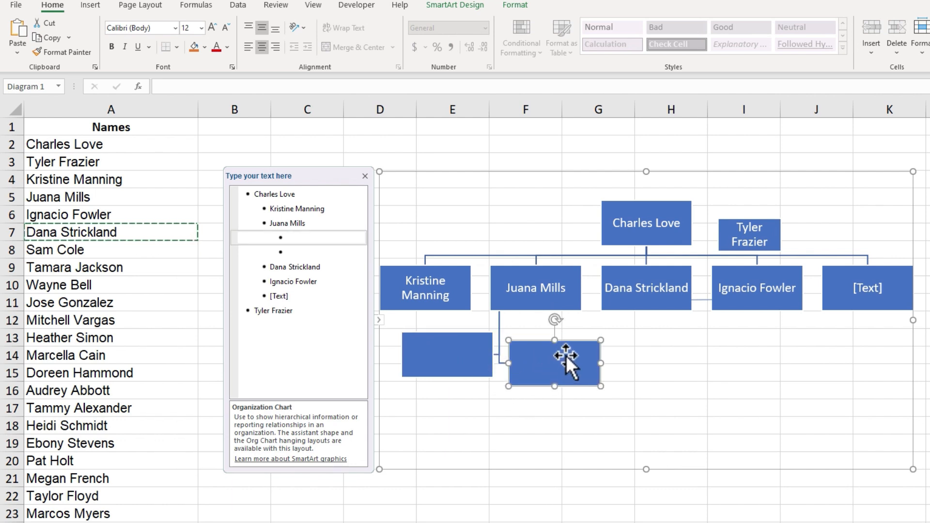
left_click_drag(553, 363, 456, 367)
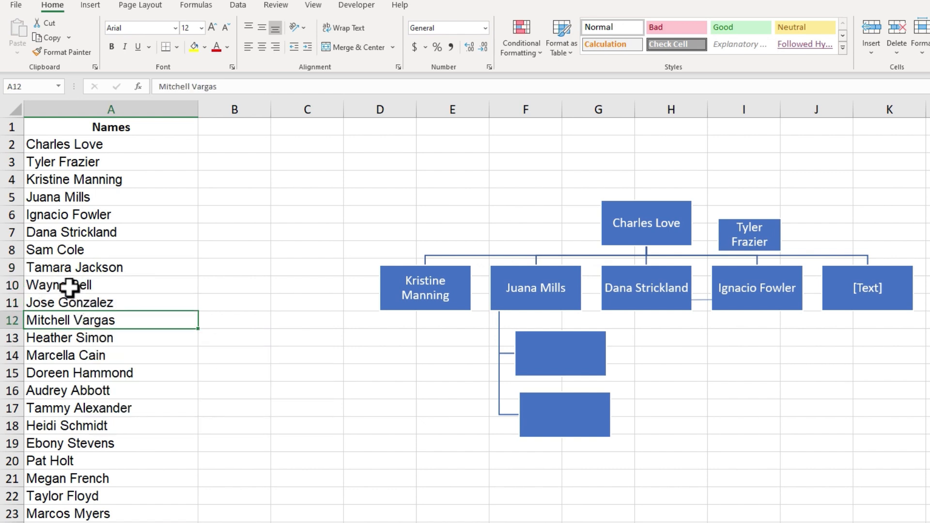
left_click(562, 422)
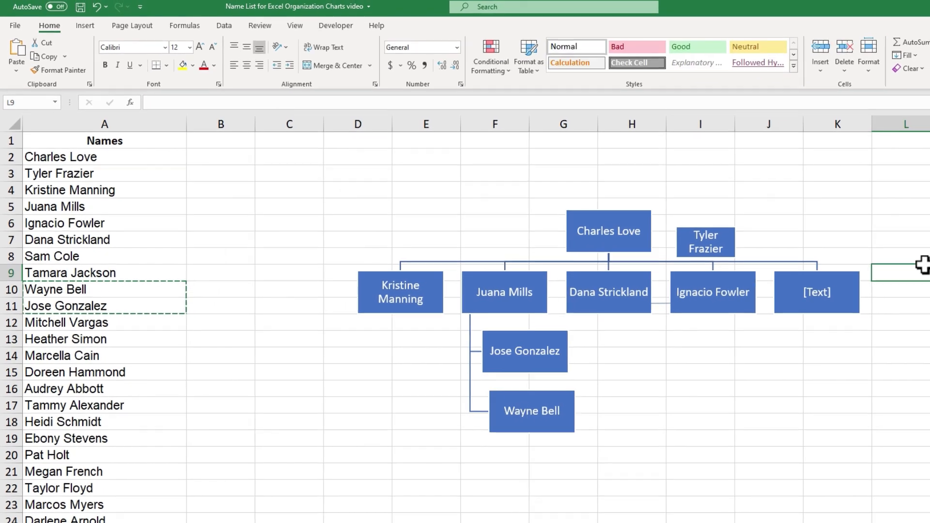
Try SmartArt Design styles, then apply a Colorful orange-and-yellow colour scheme to the chart.
left_click(603, 231)
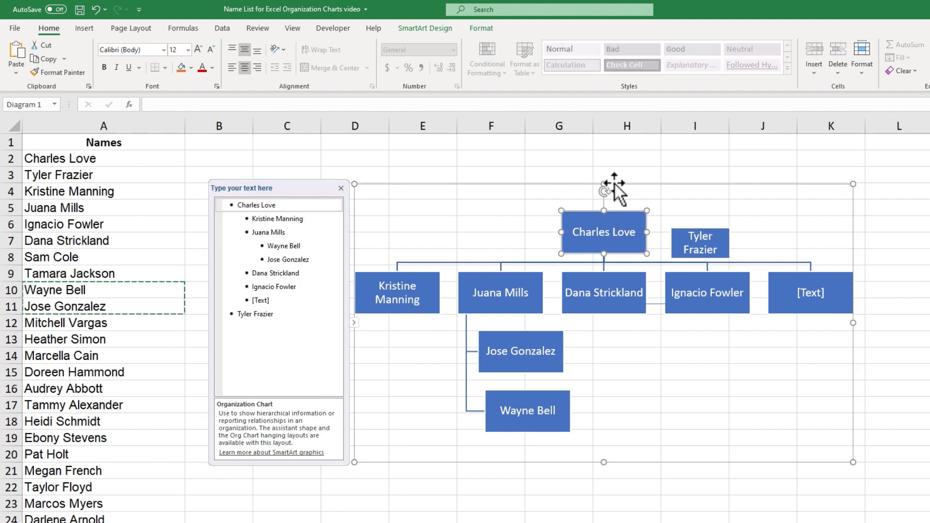
mouse_move(434, 35)
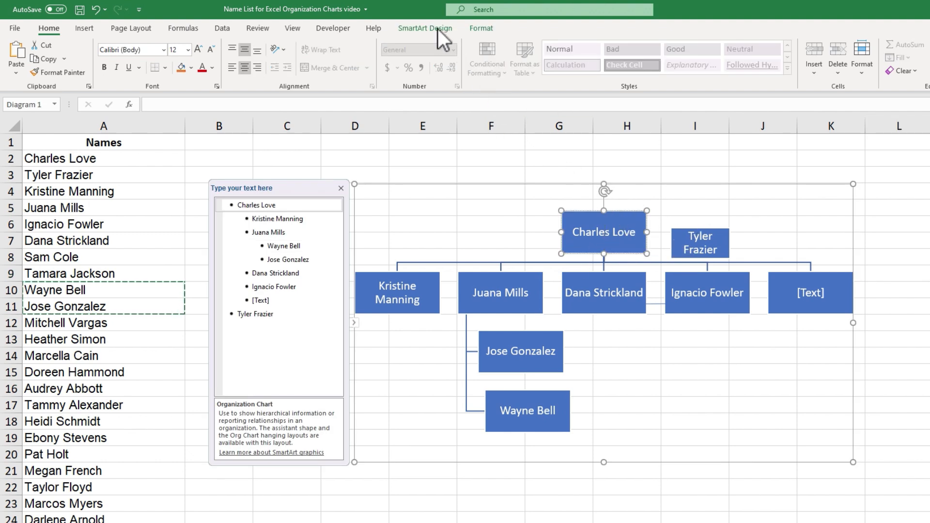
left_click(425, 28)
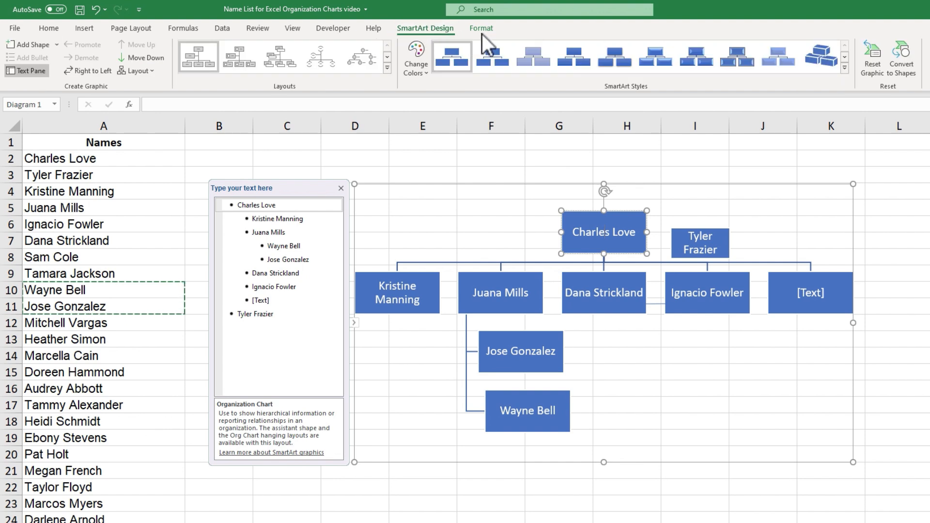
mouse_move(437, 34)
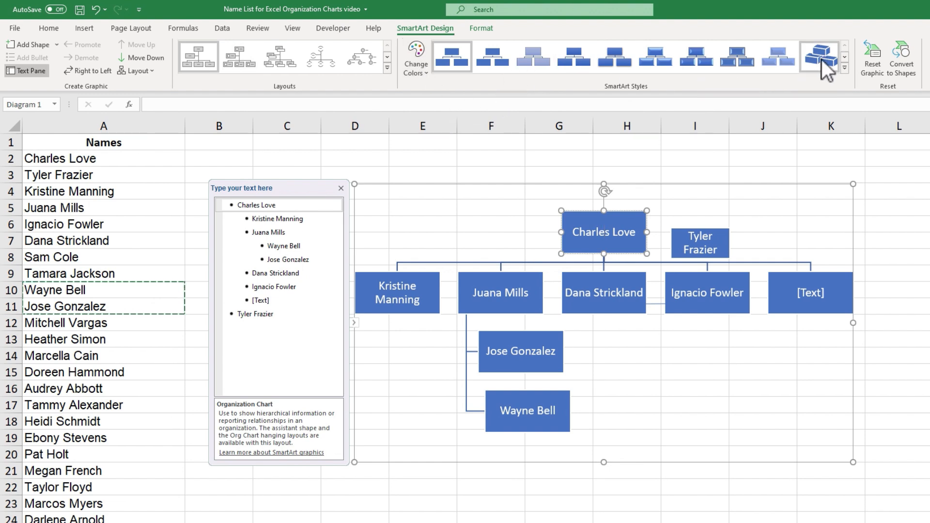
left_click(820, 54)
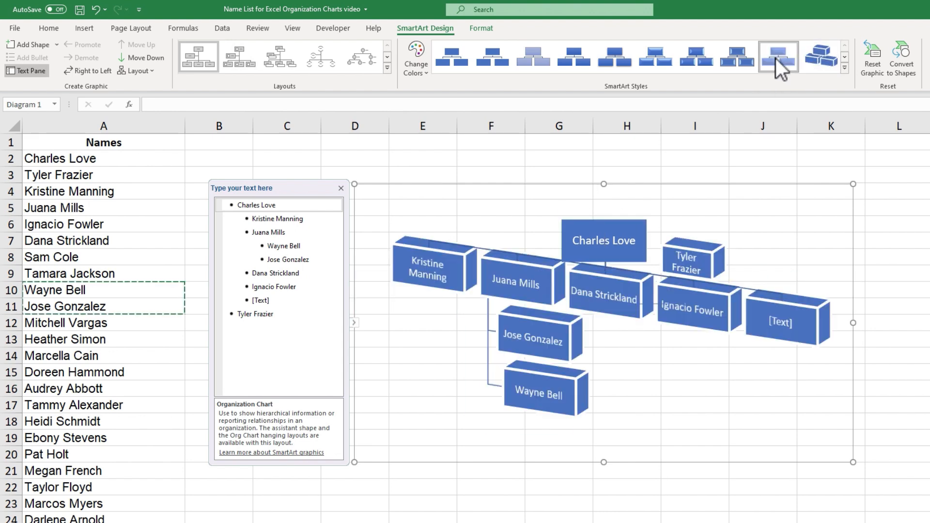
left_click(733, 56)
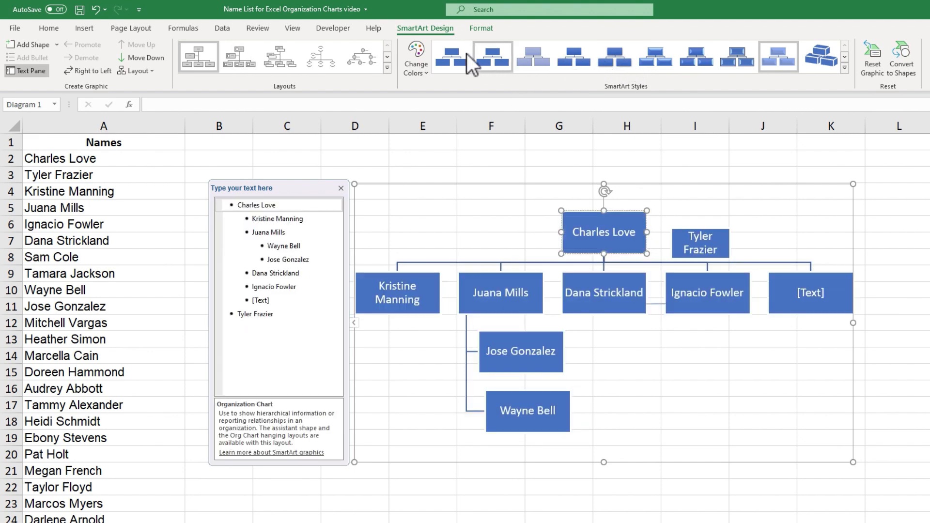
left_click(416, 58)
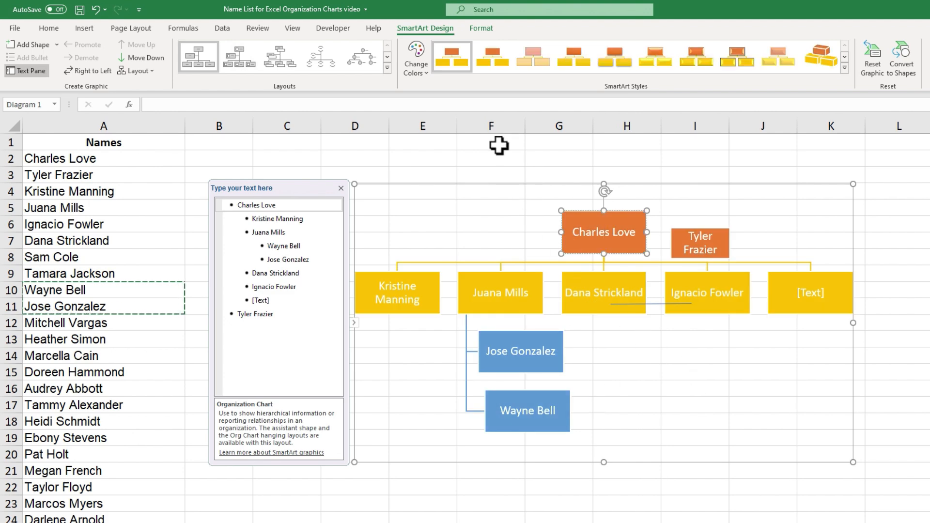
Try Colorful orange and Accent 6 green schemes, then Reset Graphic to the default blue.
left_click(414, 57)
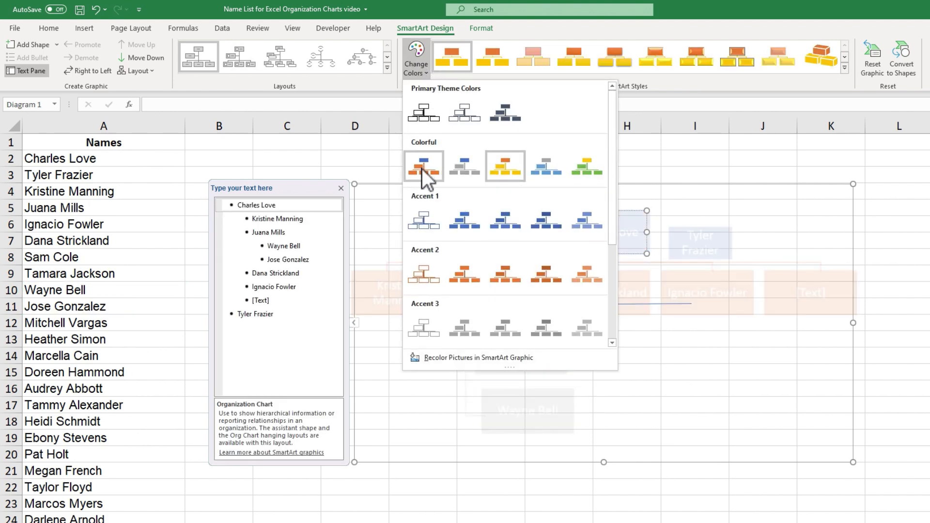
left_click(424, 167)
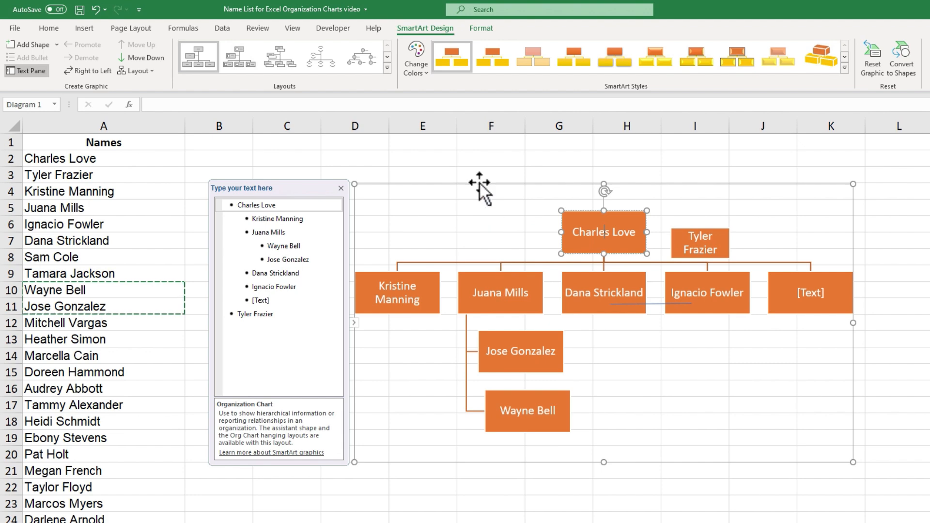
left_click(415, 58)
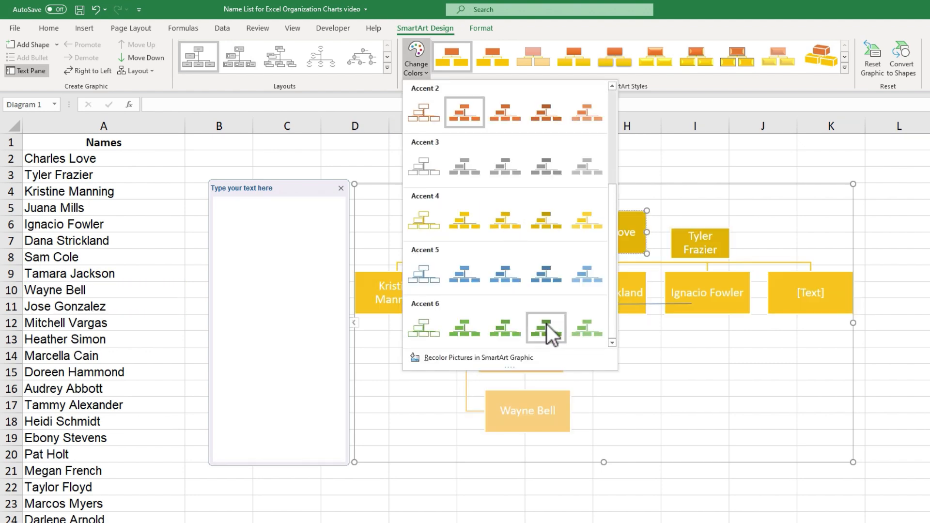
left_click(546, 327)
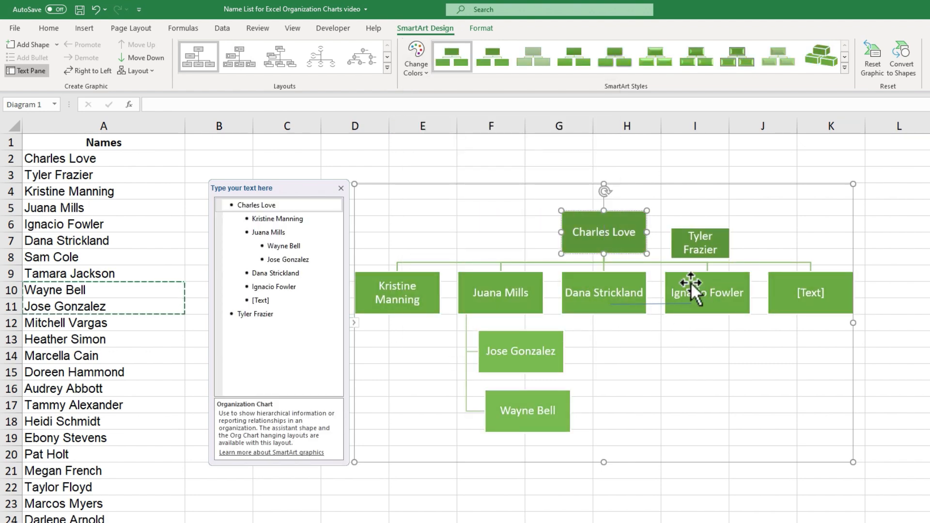
mouse_move(865, 109)
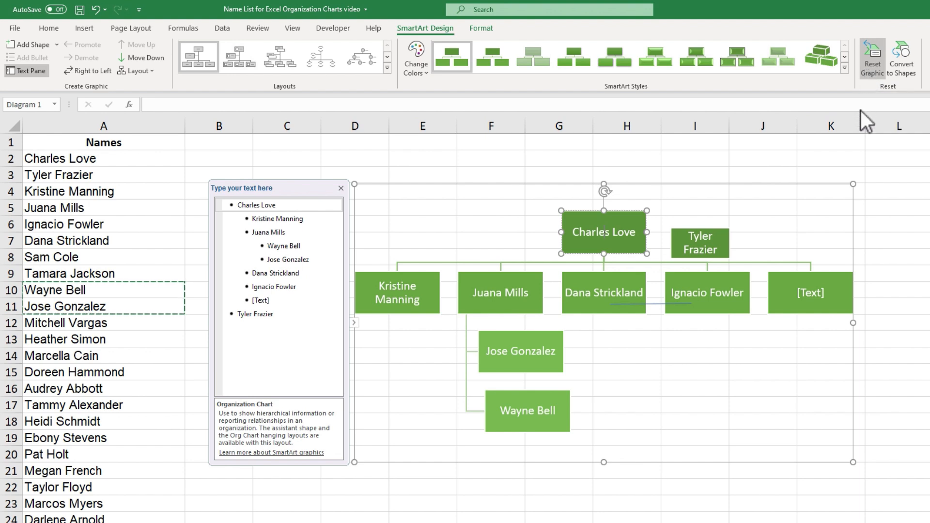
left_click(452, 56)
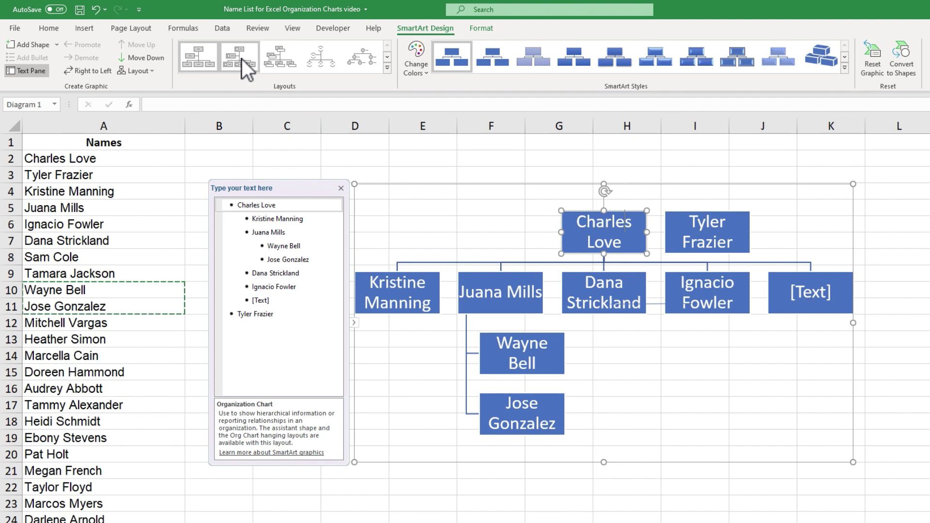
Preview other hierarchy layouts, including Picture Organization Chart and Half Circle.
left_click(240, 56)
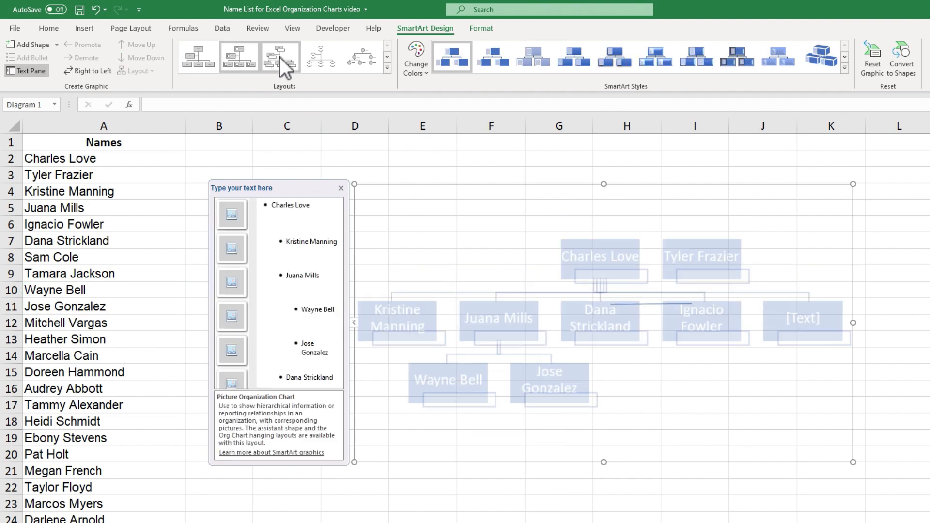
left_click(280, 57)
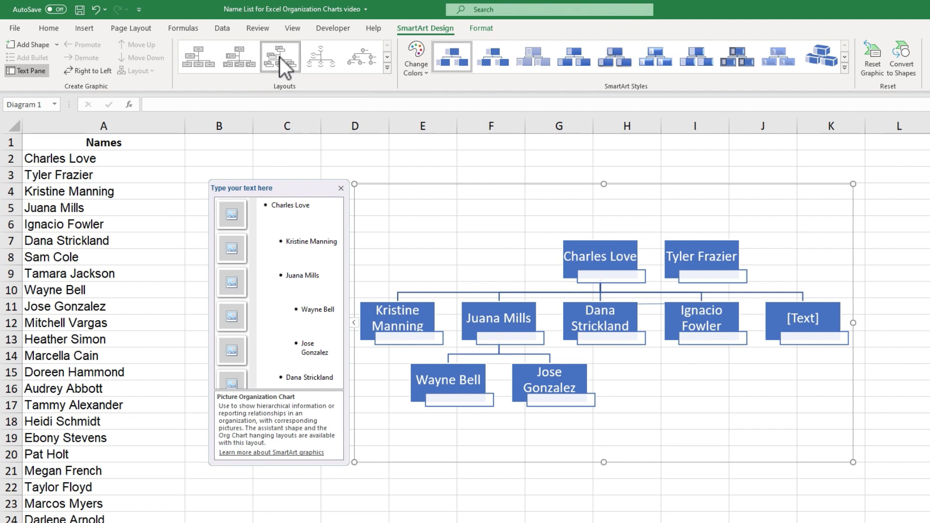
left_click(194, 53)
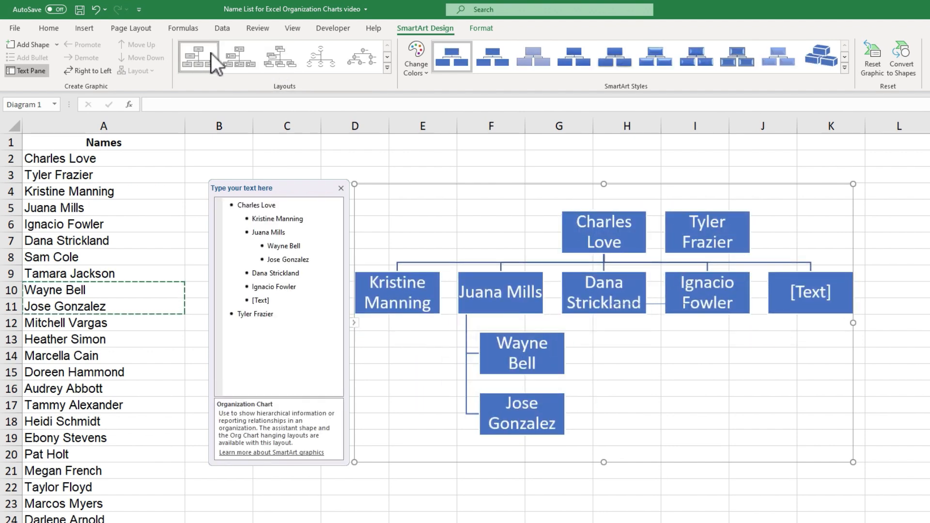
left_click(319, 57)
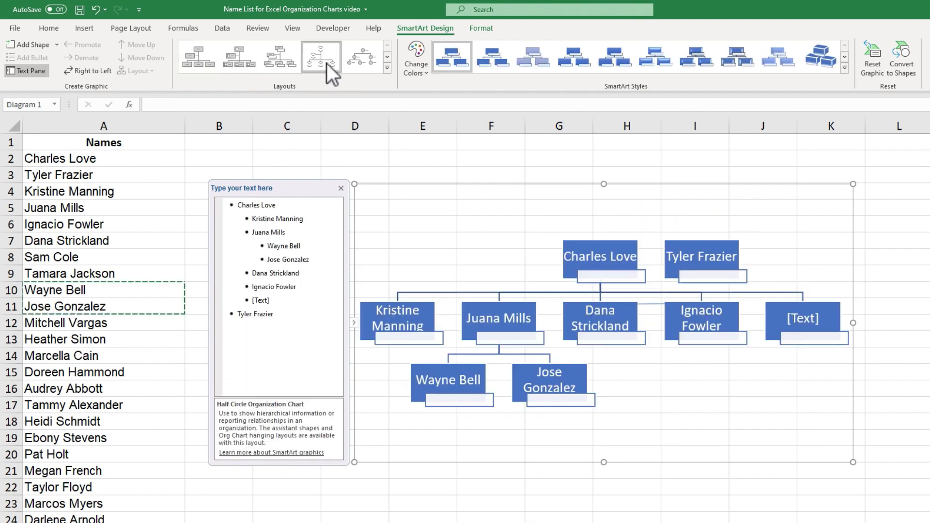
left_click(318, 55)
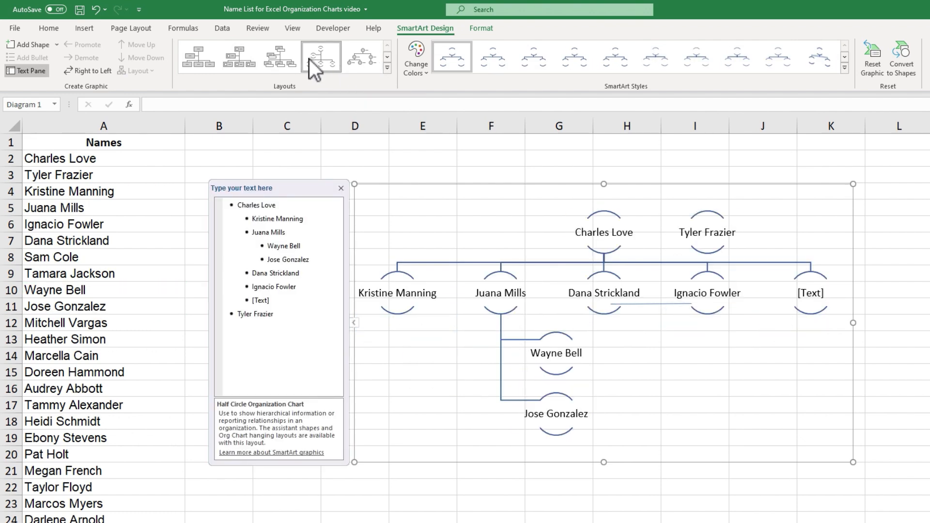
left_click(240, 57)
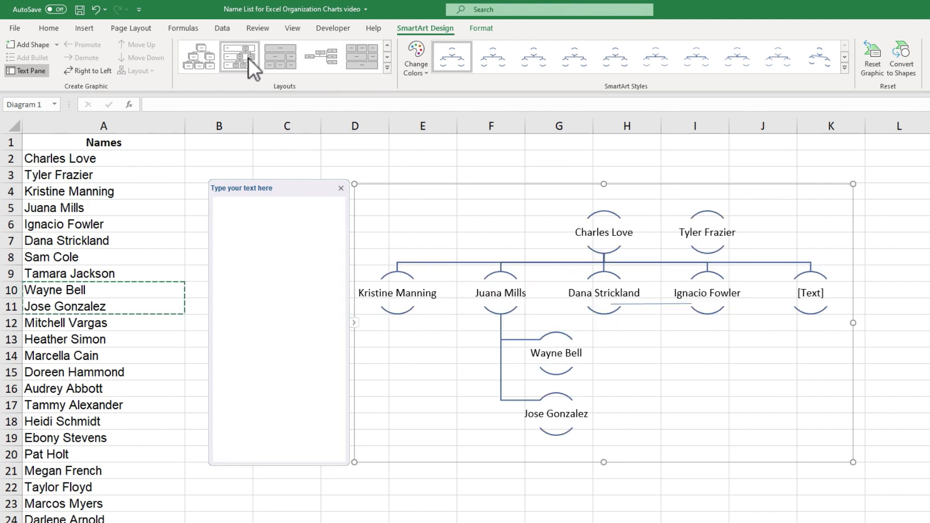
mouse_move(210, 64)
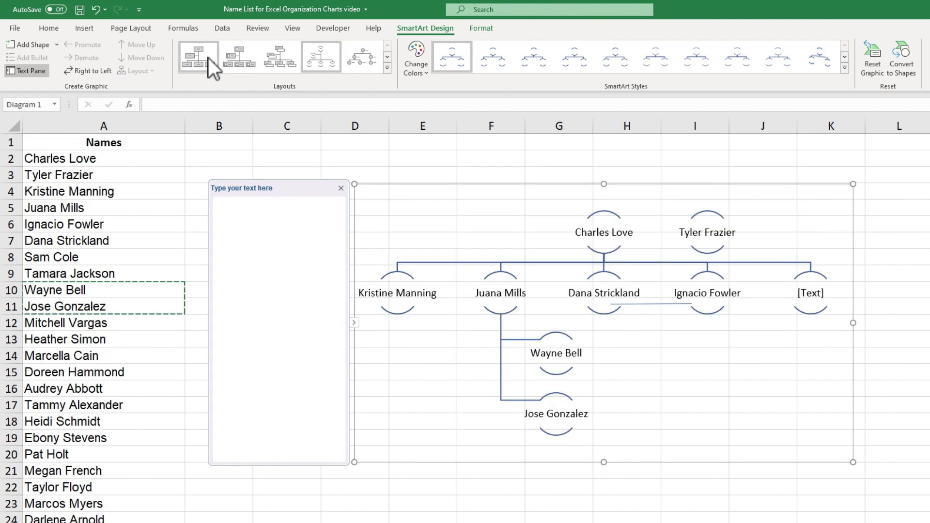
Revert the diagram to the standard Organization Chart layout.
left_click(451, 56)
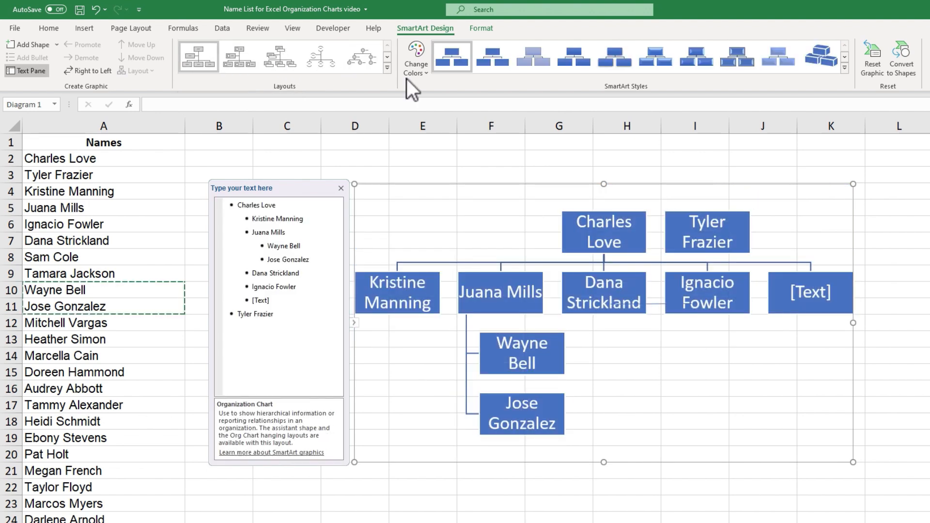
left_click(480, 27)
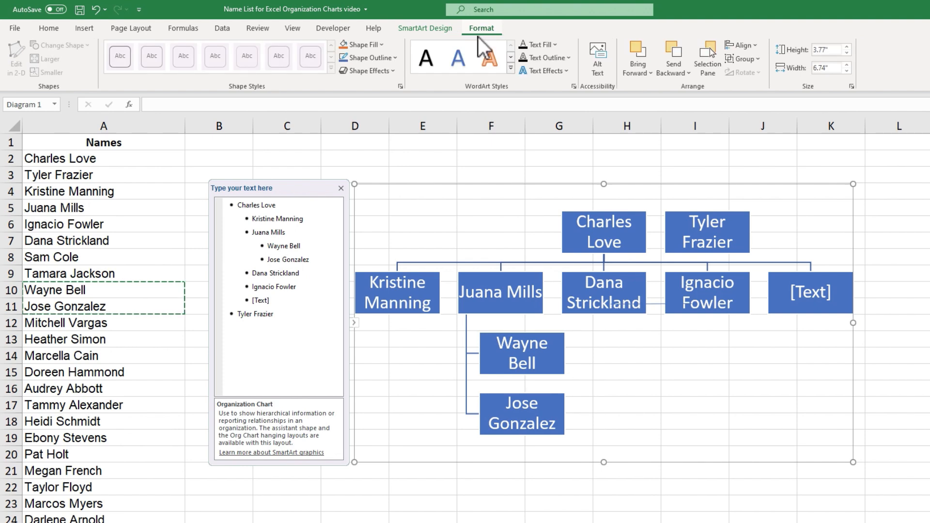
Fill the SmartArt background with a light radial gradient via Shape Fill > Gradient.
left_click(457, 58)
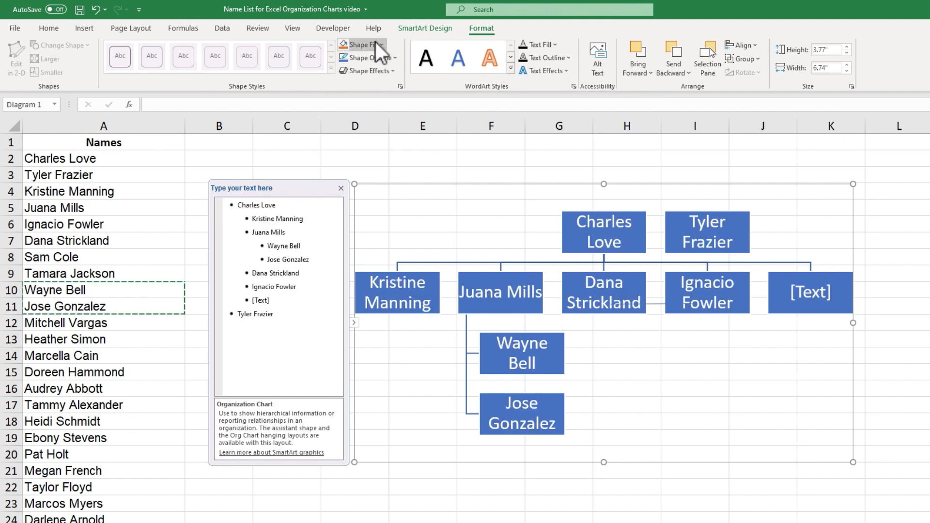
left_click(360, 44)
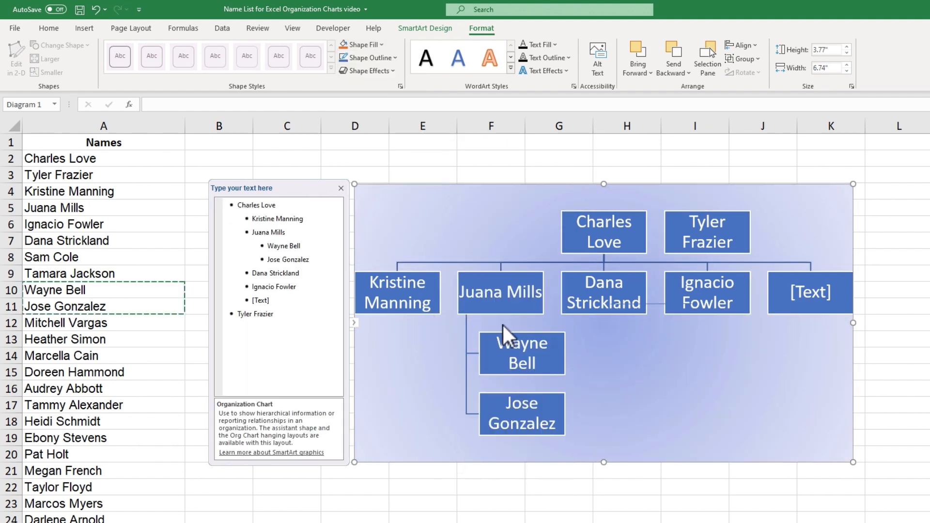
left_click(359, 44)
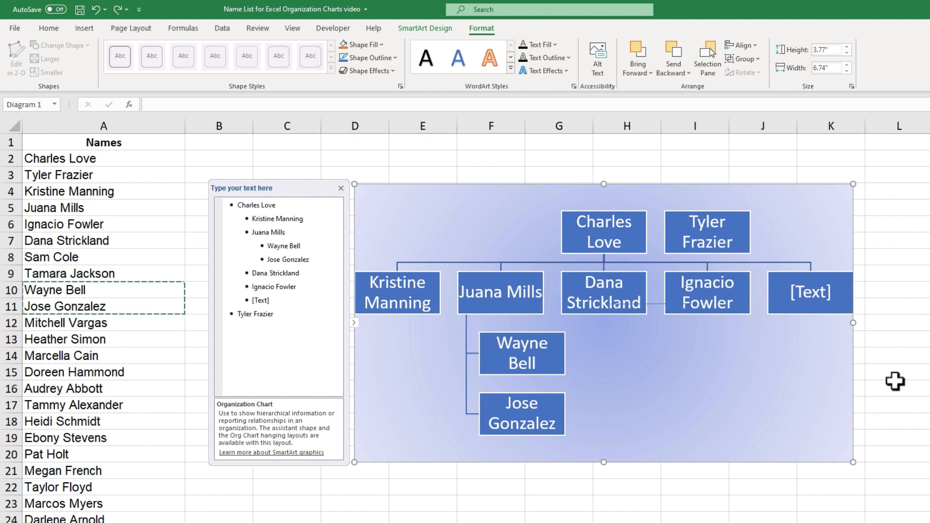
left_click(50, 28)
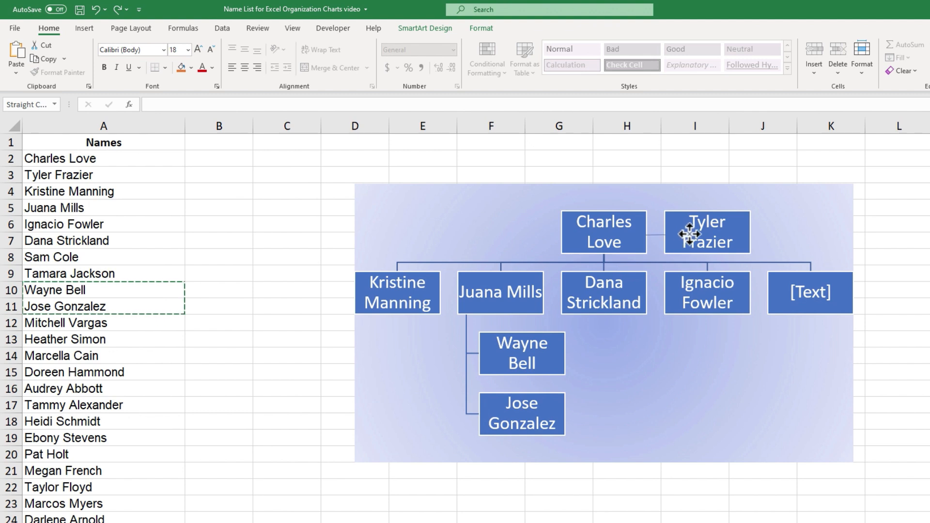
mouse_move(668, 244)
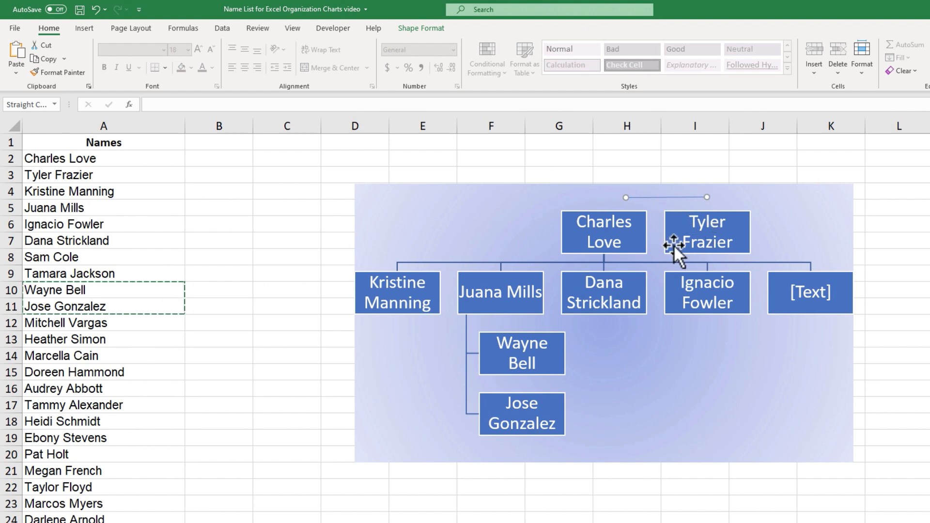
mouse_move(660, 200)
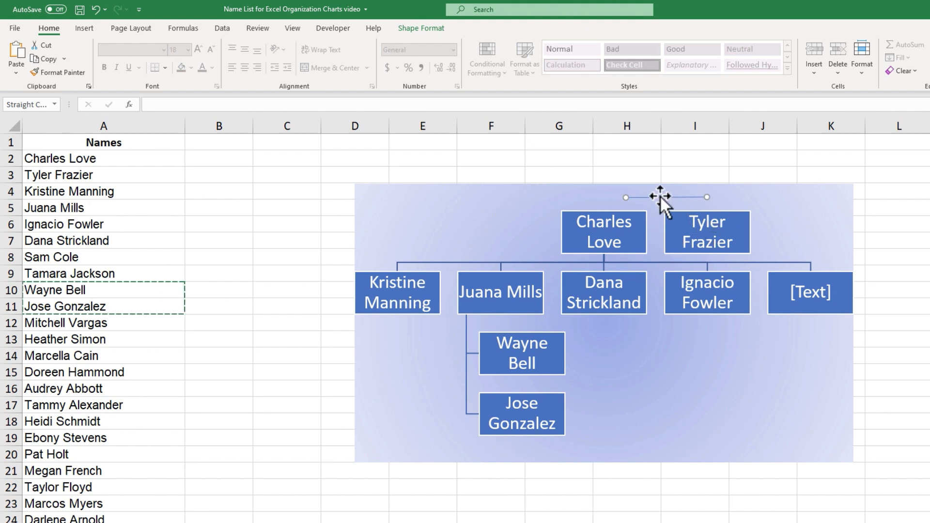
mouse_move(743, 200)
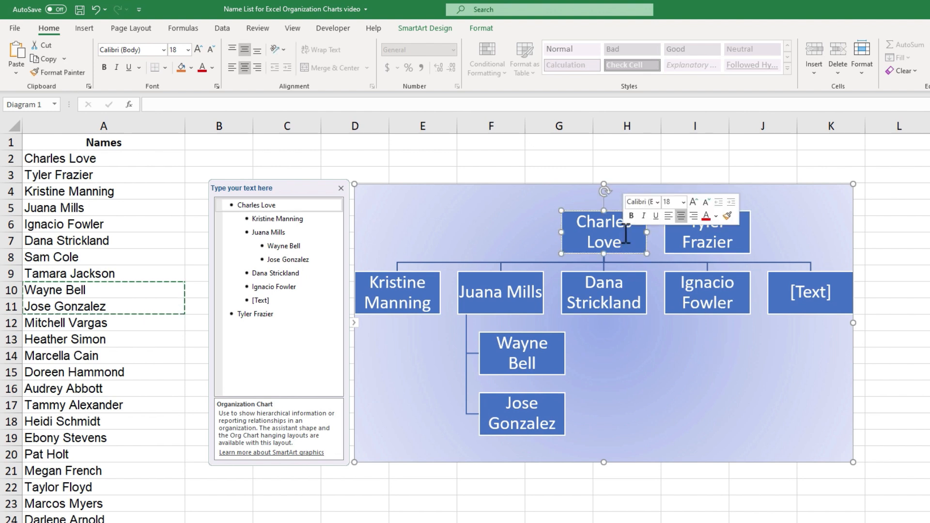
right_click(624, 242)
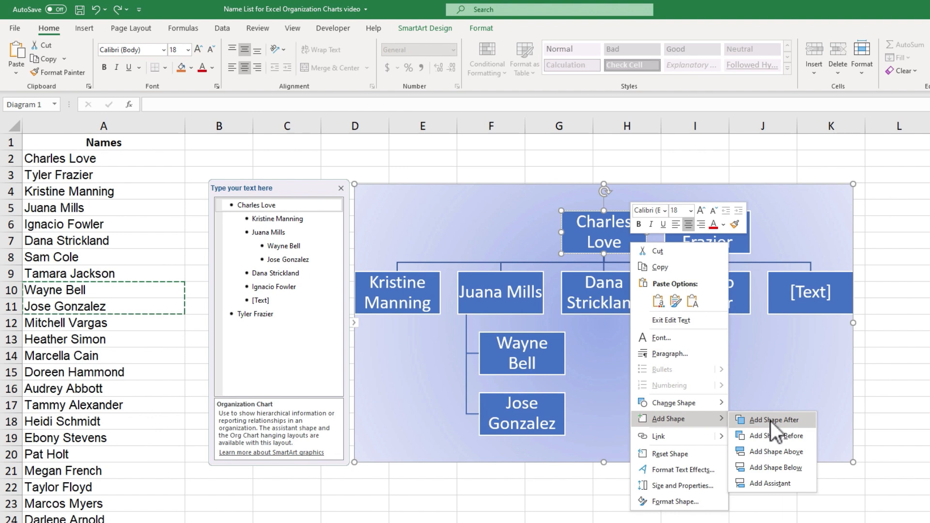
mouse_move(773, 483)
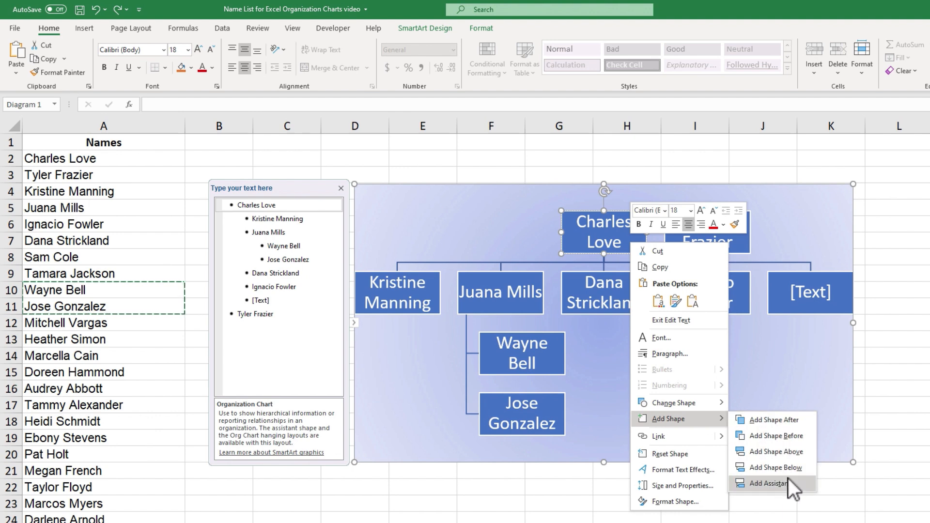
left_click(771, 484)
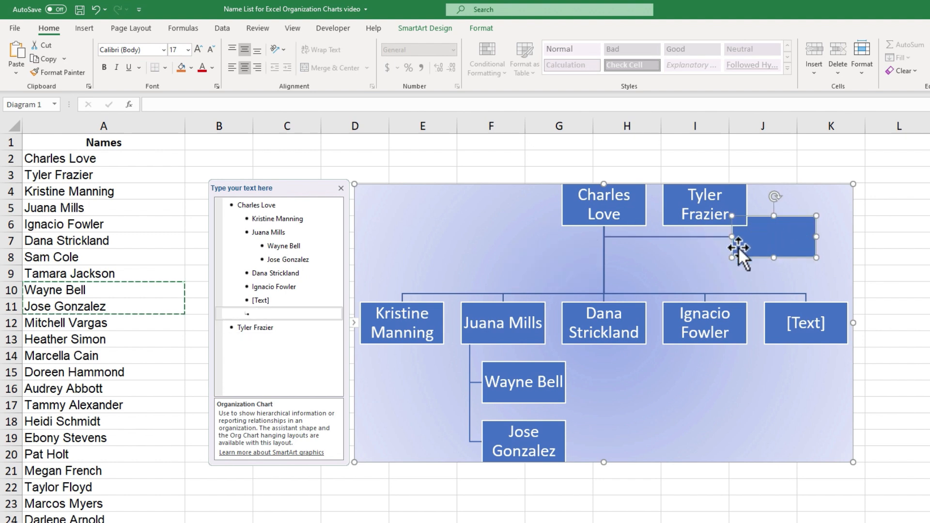
double_click(704, 205)
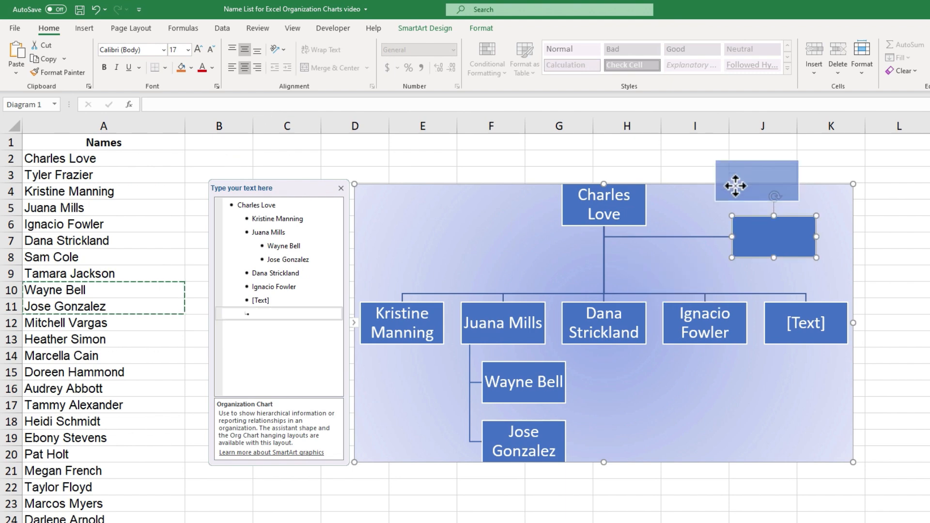
scroll("down", 3)
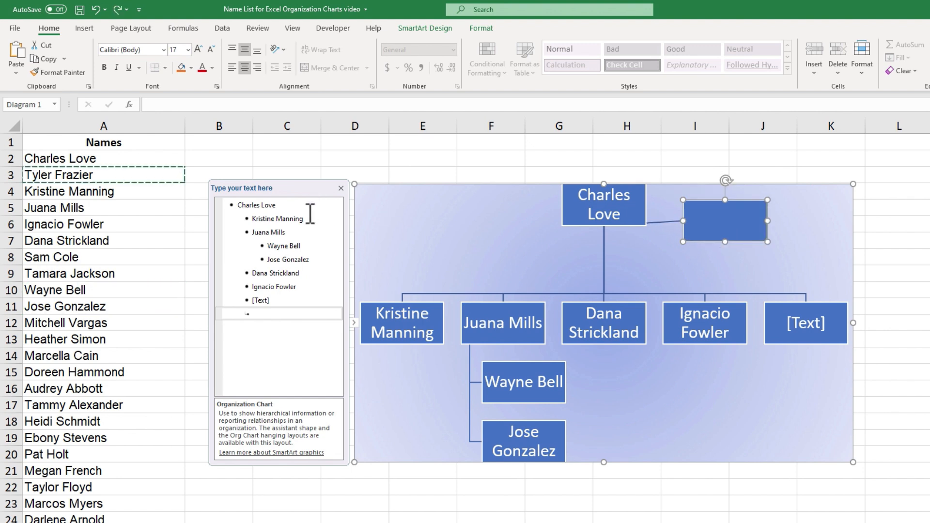
type("Tyler Frazier")
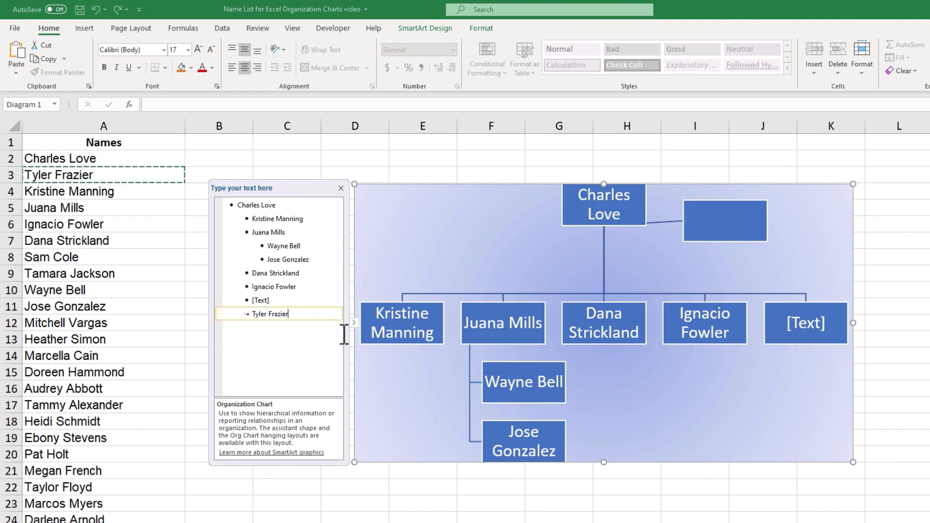
type("Tyler Frazier")
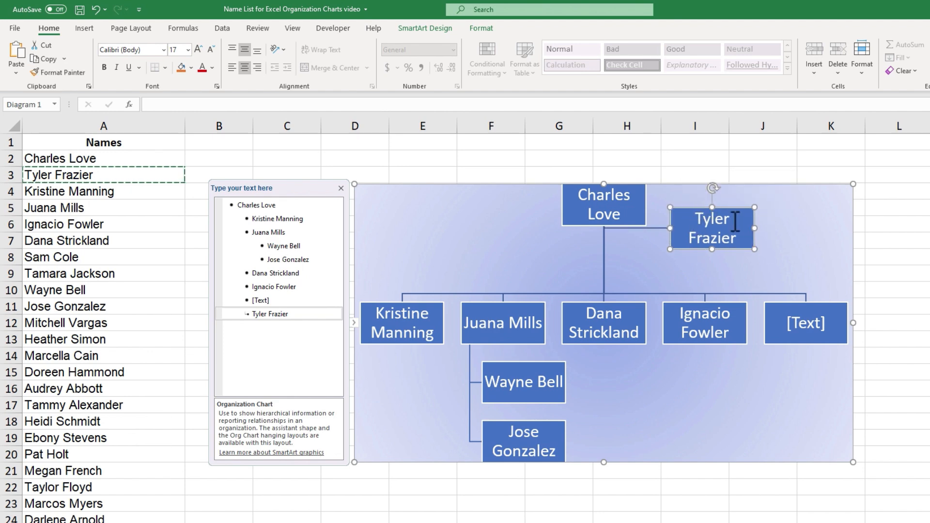
left_click(83, 28)
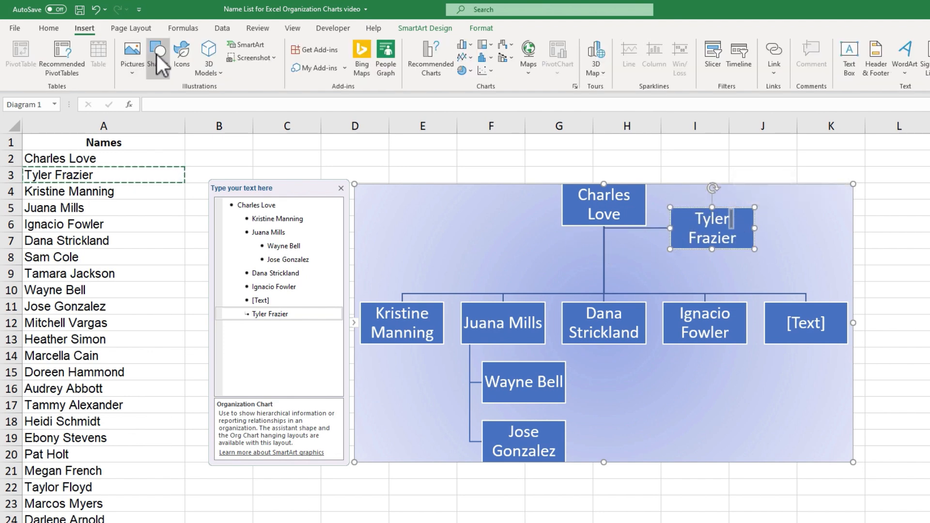
left_click(157, 56)
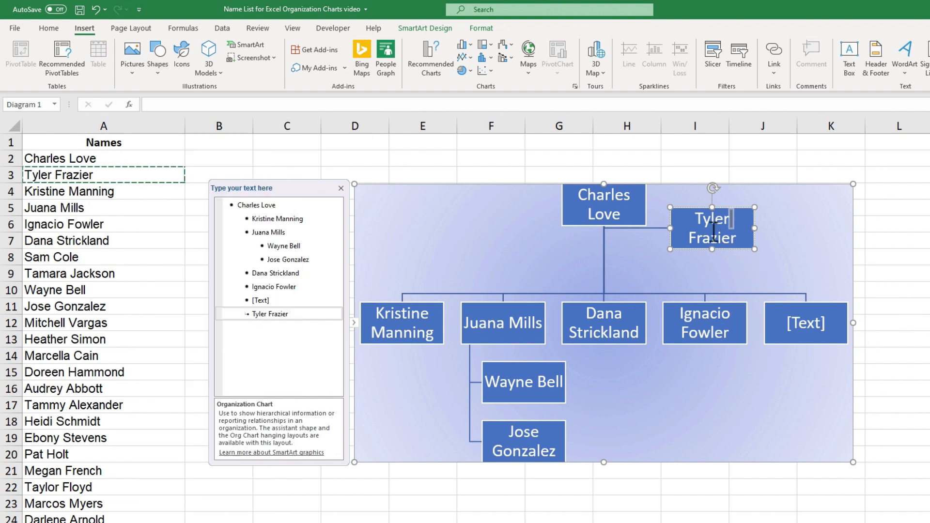
right_click(604, 204)
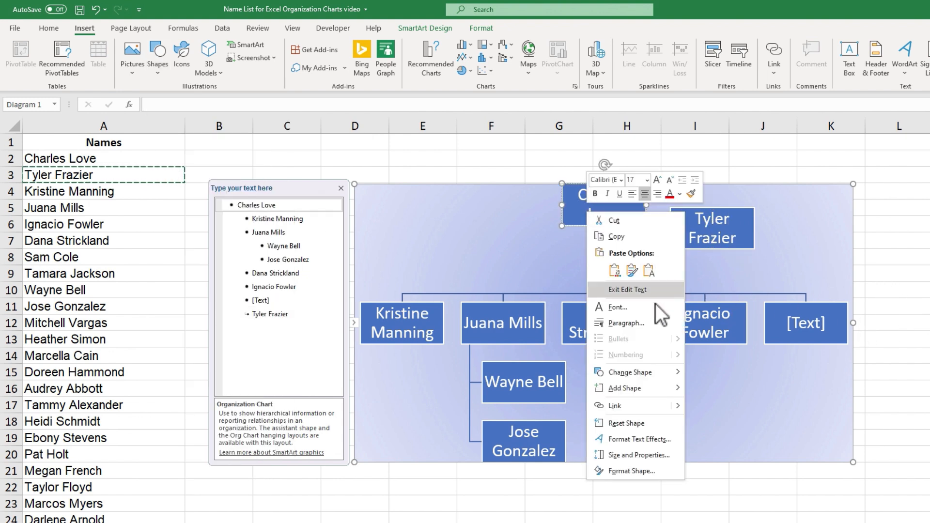
mouse_move(624, 388)
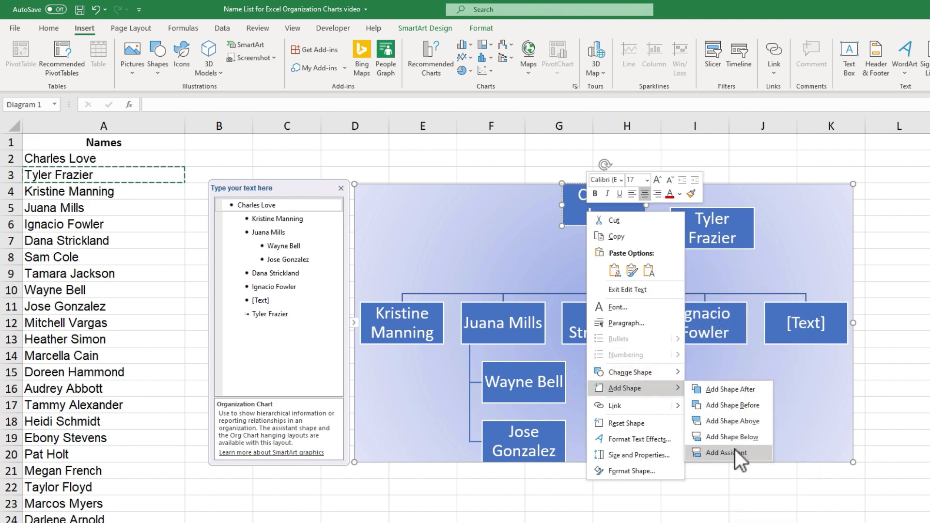
left_click(725, 453)
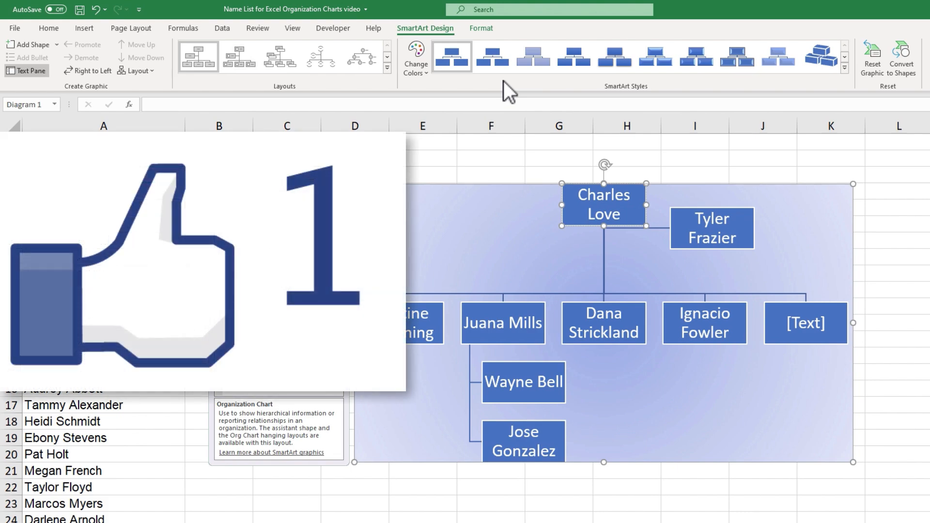